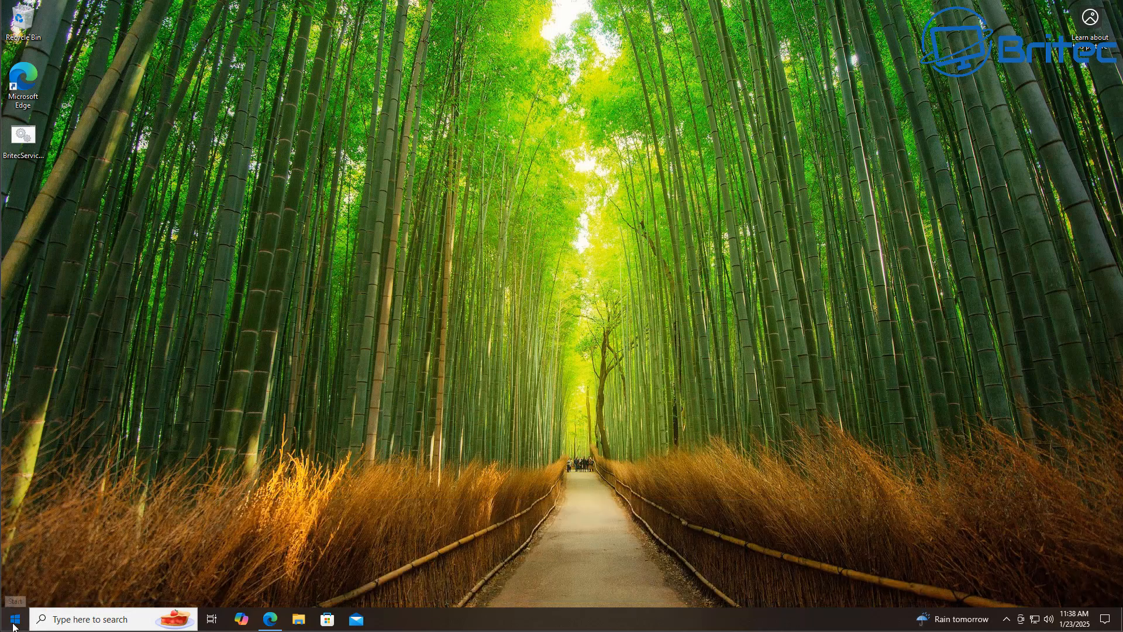
Go to Settings > Update & Security > Windows Update and start installing the four pending updates.
{"action": "left_click", "coordinate": [11, 618]}
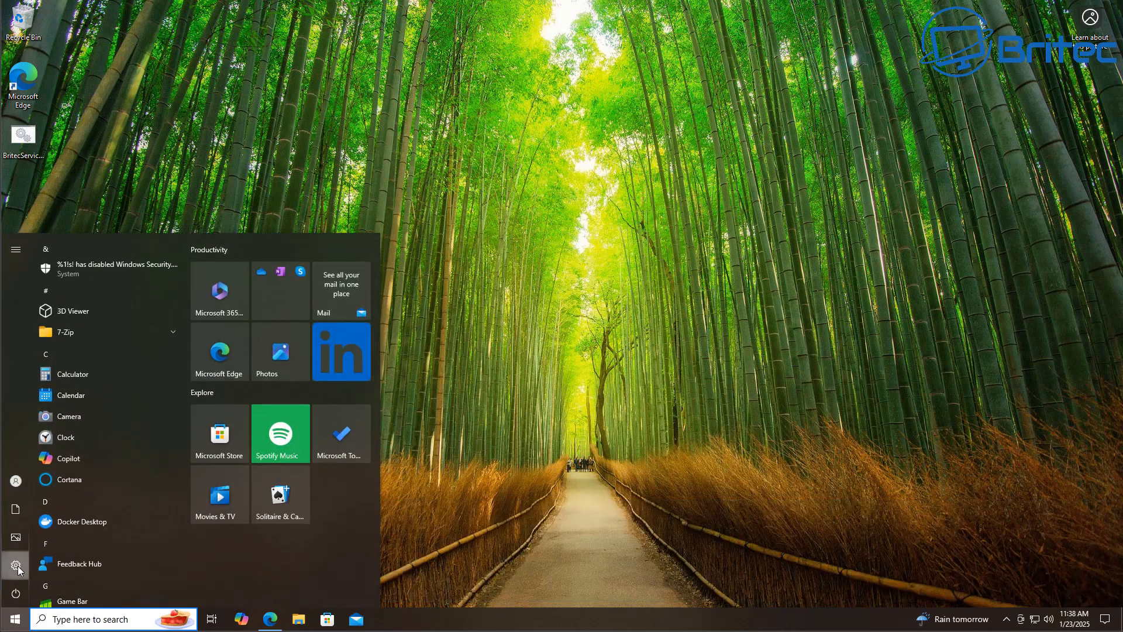
{"action": "left_click", "coordinate": [15, 566]}
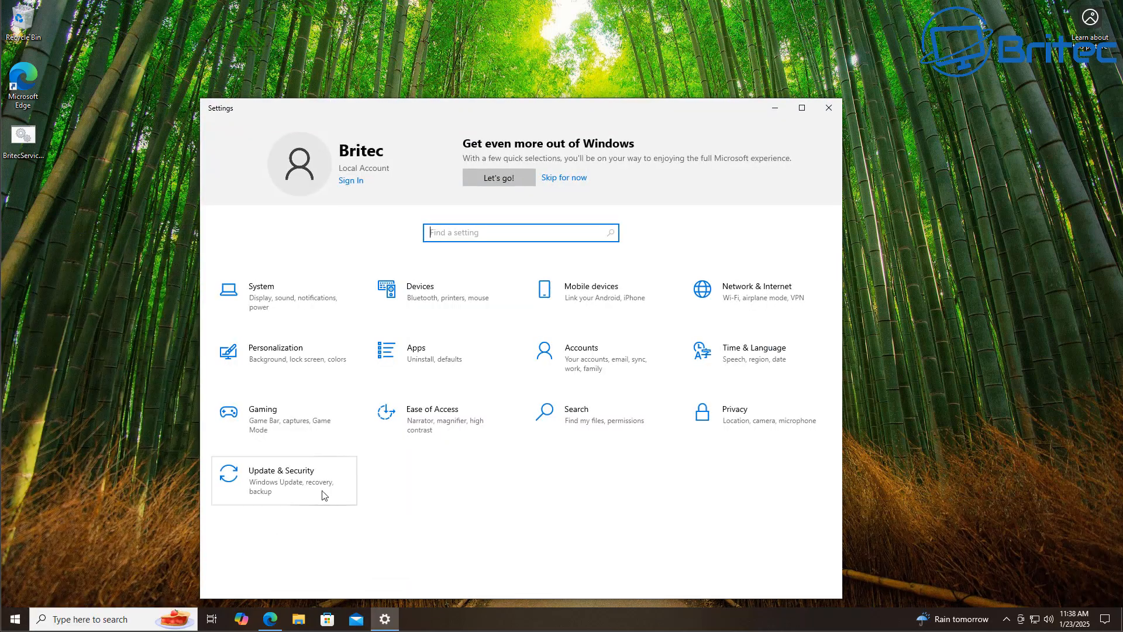
{"action": "left_click", "coordinate": [281, 480]}
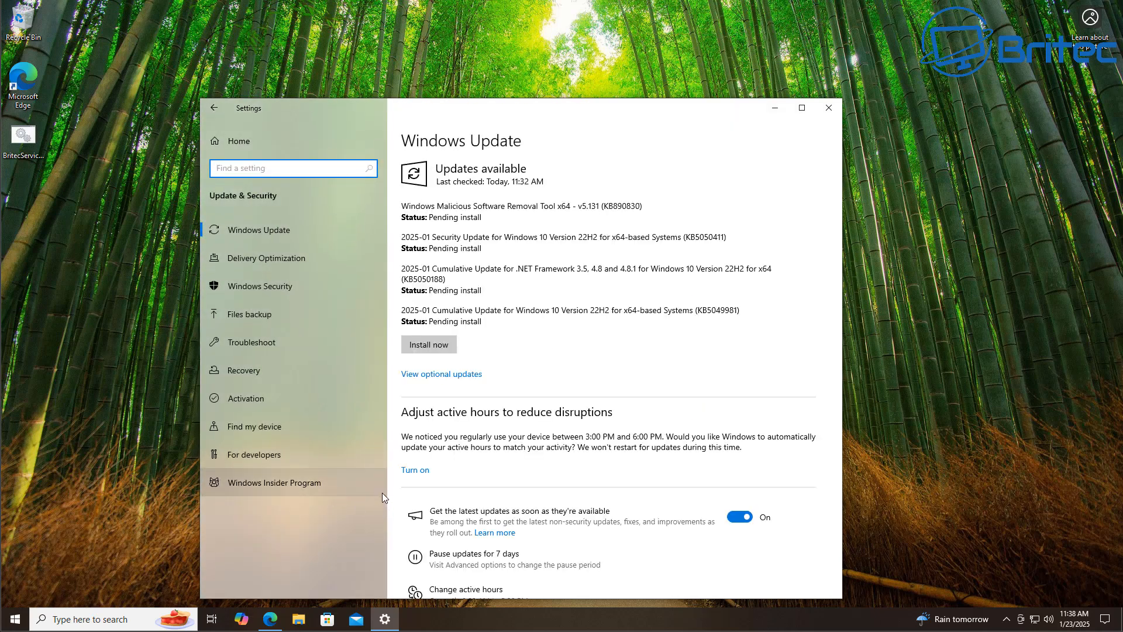
{"action": "mouse_move", "coordinate": [428, 344]}
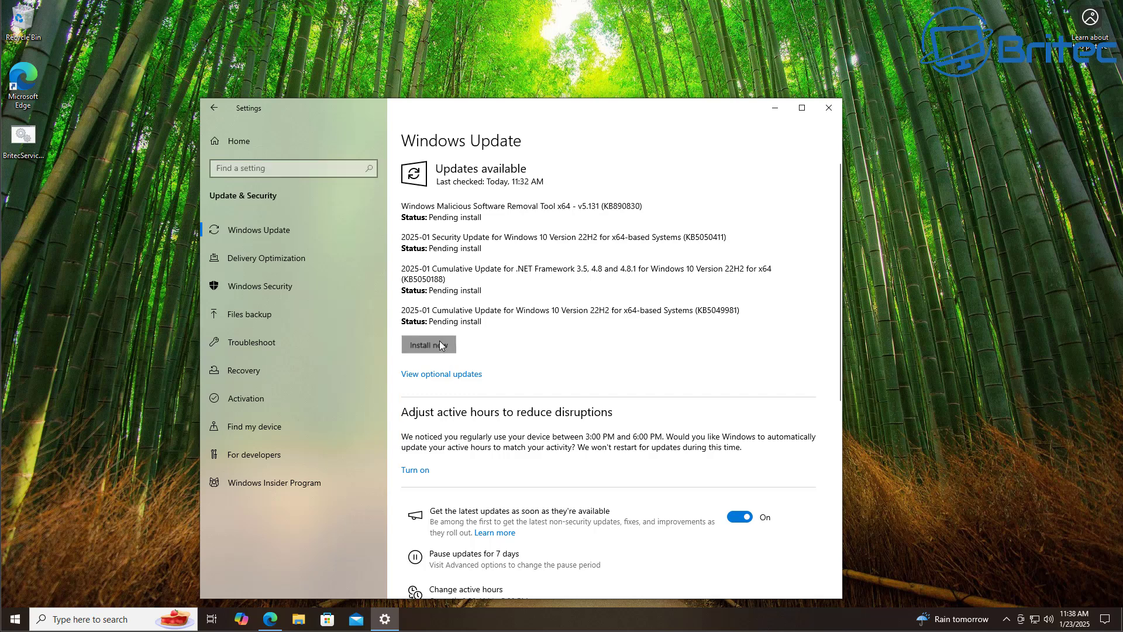
{"action": "left_click", "coordinate": [424, 344]}
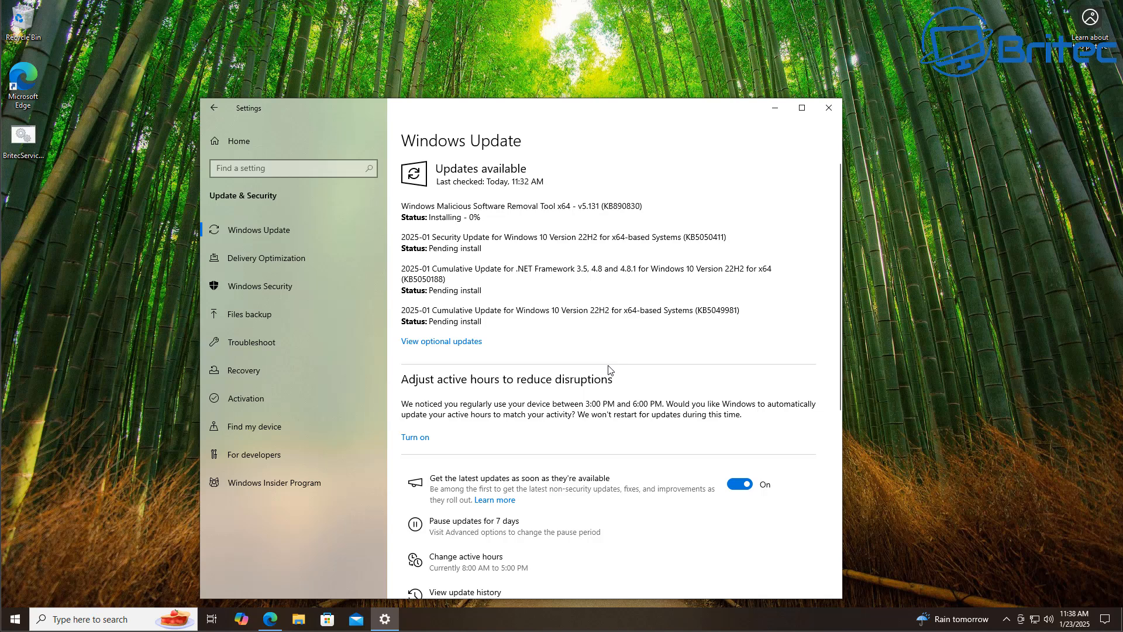
{"action": "mouse_move", "coordinate": [586, 410]}
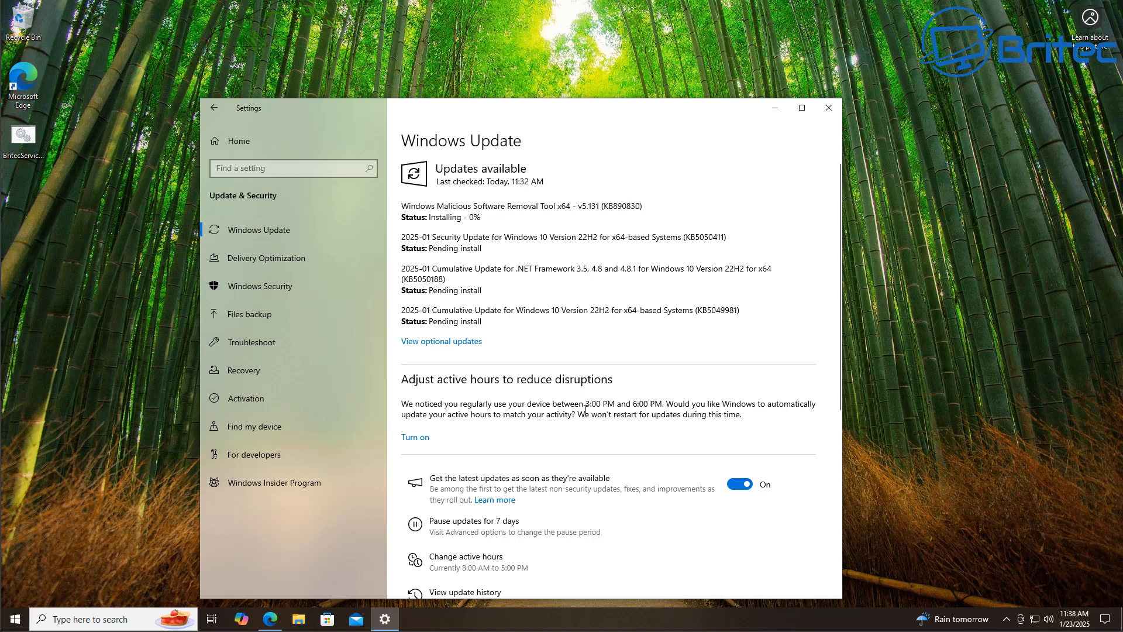
{"action": "mouse_move", "coordinate": [315, 376]}
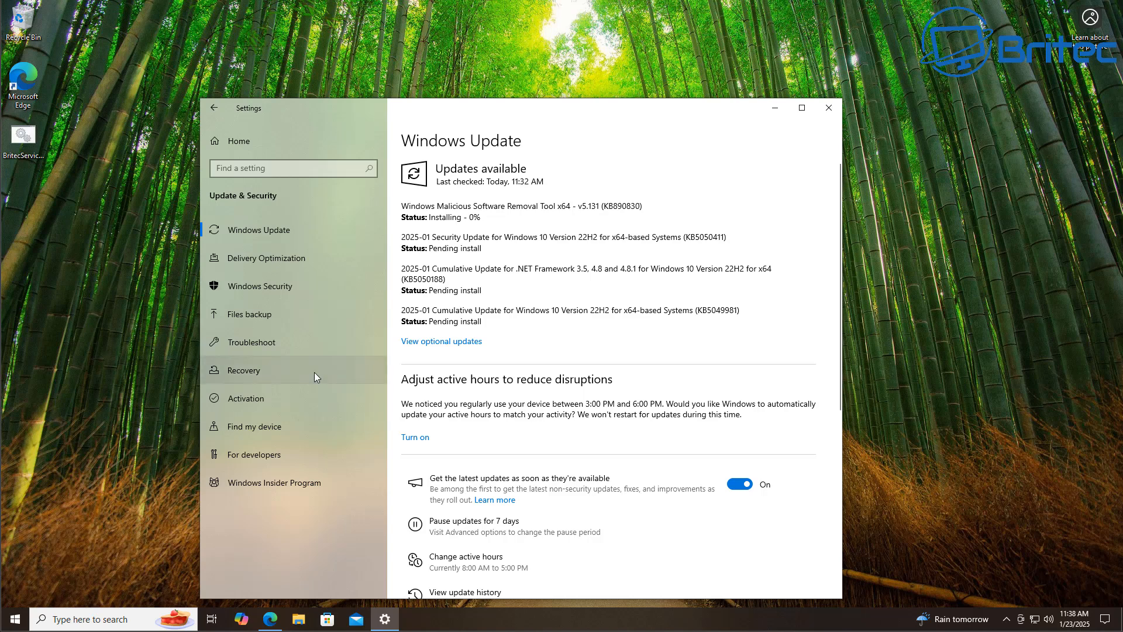
{"action": "mouse_move", "coordinate": [364, 343]}
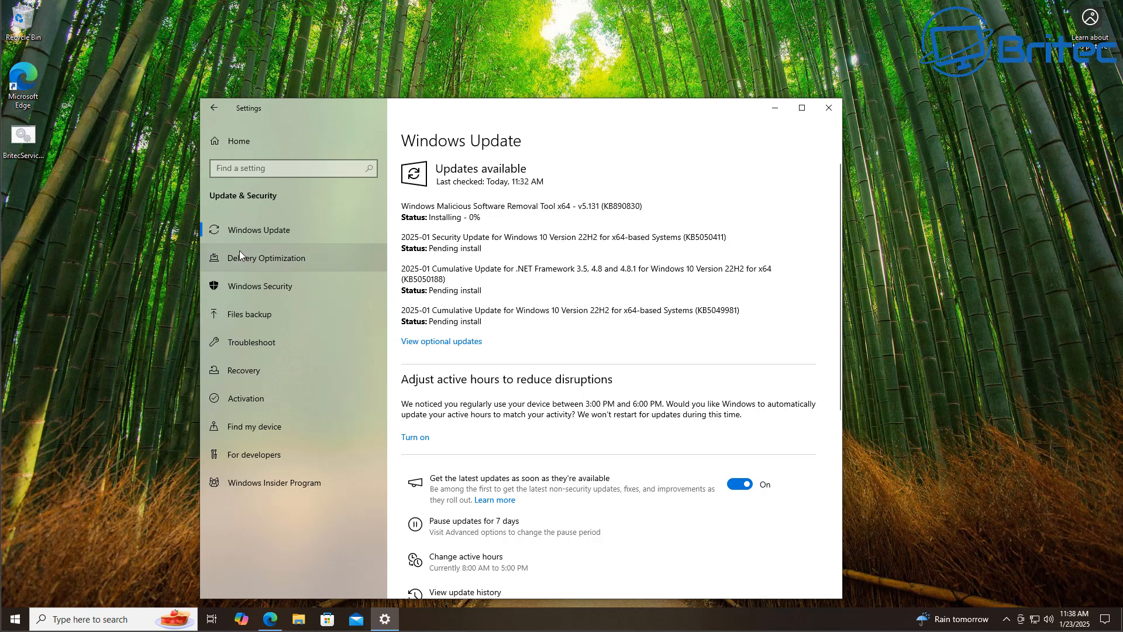
{"action": "mouse_move", "coordinate": [262, 370]}
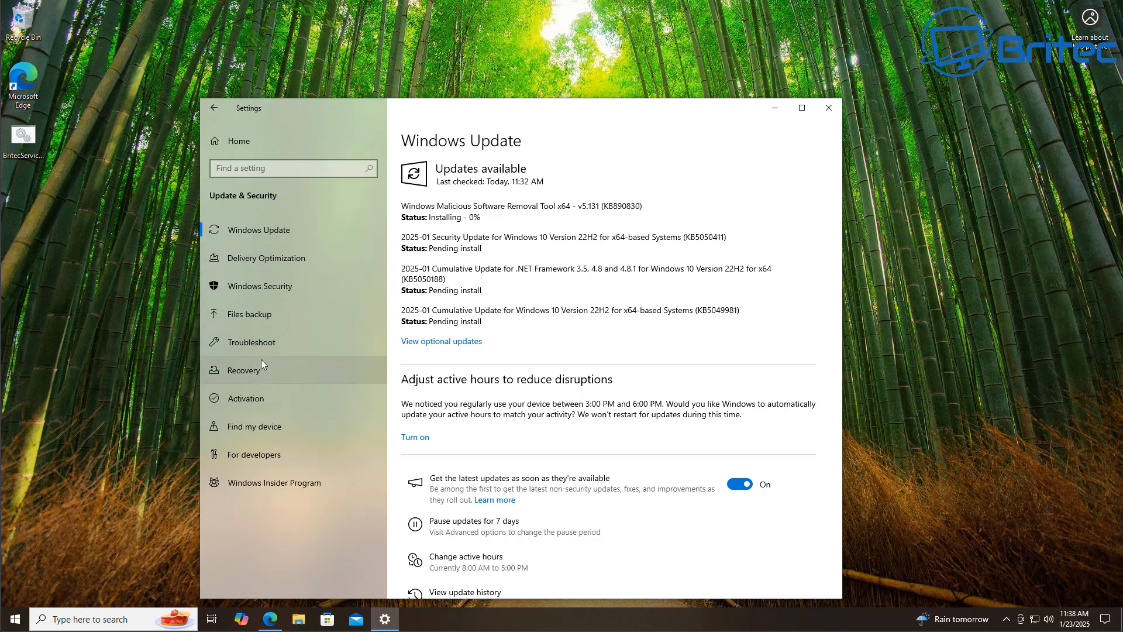
{"action": "mouse_move", "coordinate": [353, 530]}
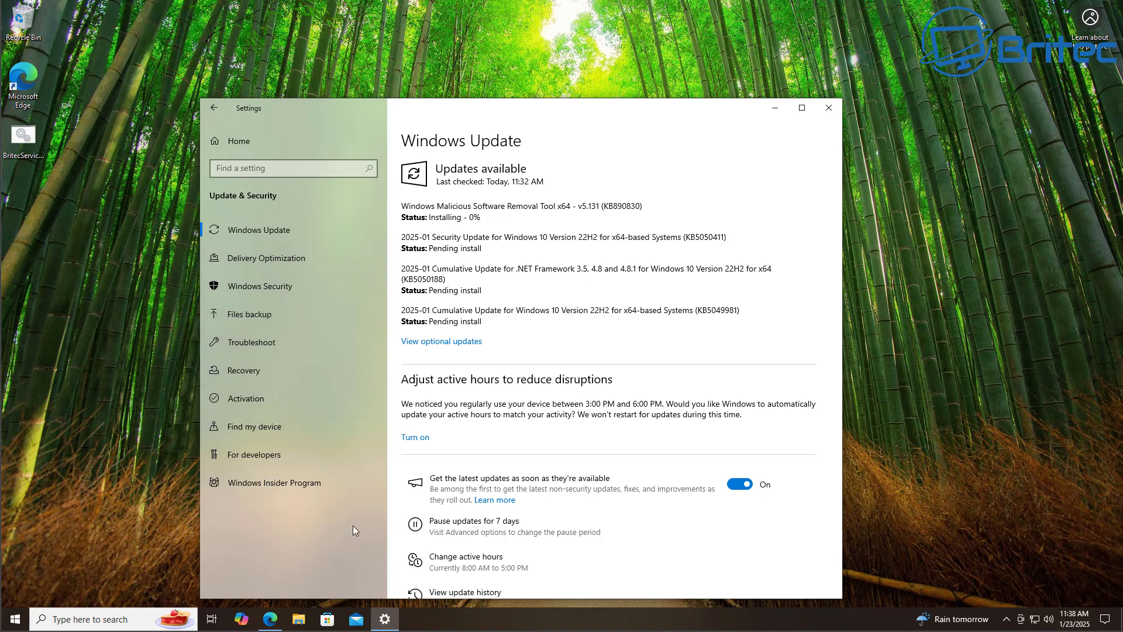
{"action": "mouse_move", "coordinate": [455, 369]}
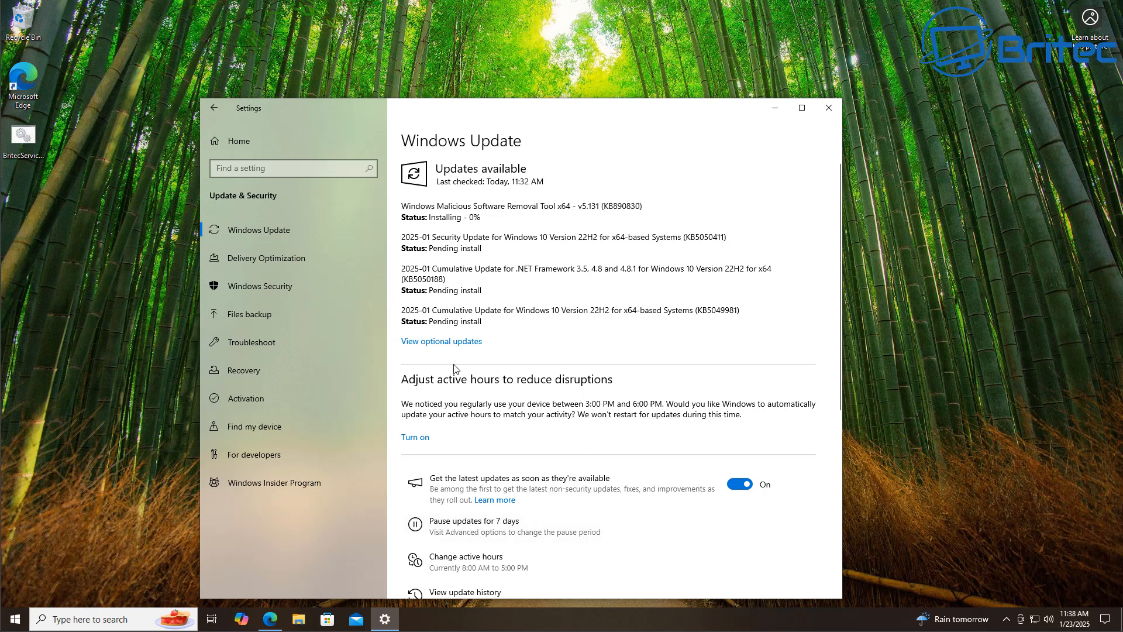
{"action": "left_click", "coordinate": [441, 341]}
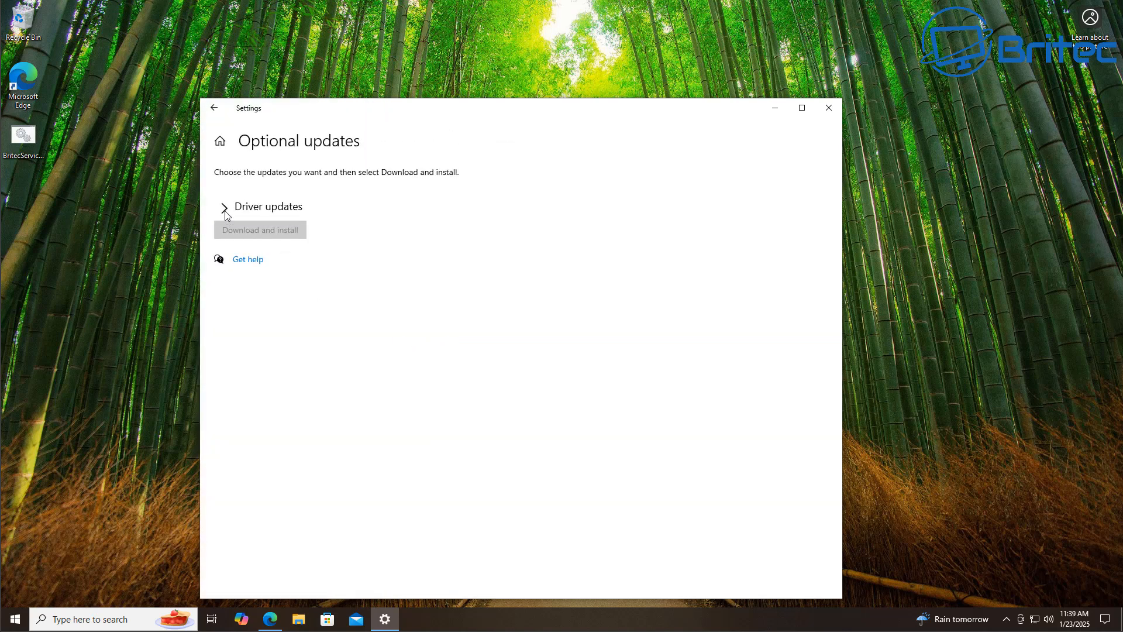
{"action": "left_click", "coordinate": [224, 207]}
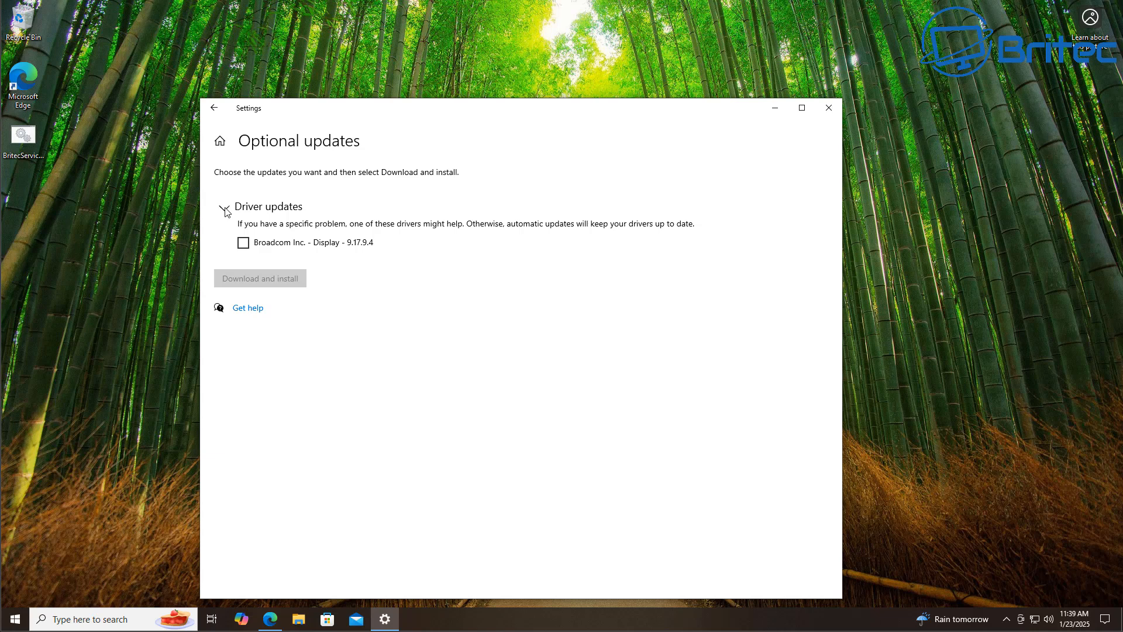
{"action": "left_click", "coordinate": [214, 108]}
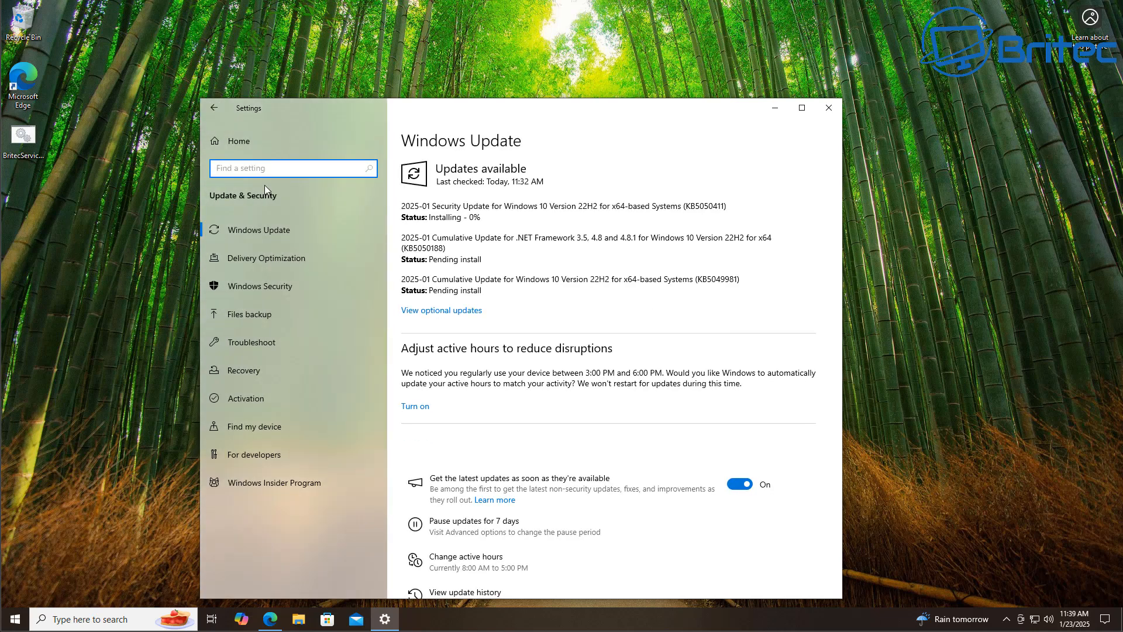
{"action": "scroll", "scroll_direction": "down", "scroll_amount": 3}
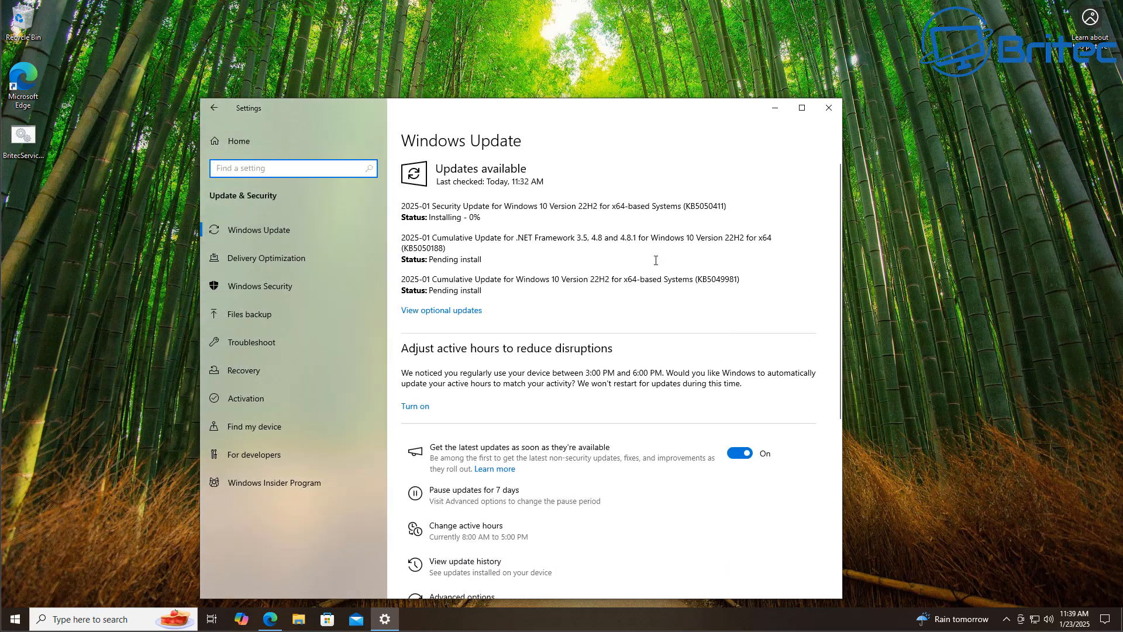
{"action": "mouse_move", "coordinate": [550, 279]}
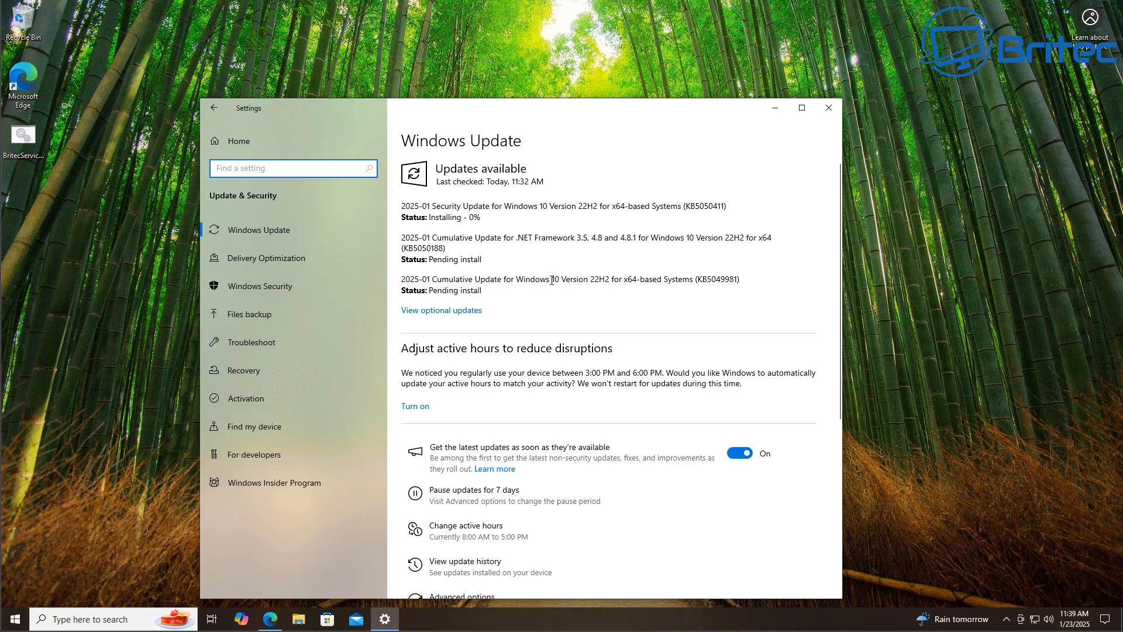
{"action": "mouse_move", "coordinate": [811, 158]}
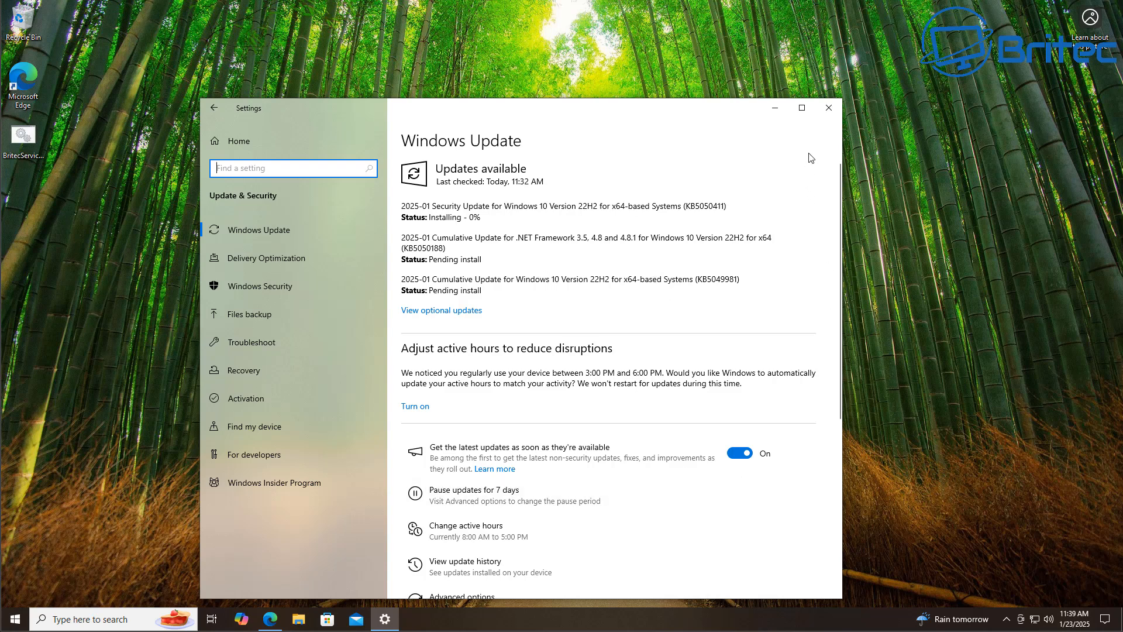
{"action": "mouse_move", "coordinate": [838, 163]}
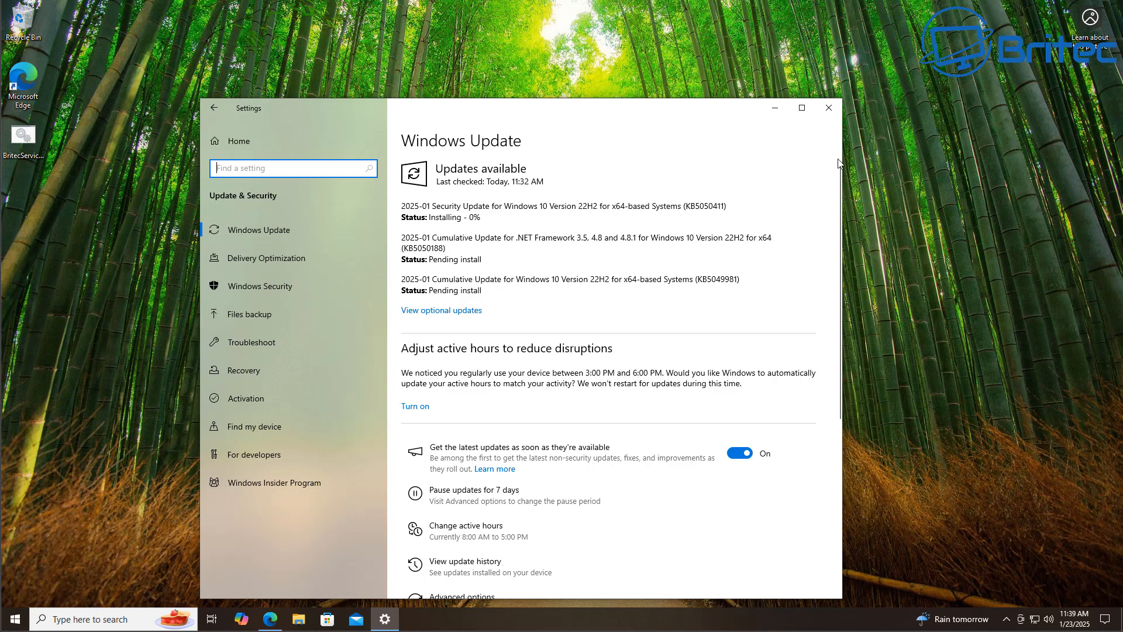
{"action": "mouse_move", "coordinate": [829, 108]}
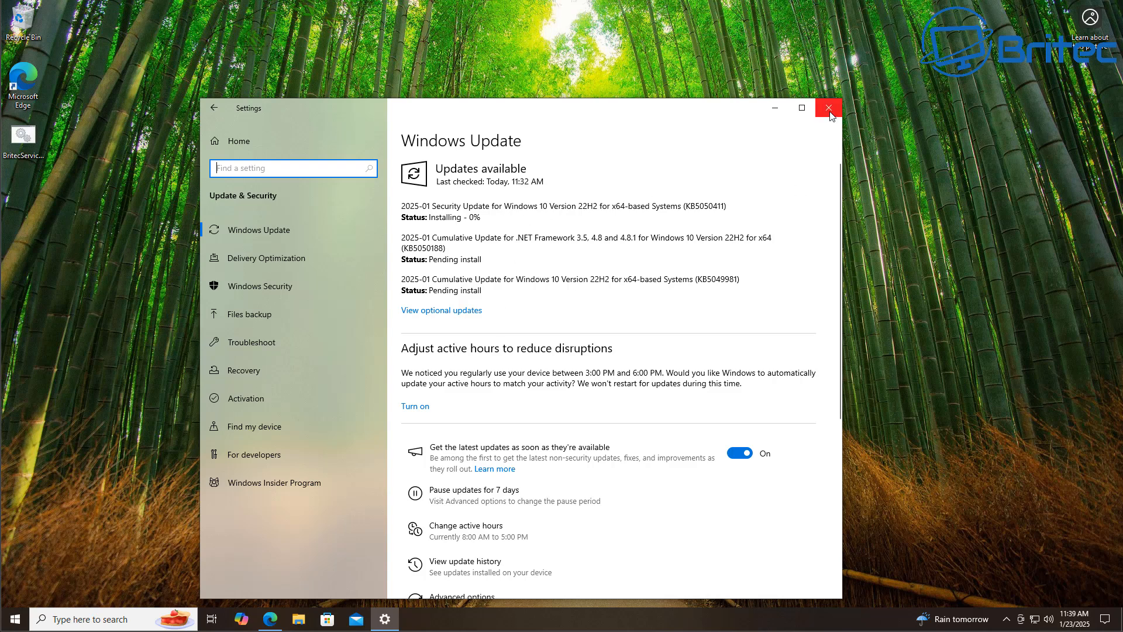
{"action": "mouse_move", "coordinate": [828, 108]}
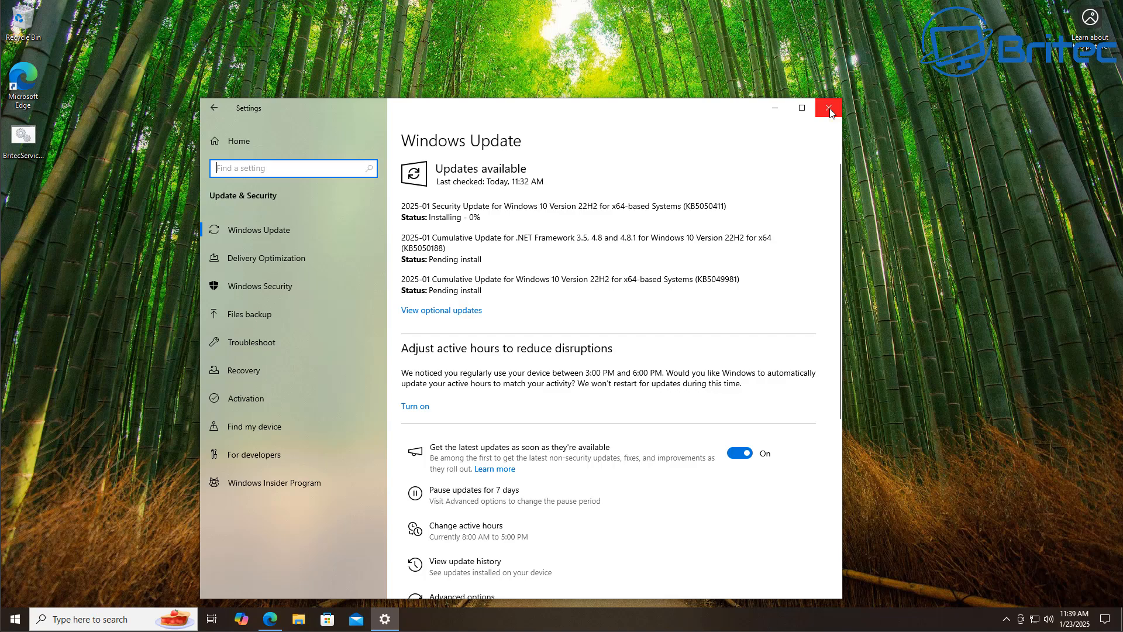
Close the Settings window, revealing the 'Can I upgrade to Windows 11?' support article.
{"action": "left_click", "coordinate": [829, 109]}
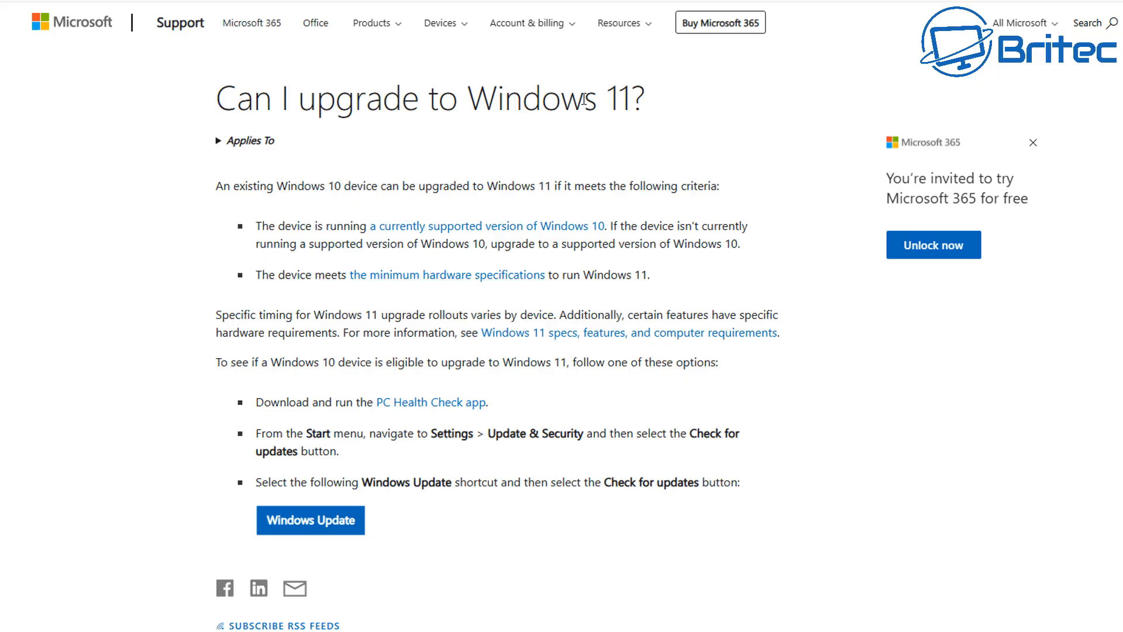
{"action": "mouse_move", "coordinate": [179, 194]}
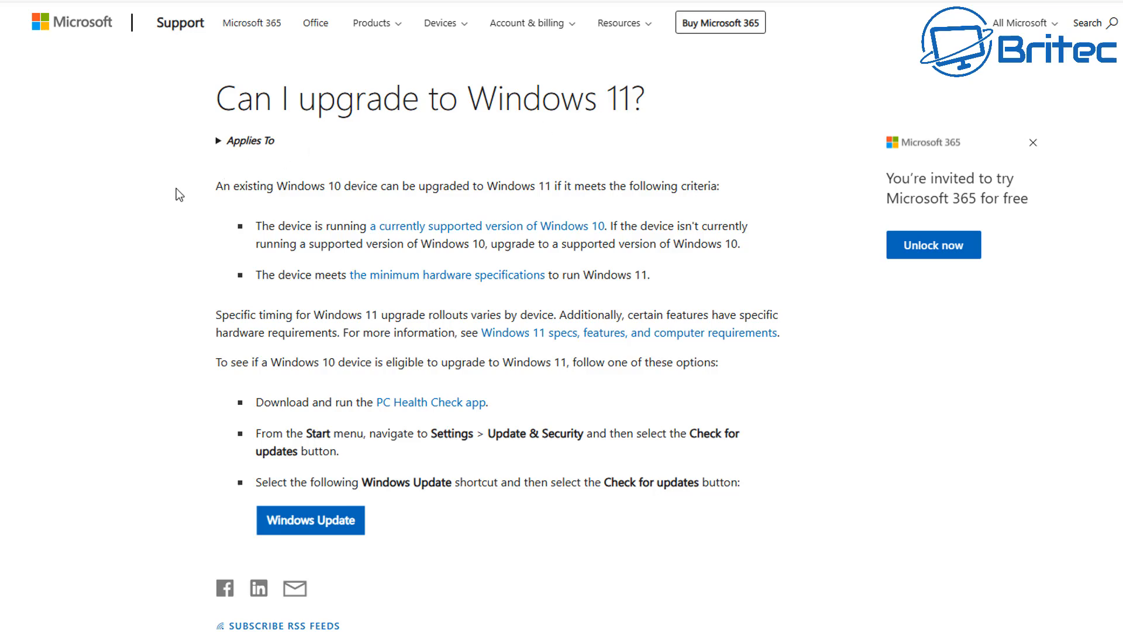
{"action": "mouse_move", "coordinate": [480, 205]}
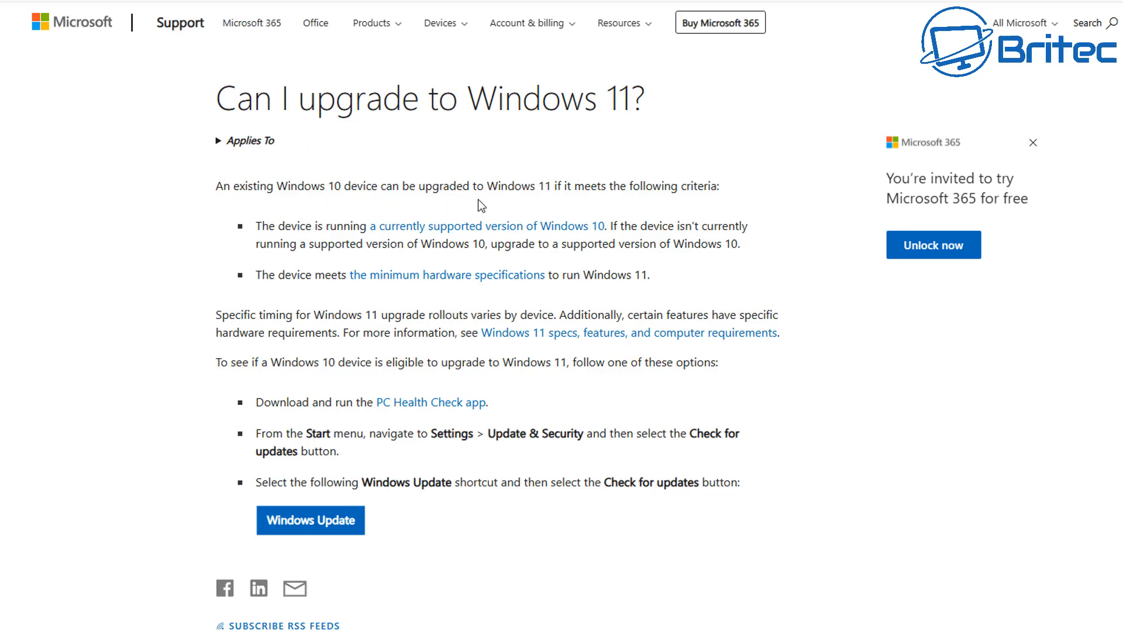
{"action": "mouse_move", "coordinate": [650, 202]}
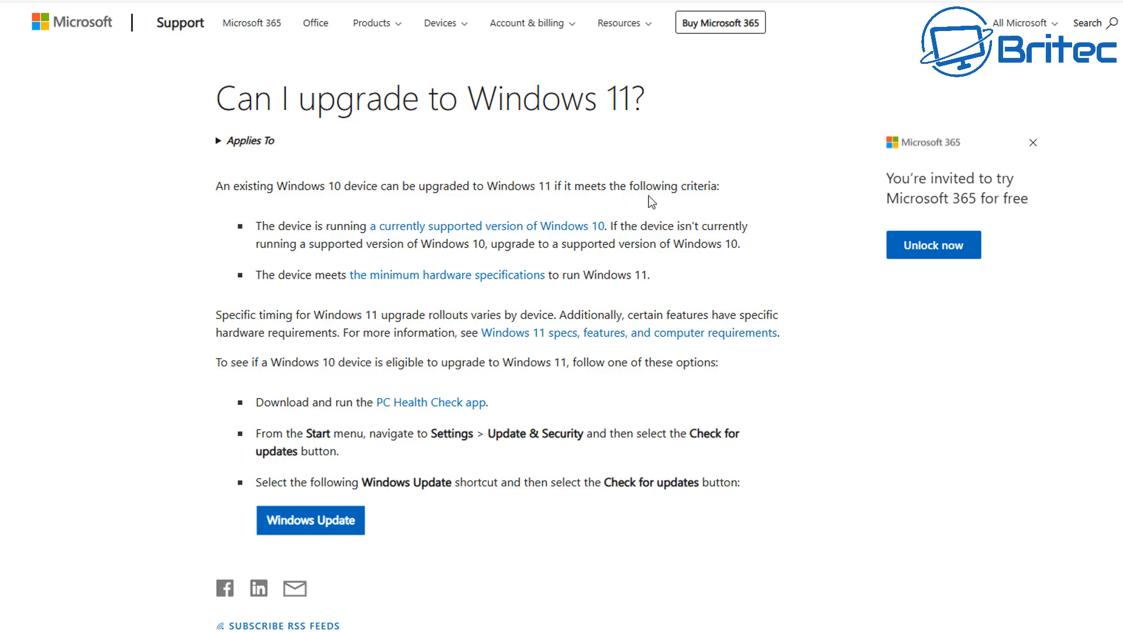
{"action": "mouse_move", "coordinate": [228, 243]}
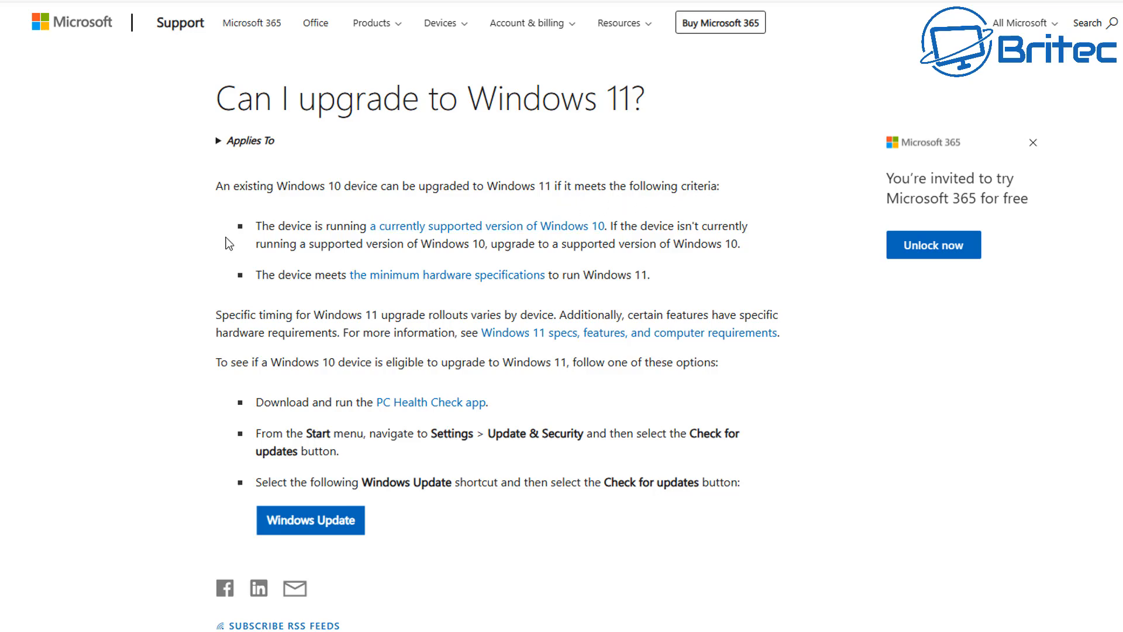
{"action": "mouse_move", "coordinate": [487, 235]}
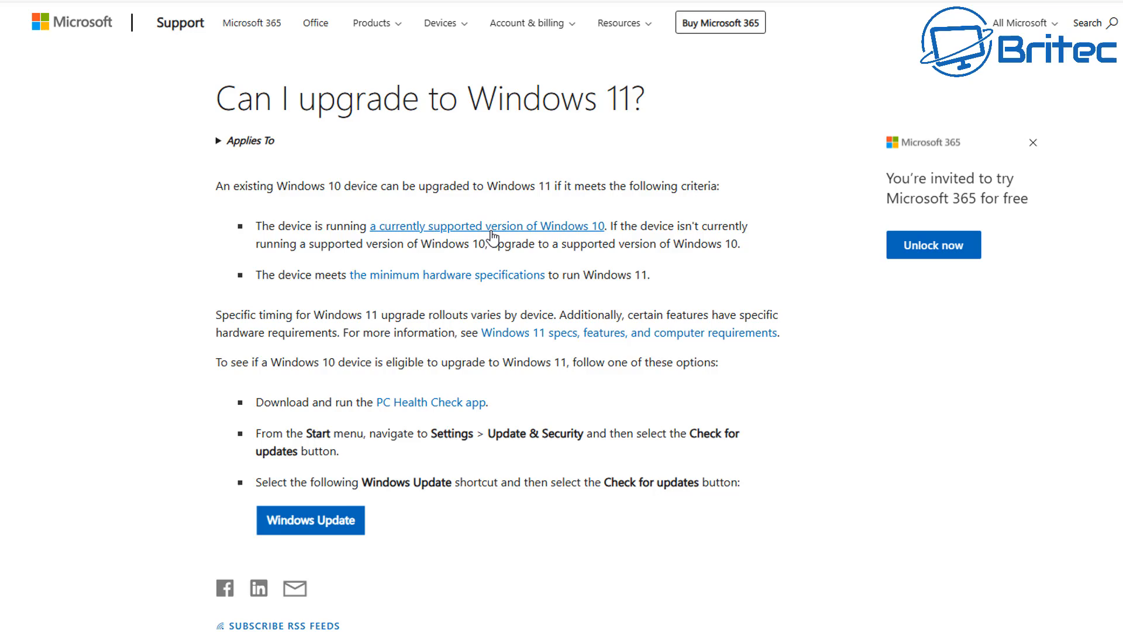
{"action": "mouse_move", "coordinate": [725, 229]}
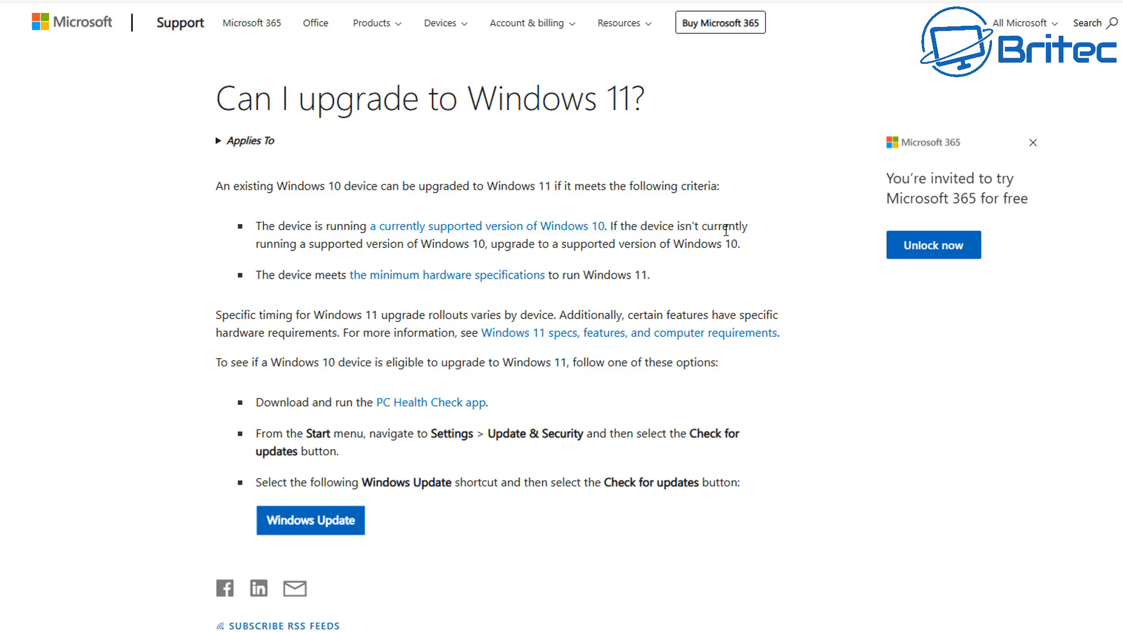
{"action": "mouse_move", "coordinate": [678, 271]}
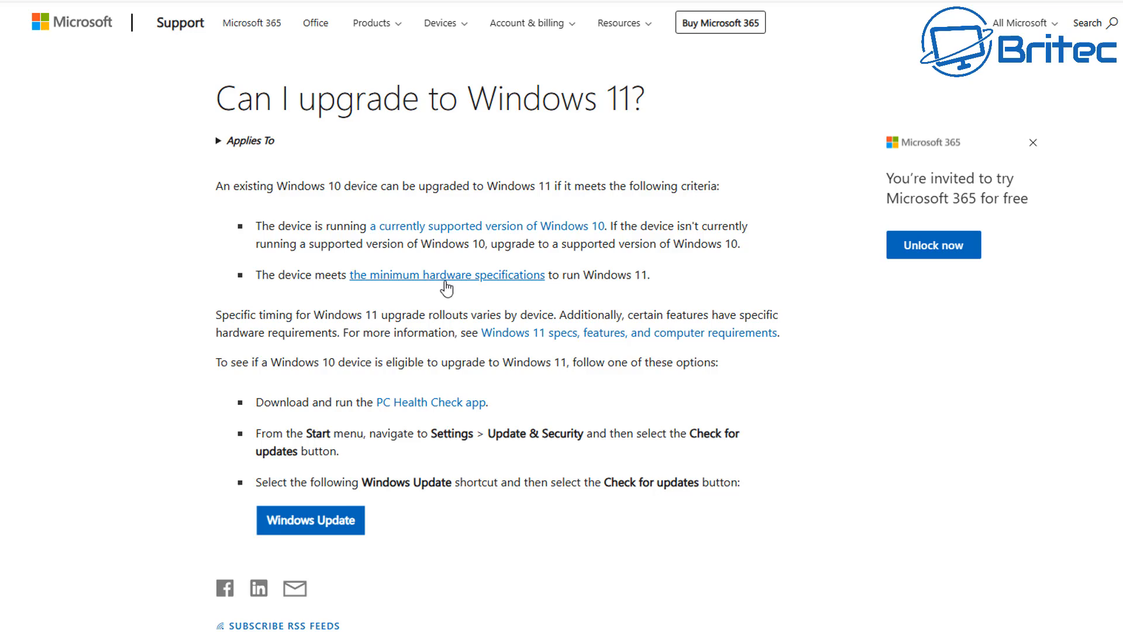
View the Windows 11 specs page's system requirements table down to the 'Check for compatibility' banner.
{"action": "left_click", "coordinate": [447, 274]}
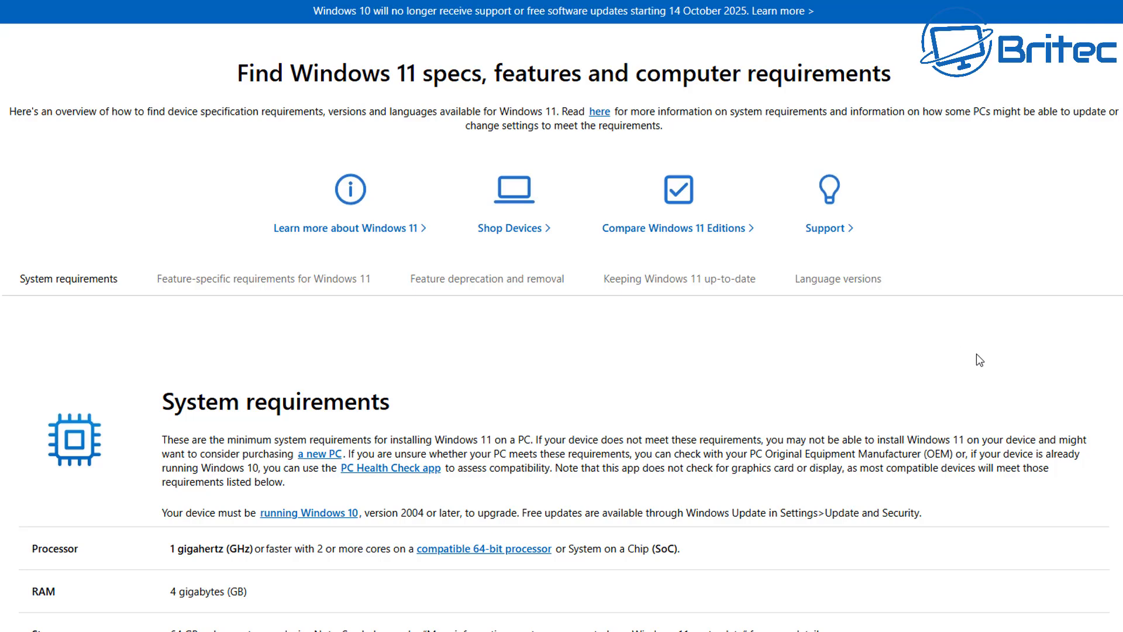
{"action": "mouse_move", "coordinate": [653, 11]}
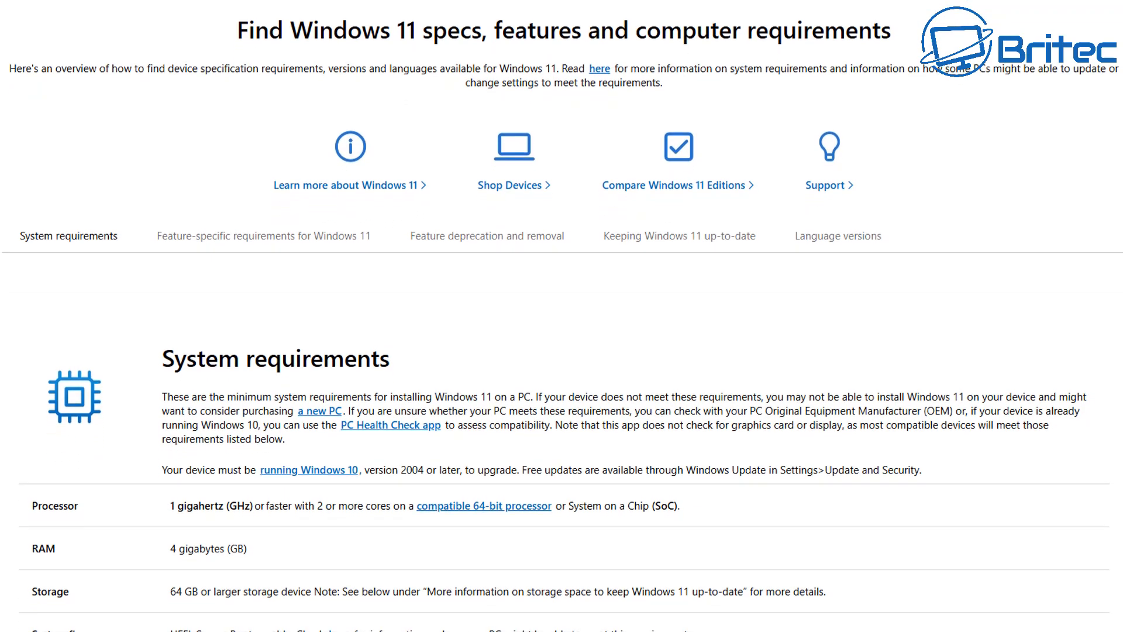
{"action": "scroll", "scroll_direction": "down", "scroll_amount": 3}
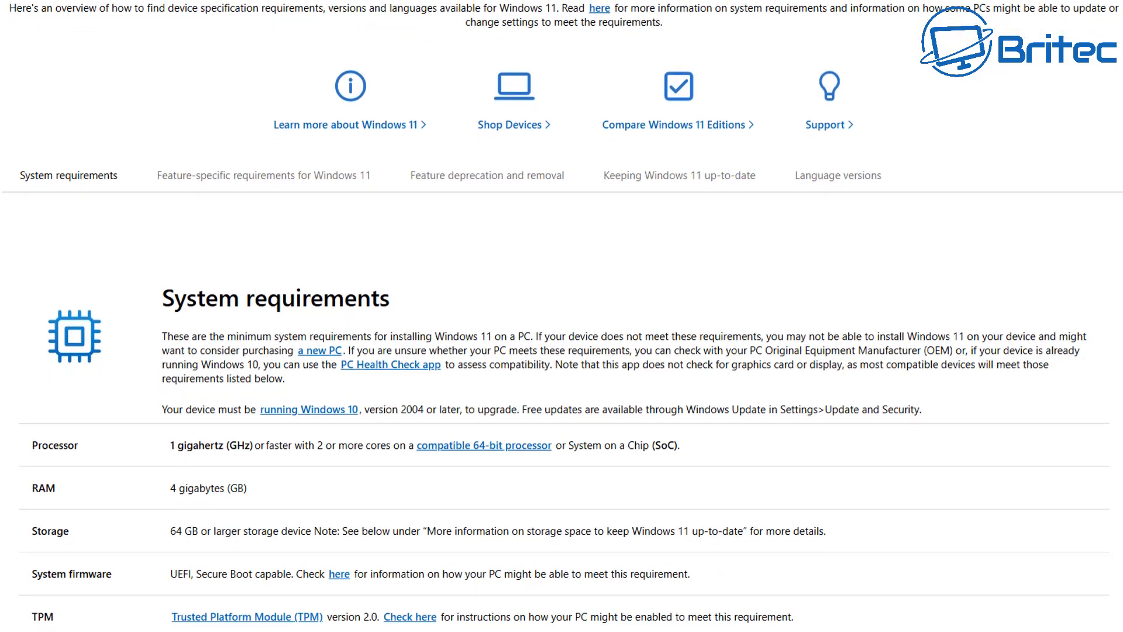
{"action": "scroll", "scroll_direction": "down", "scroll_amount": 3}
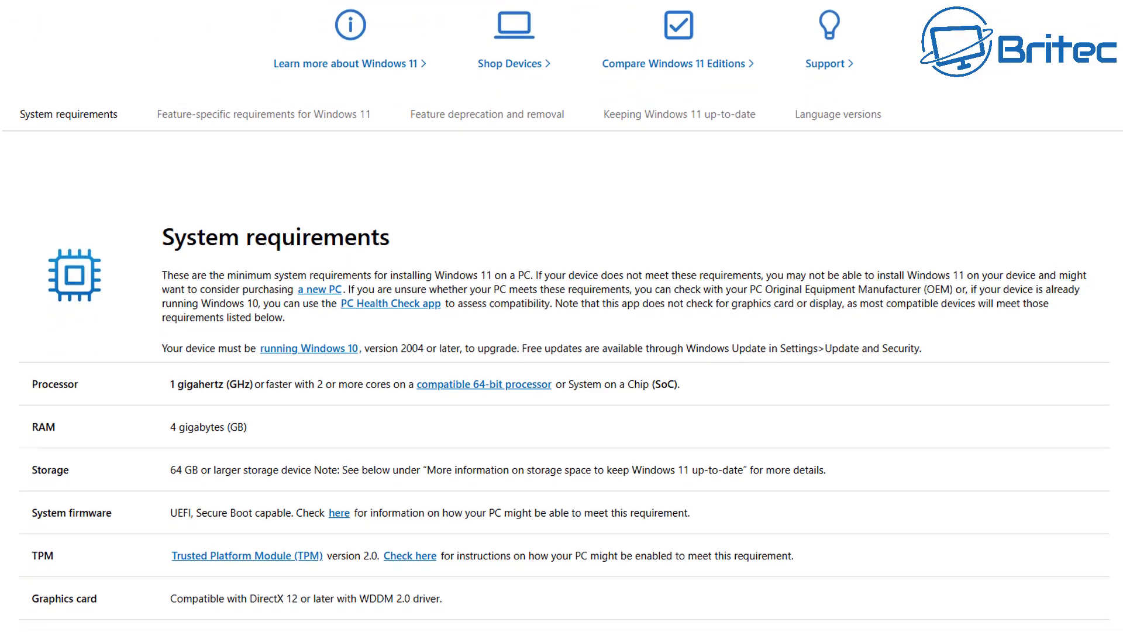
{"action": "scroll", "scroll_direction": "down", "scroll_amount": 3}
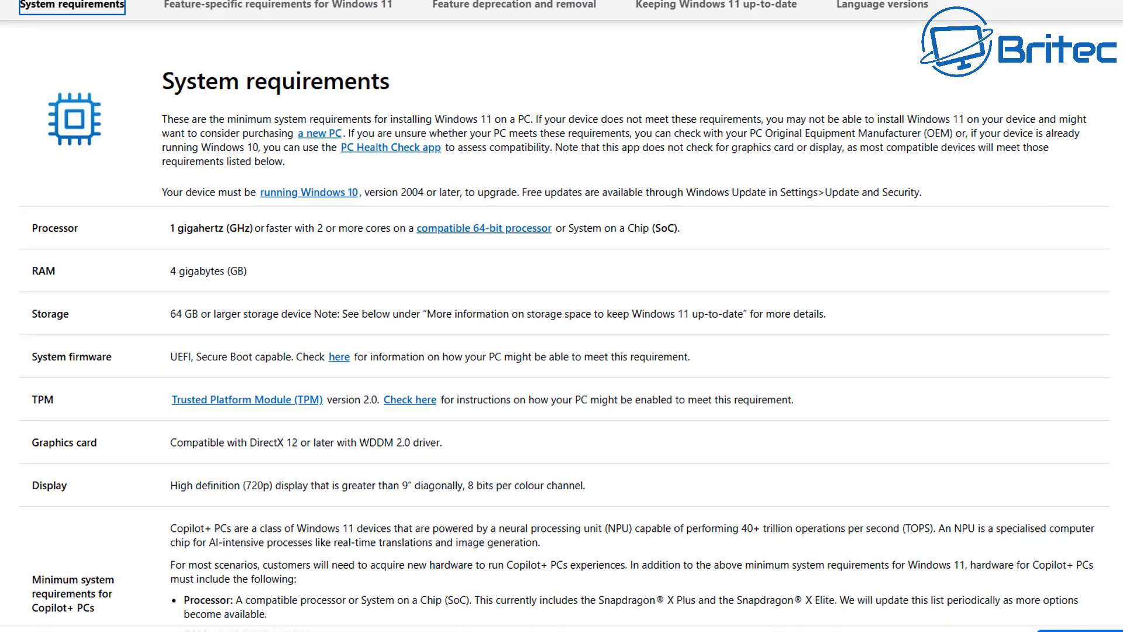
{"action": "scroll", "scroll_direction": "down", "scroll_amount": 3}
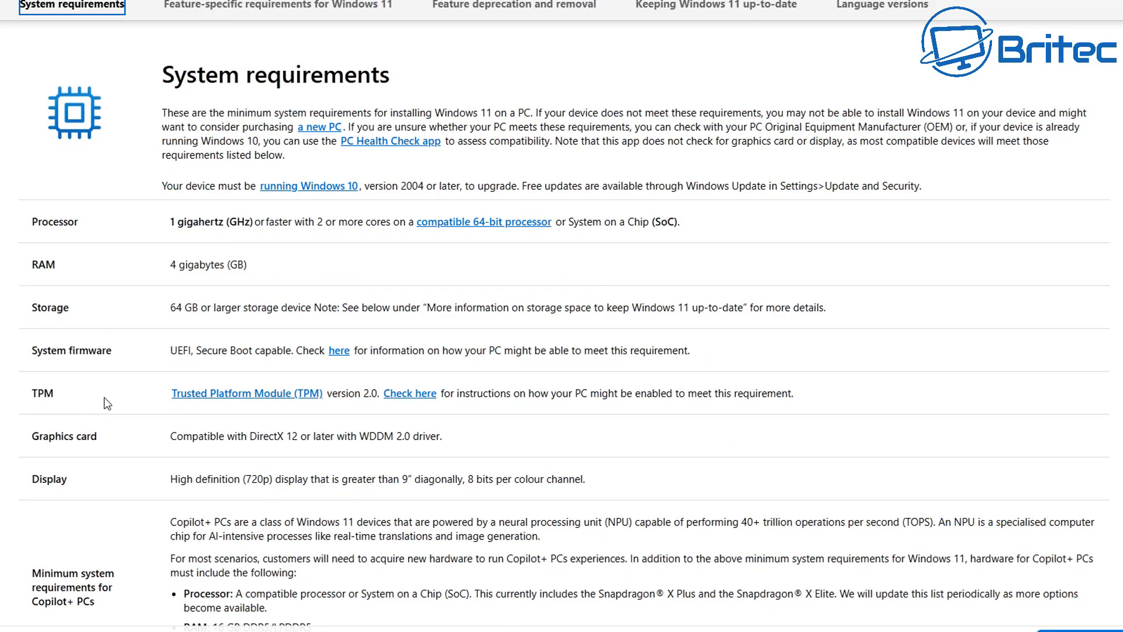
{"action": "mouse_move", "coordinate": [271, 615]}
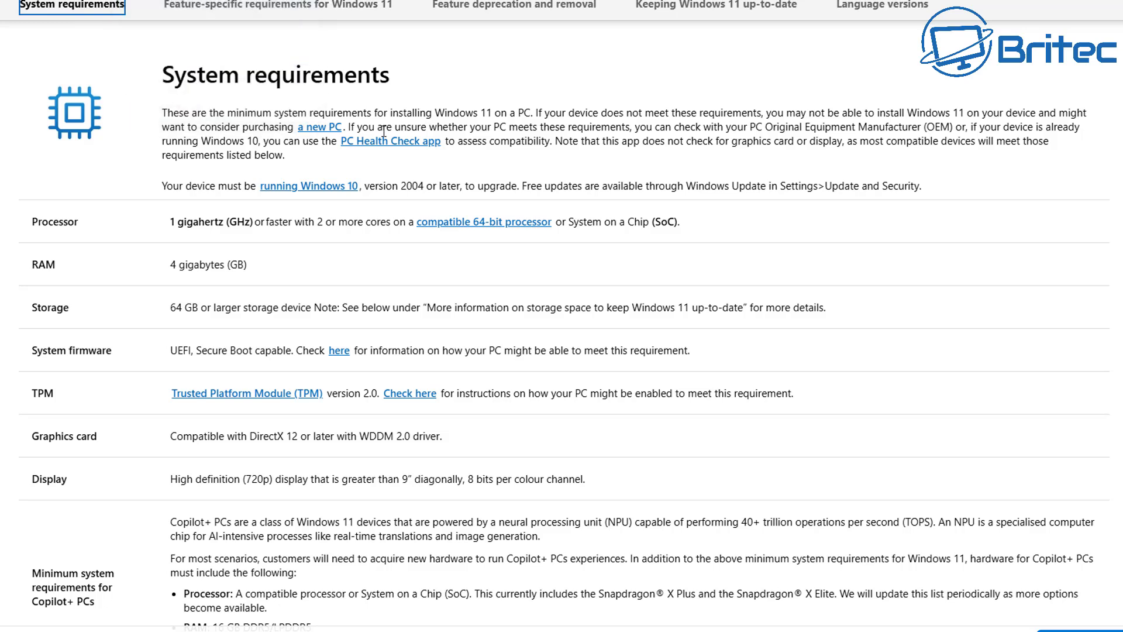
{"action": "mouse_move", "coordinate": [385, 147]}
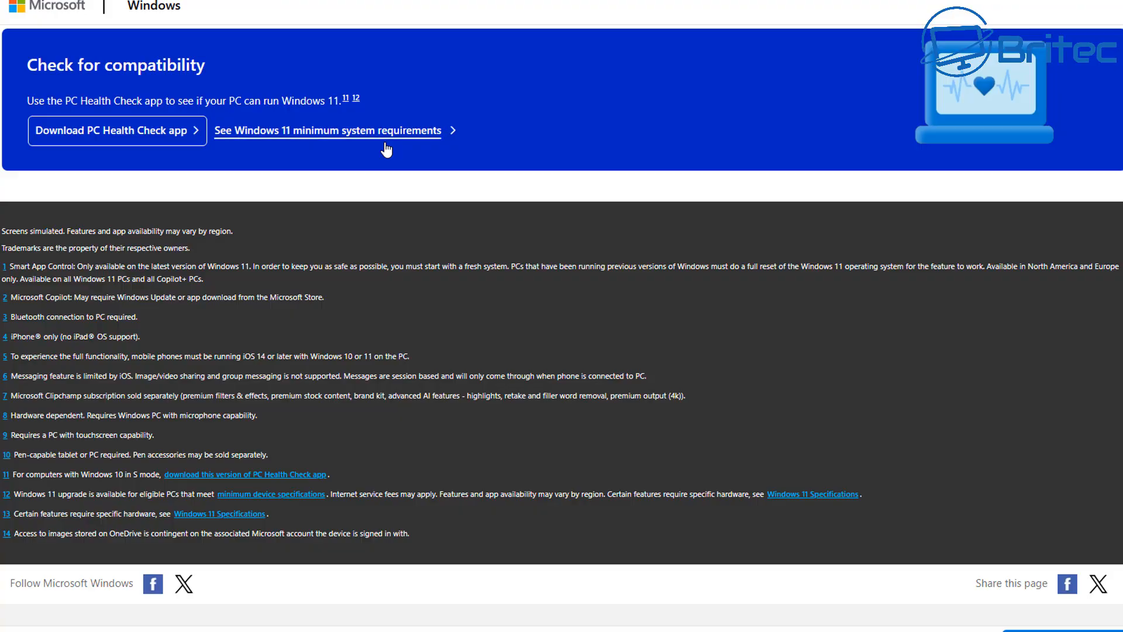
Download, install and launch the PC Health Check app.
{"action": "left_click", "coordinate": [111, 131]}
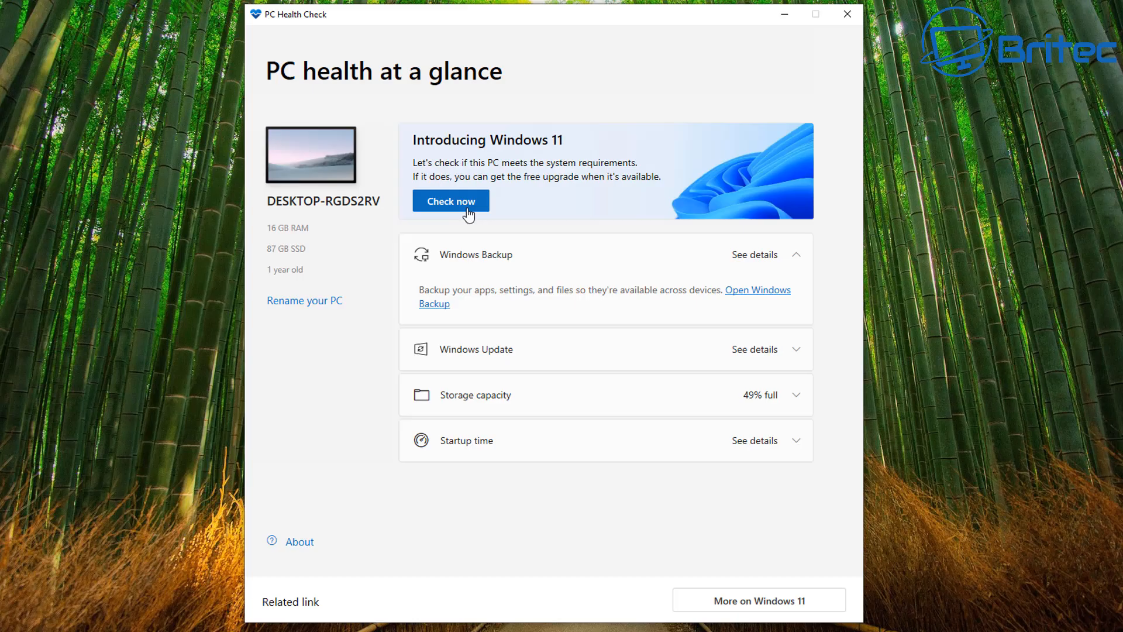
Run 'Check now', see the TPM 2.0 not detected failure, and dismiss the result.
{"action": "left_click", "coordinate": [450, 200]}
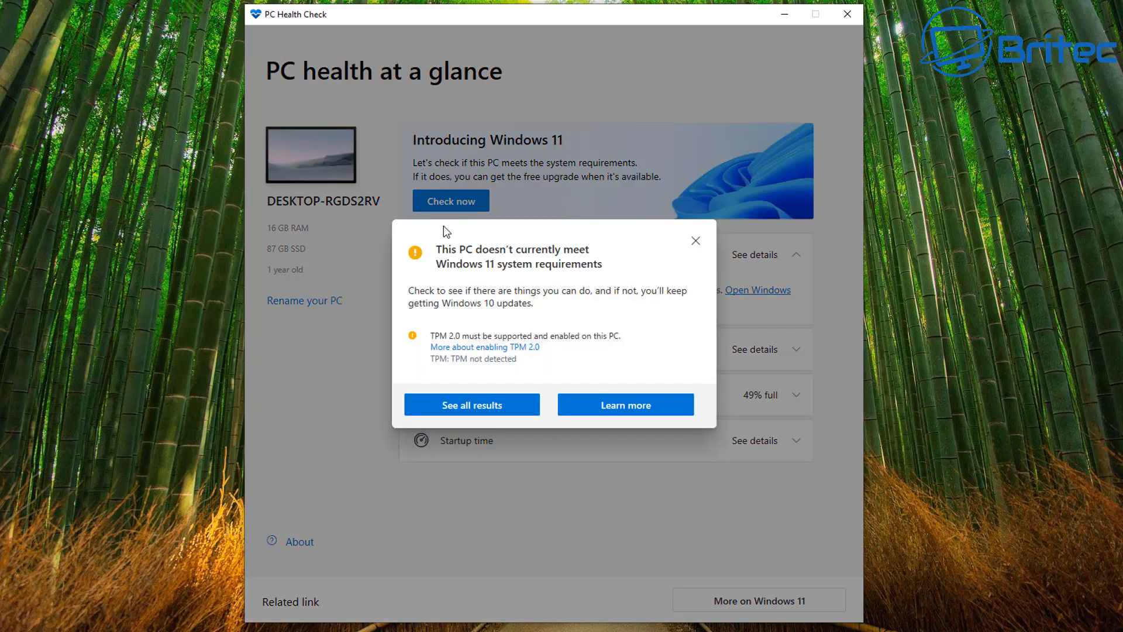
{"action": "mouse_move", "coordinate": [389, 352]}
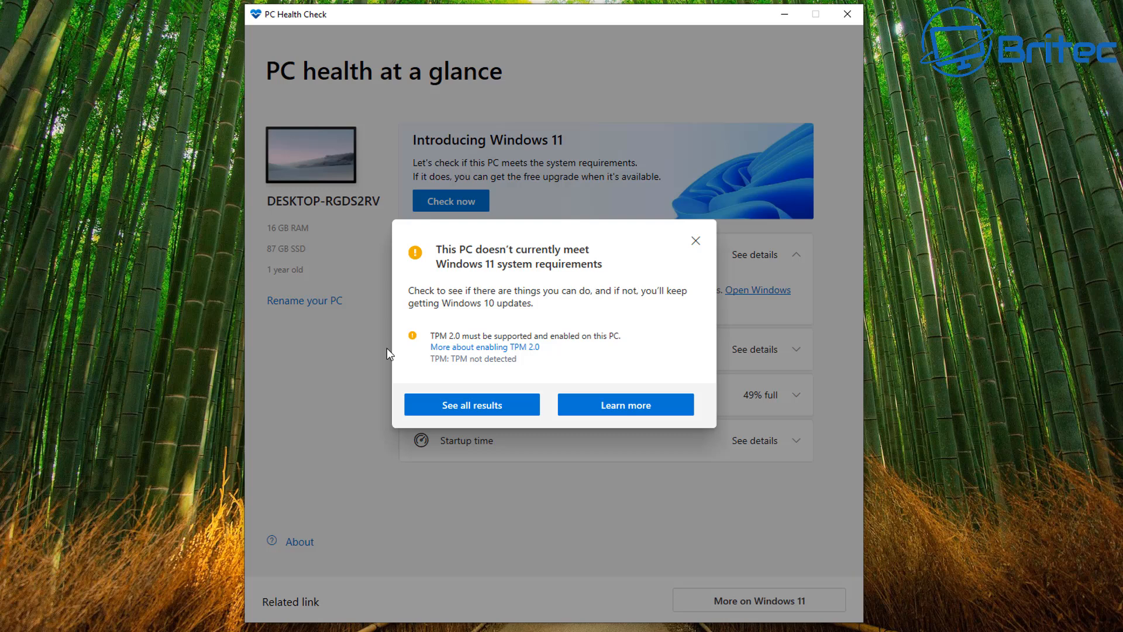
{"action": "mouse_move", "coordinate": [715, 232]}
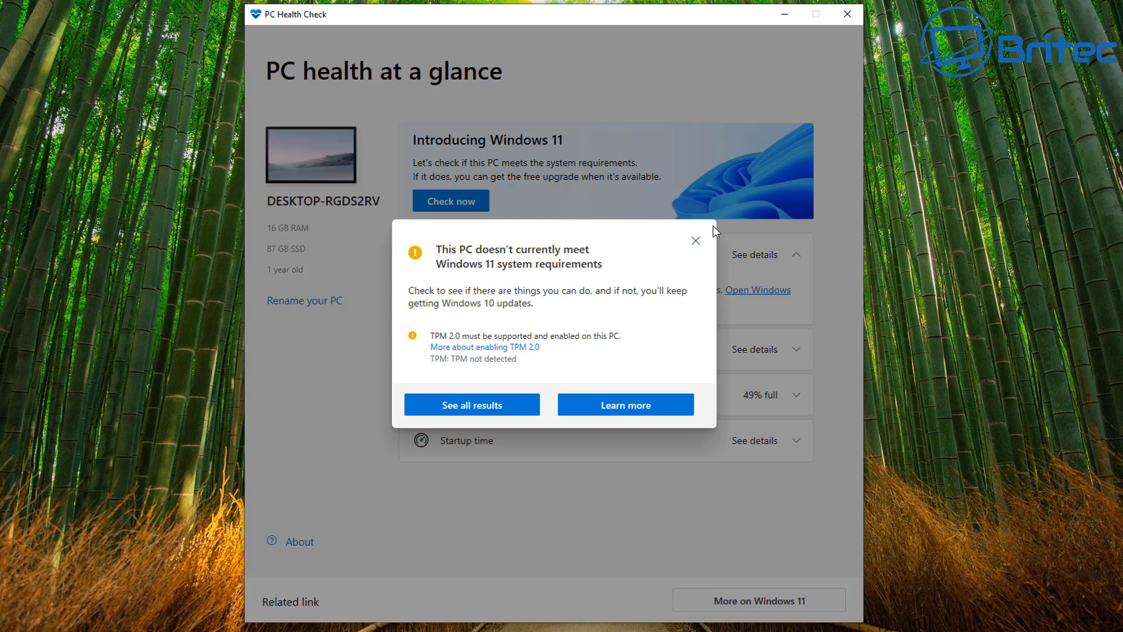
{"action": "mouse_move", "coordinate": [694, 241]}
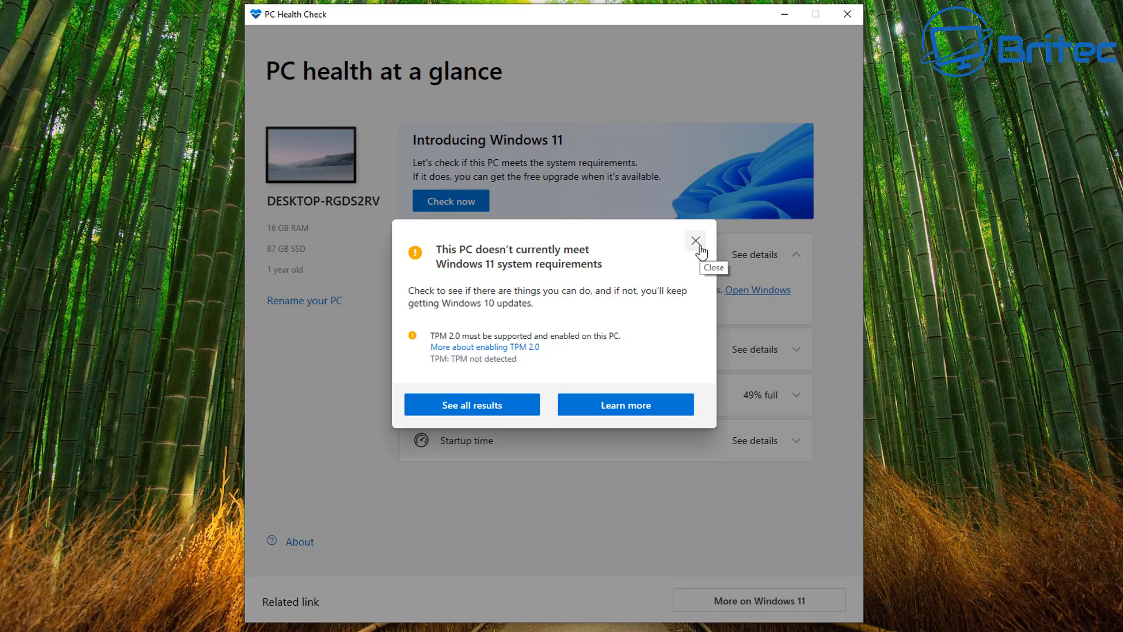
{"action": "left_click", "coordinate": [694, 240]}
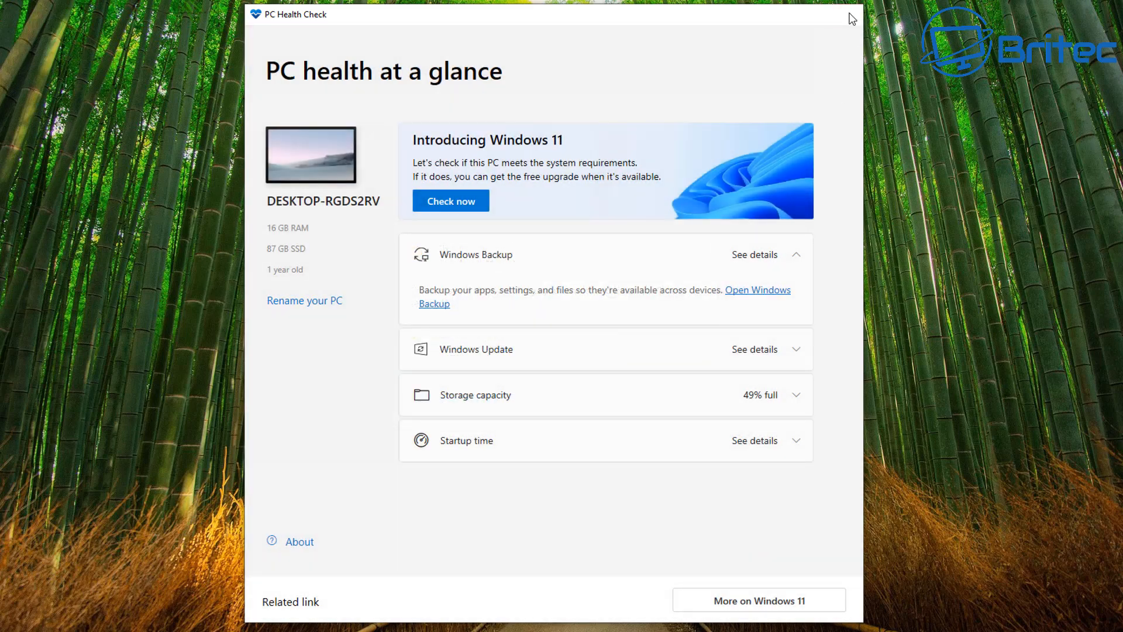
Close PC Health Check and run 'Check for updates' in Settings > Update & Security.
{"action": "left_click", "coordinate": [852, 14]}
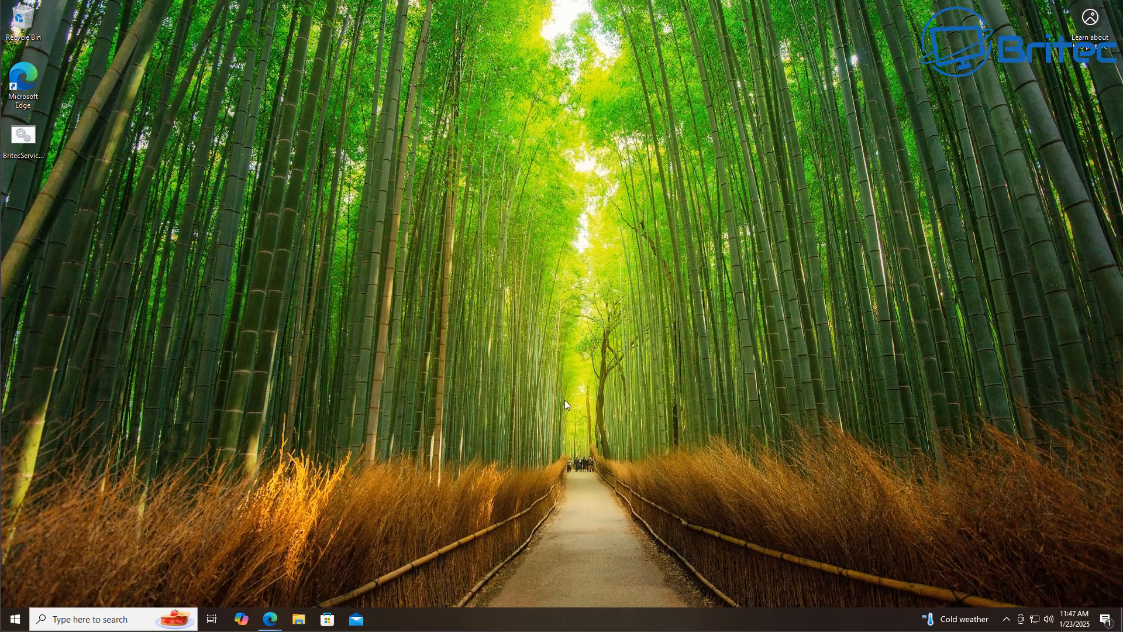
{"action": "left_click", "coordinate": [10, 618]}
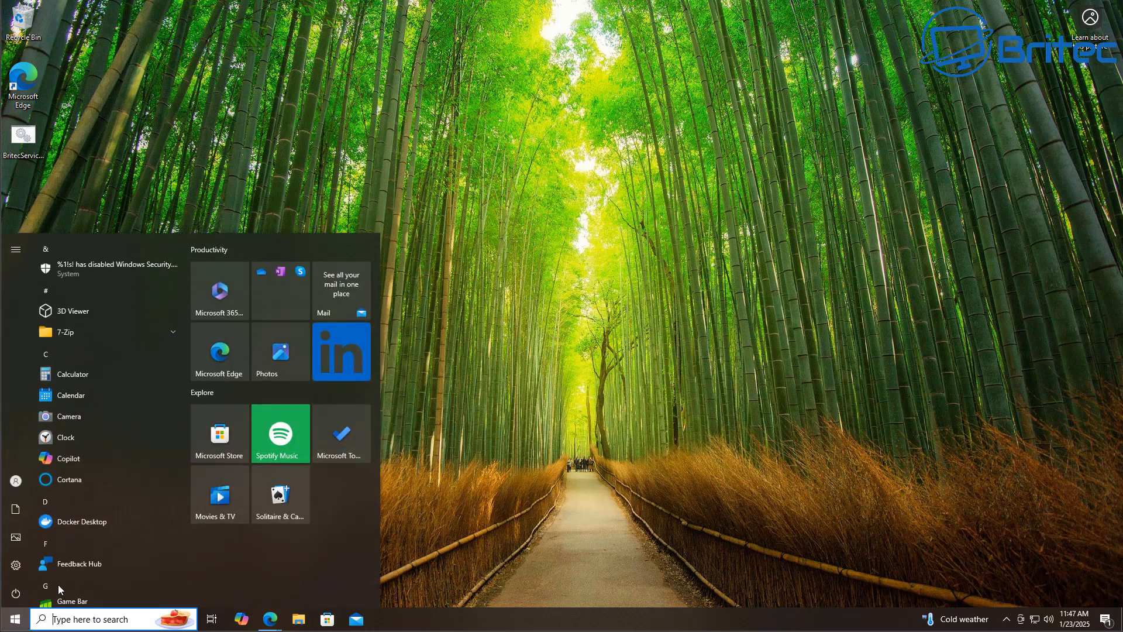
{"action": "left_click", "coordinate": [15, 564]}
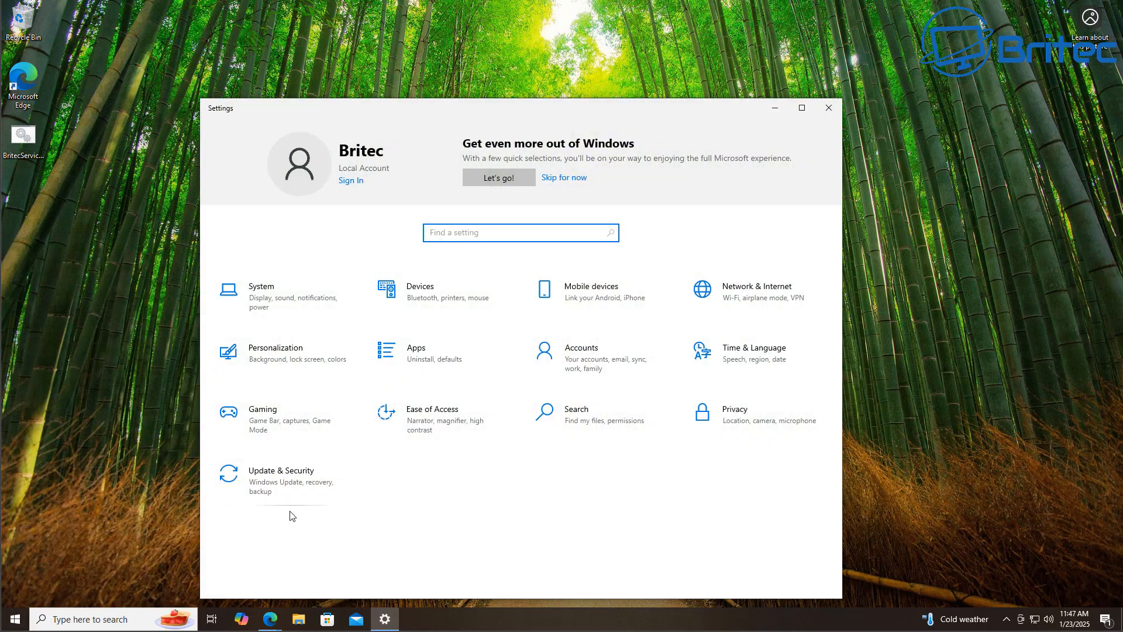
{"action": "left_click", "coordinate": [280, 470]}
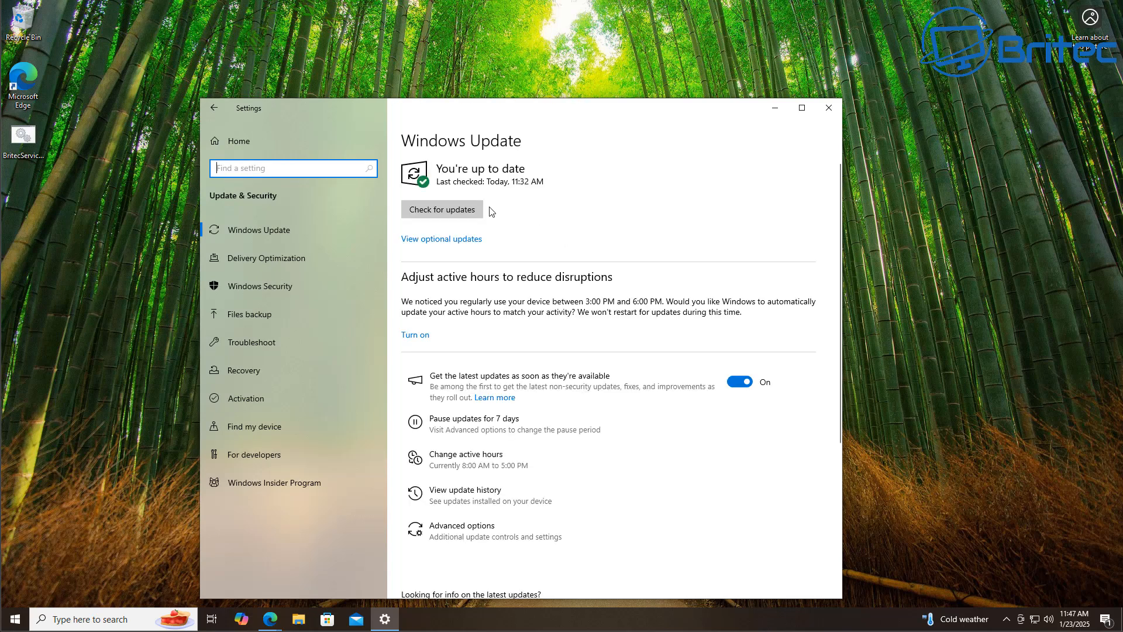
{"action": "left_click", "coordinate": [441, 210]}
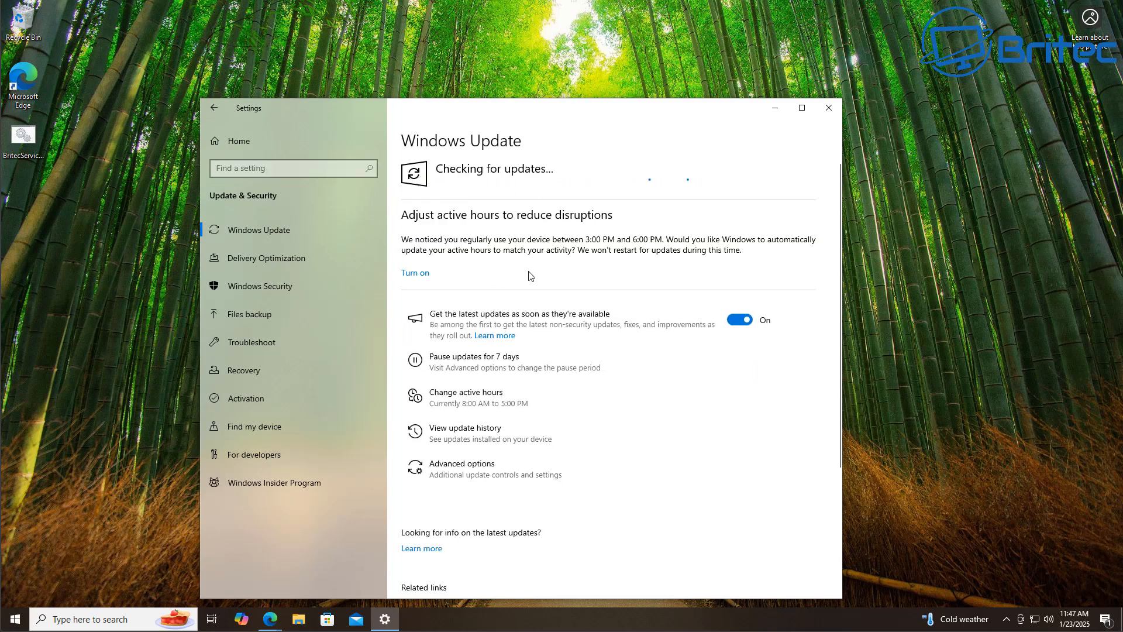
{"action": "mouse_move", "coordinate": [523, 204]}
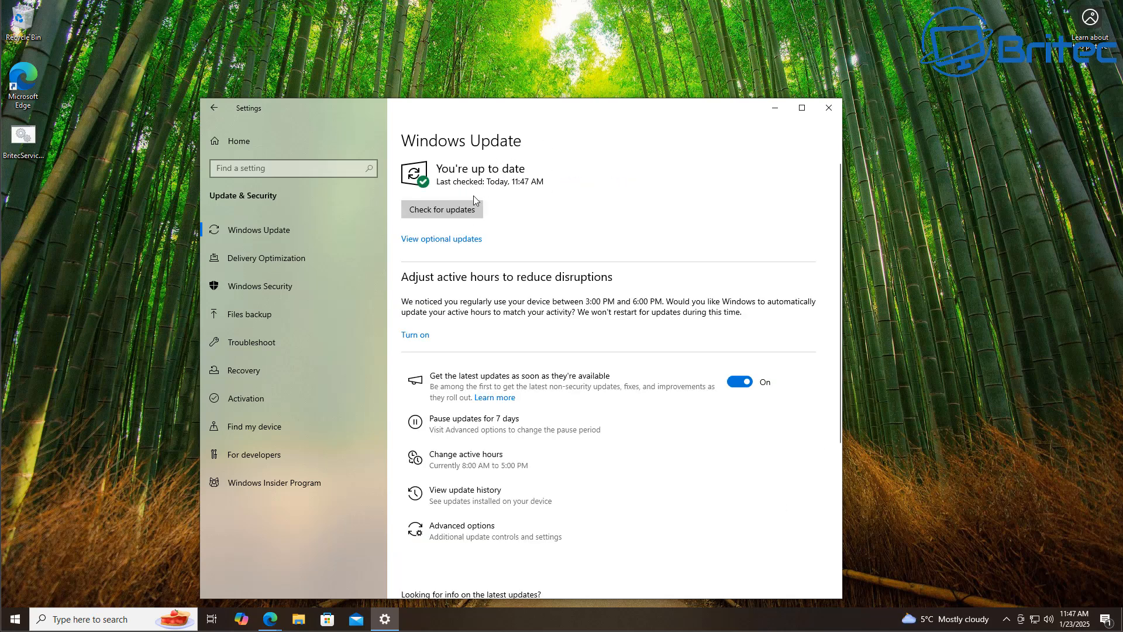
{"action": "mouse_move", "coordinate": [628, 206]}
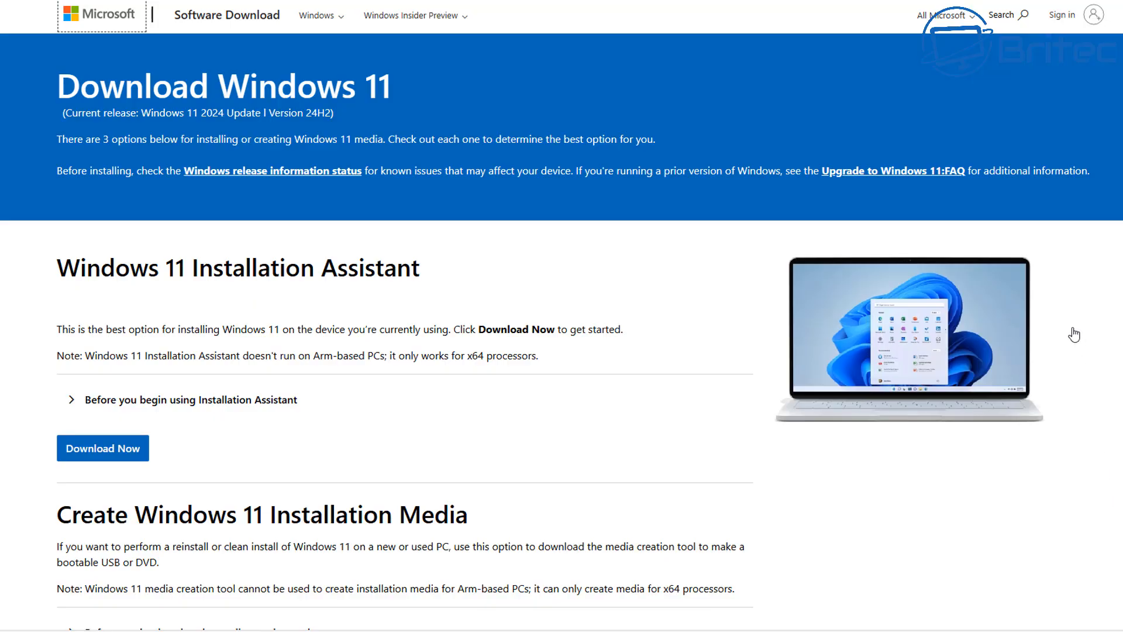
{"action": "mouse_move", "coordinate": [1120, 309]}
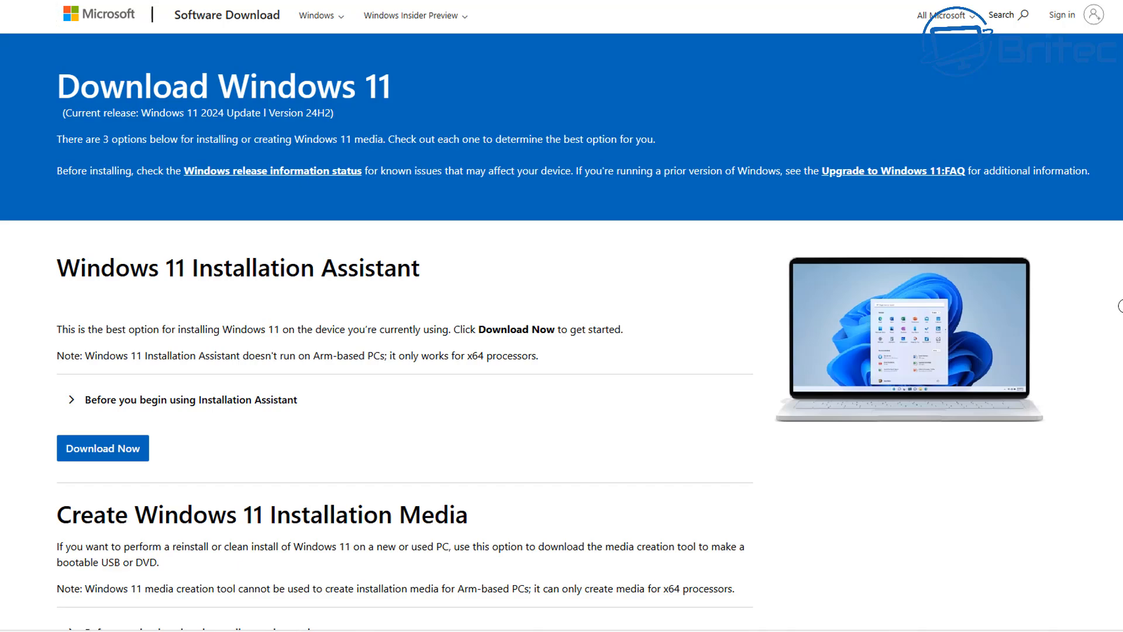
Select 'Windows 11 (multi-edition ISO for x64 devices)' under Download Disk Image and request the download.
{"action": "scroll", "scroll_direction": "down", "scroll_amount": 3}
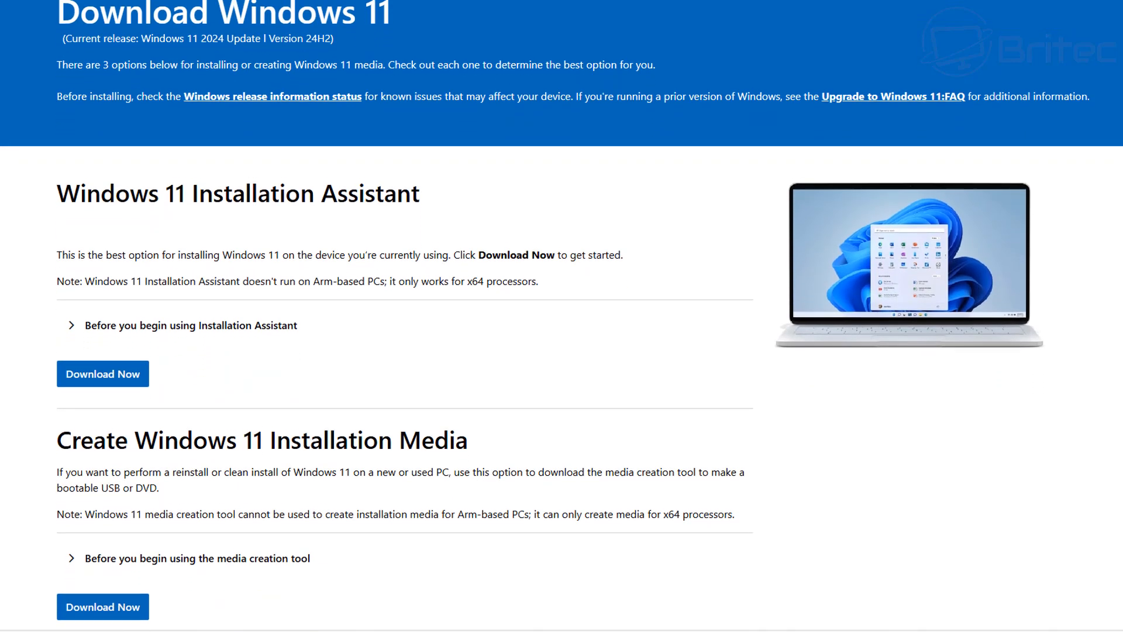
{"action": "scroll", "scroll_direction": "down", "scroll_amount": 3}
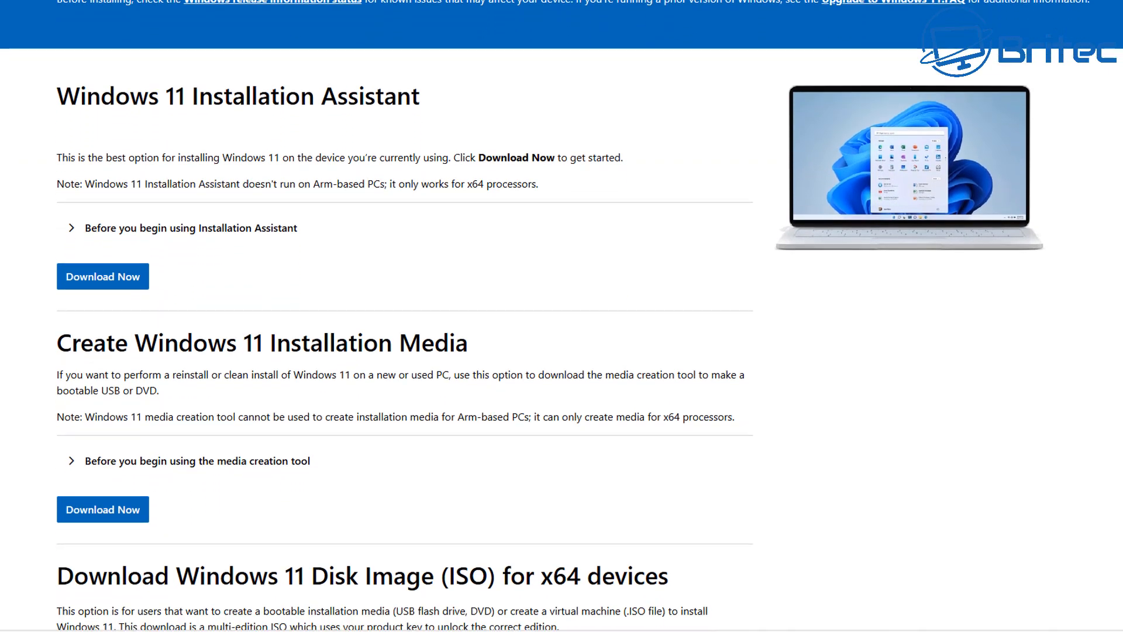
{"action": "scroll", "scroll_direction": "down", "scroll_amount": 3}
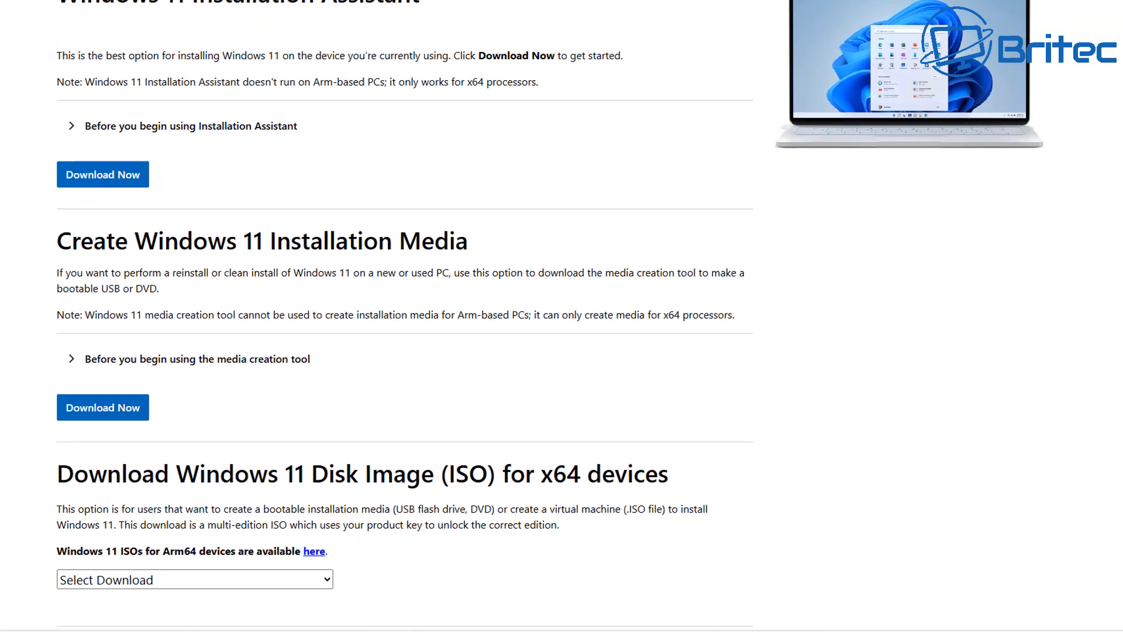
{"action": "scroll", "scroll_direction": "down", "scroll_amount": 3}
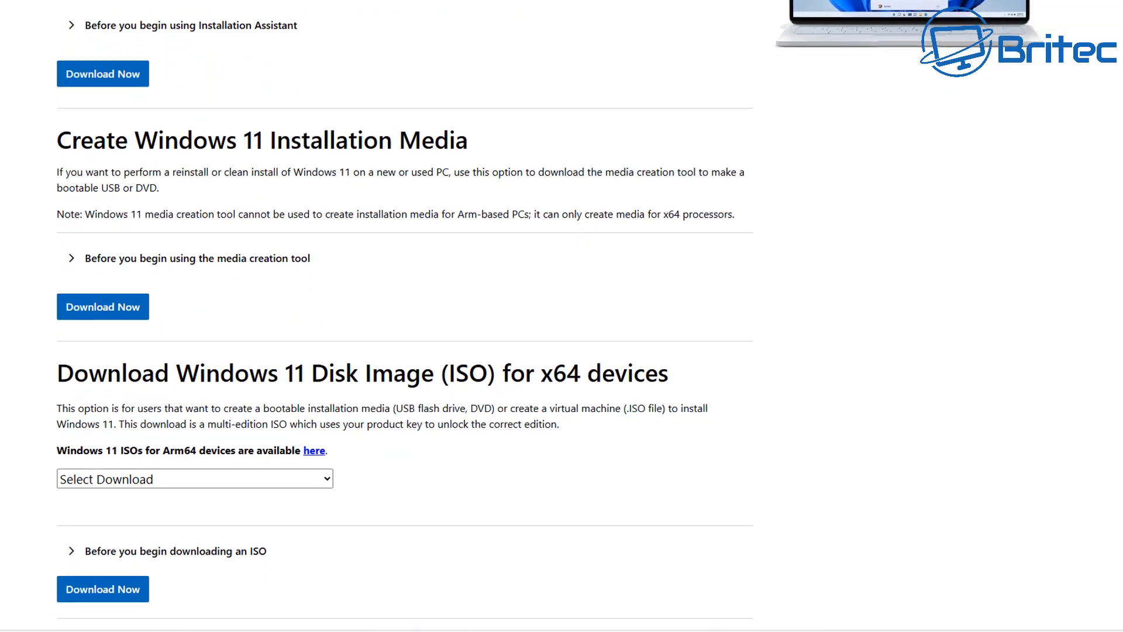
{"action": "scroll", "scroll_direction": "down", "scroll_amount": 3}
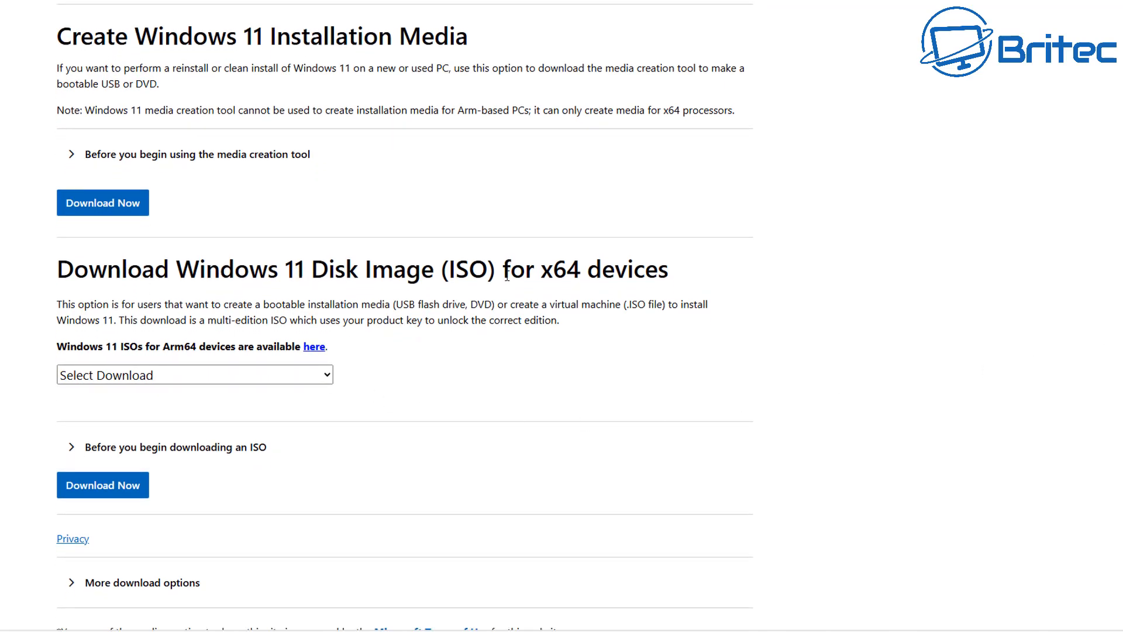
{"action": "left_click", "coordinate": [194, 374]}
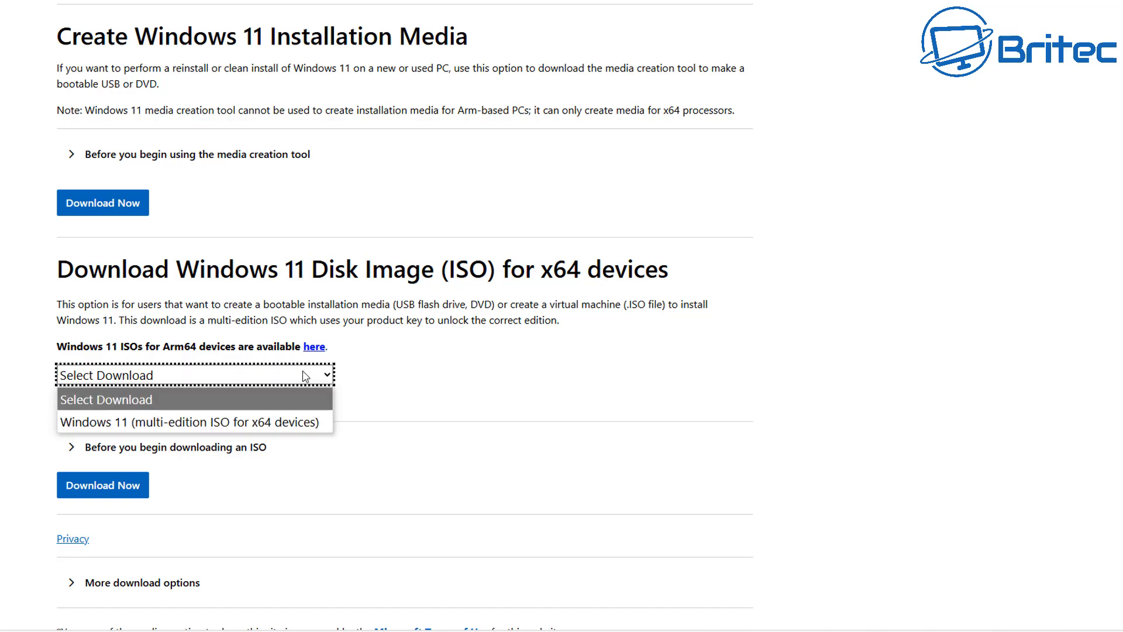
{"action": "left_click", "coordinate": [190, 421]}
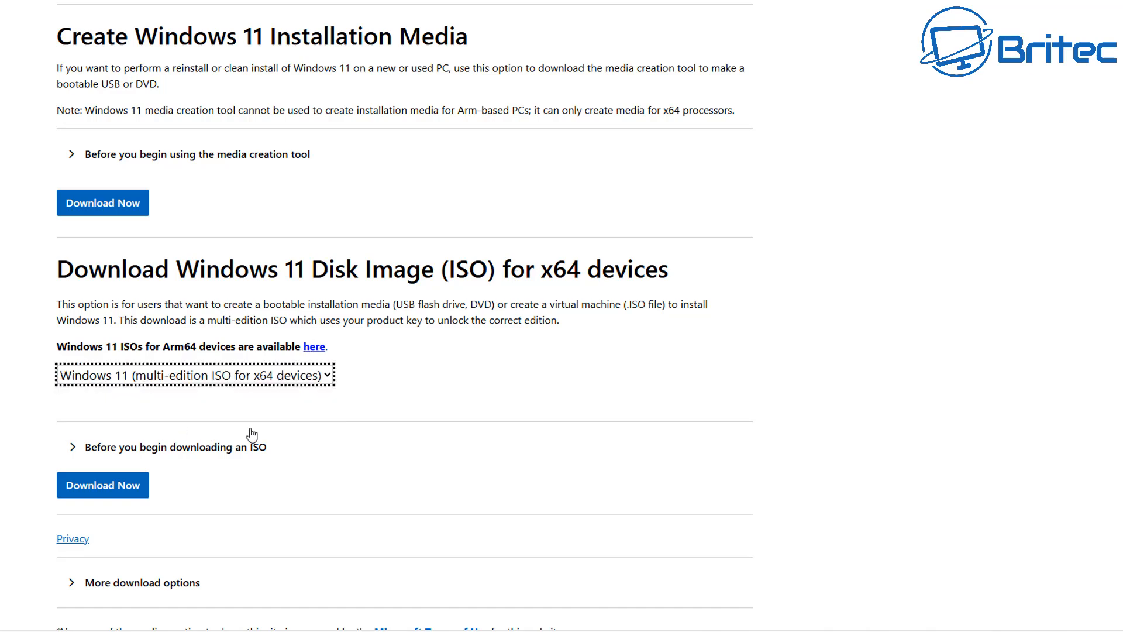
{"action": "left_click", "coordinate": [102, 485]}
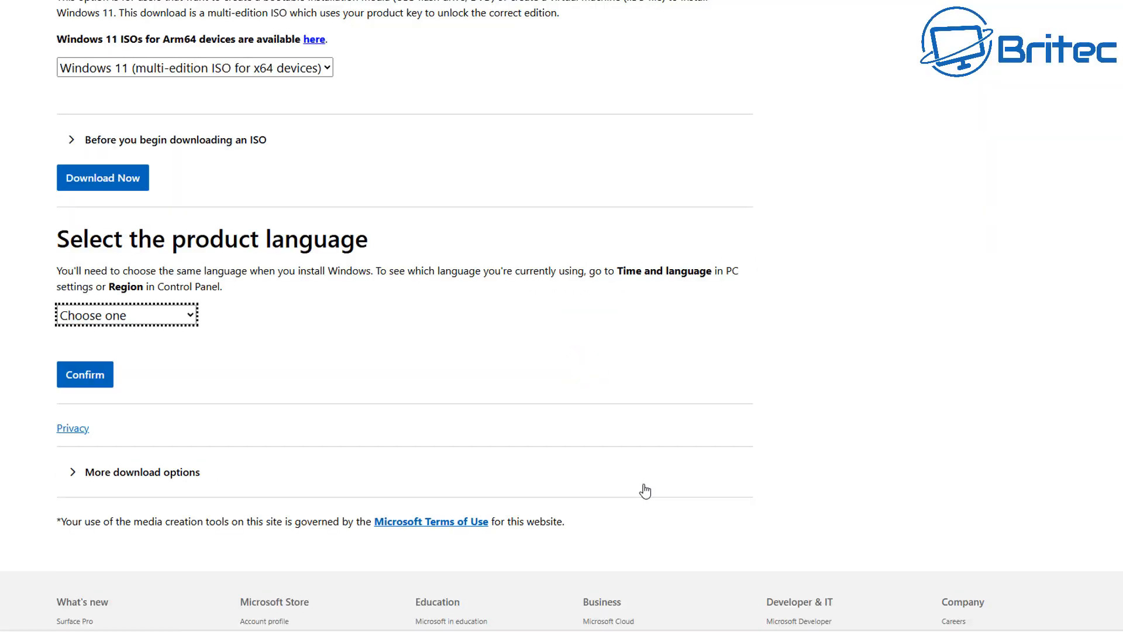
Choose English International as the product language, confirm it, and start the 64-bit download.
{"action": "left_click", "coordinate": [126, 315]}
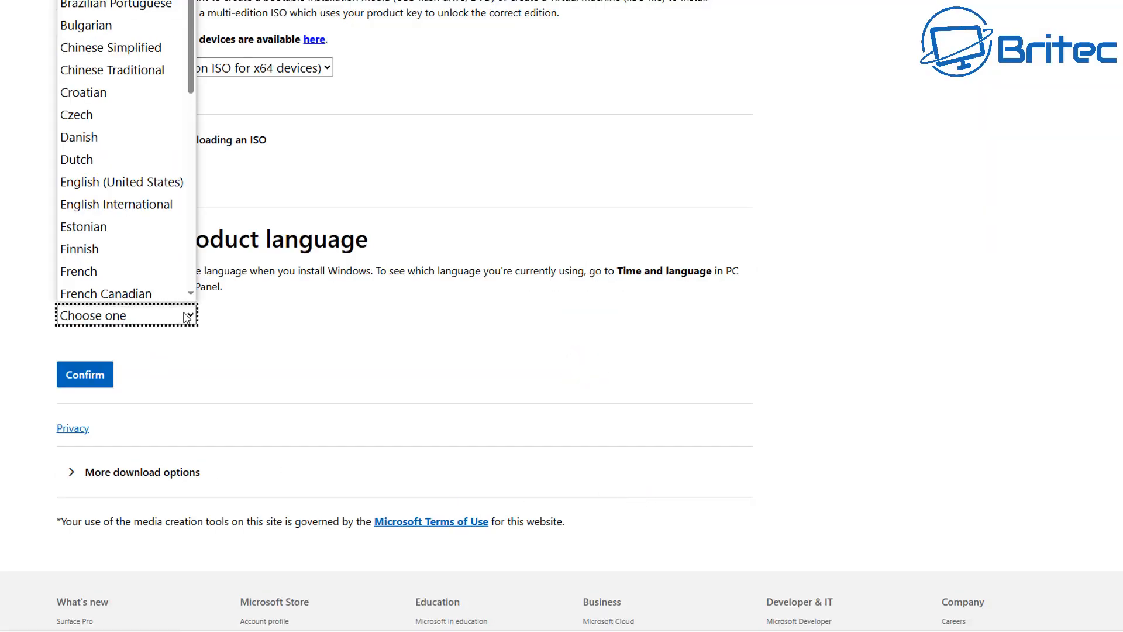
{"action": "mouse_move", "coordinate": [118, 156]}
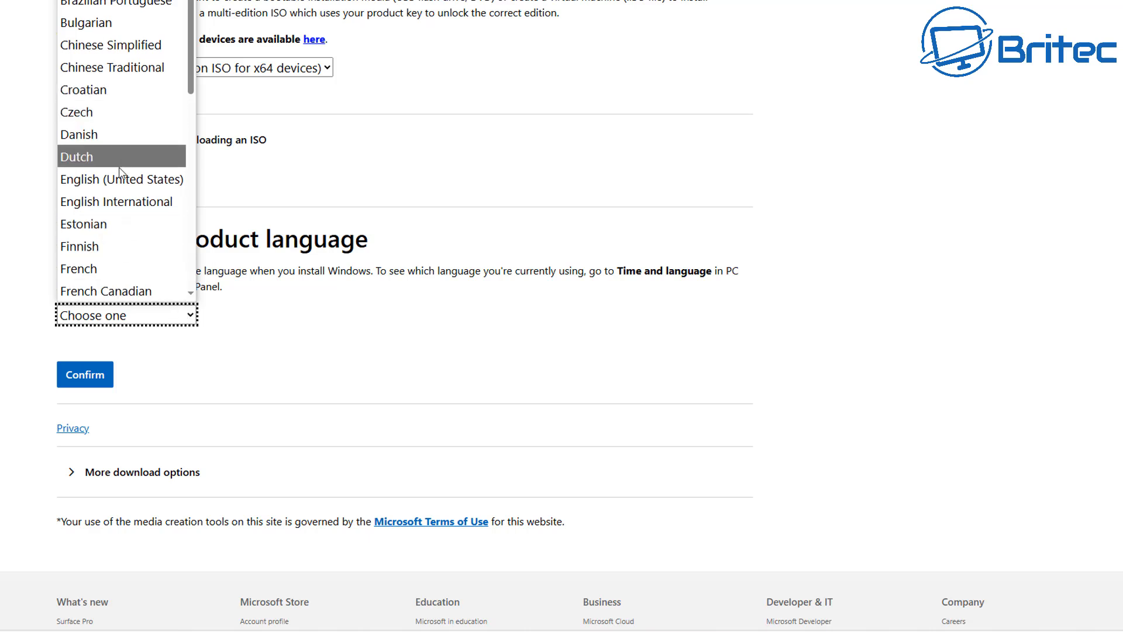
{"action": "mouse_move", "coordinate": [116, 202]}
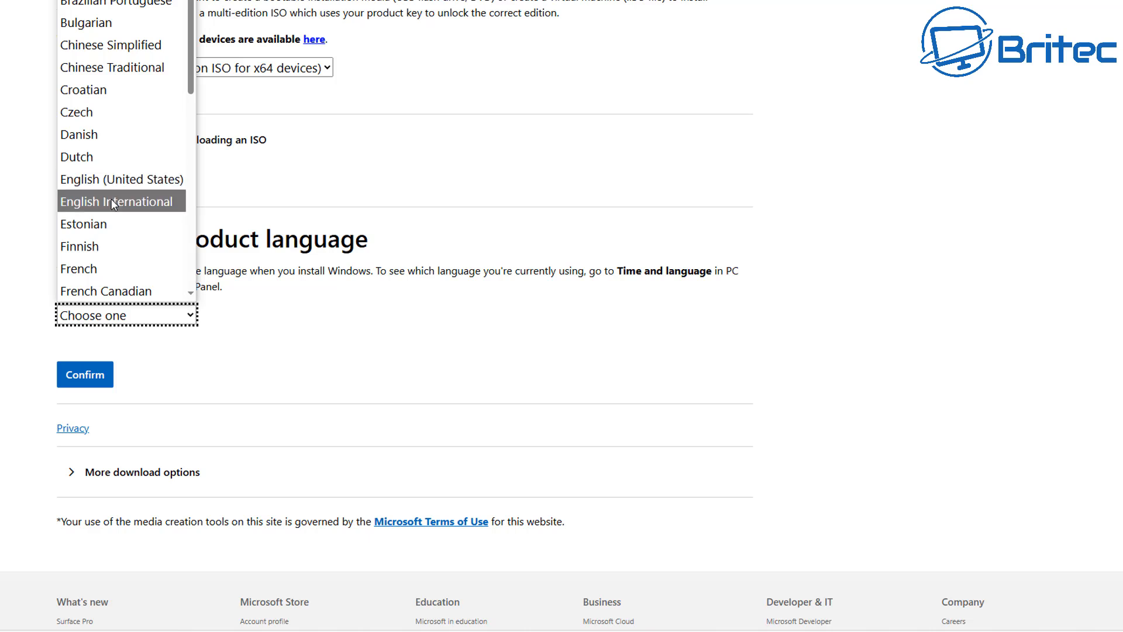
{"action": "left_click", "coordinate": [119, 201]}
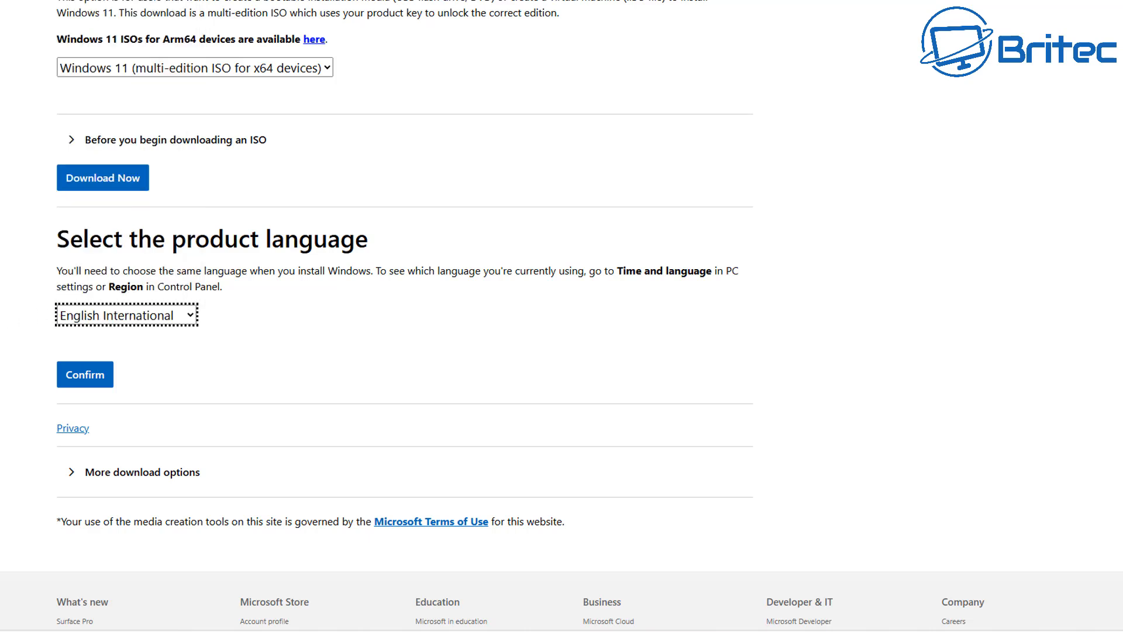
{"action": "left_click", "coordinate": [84, 374]}
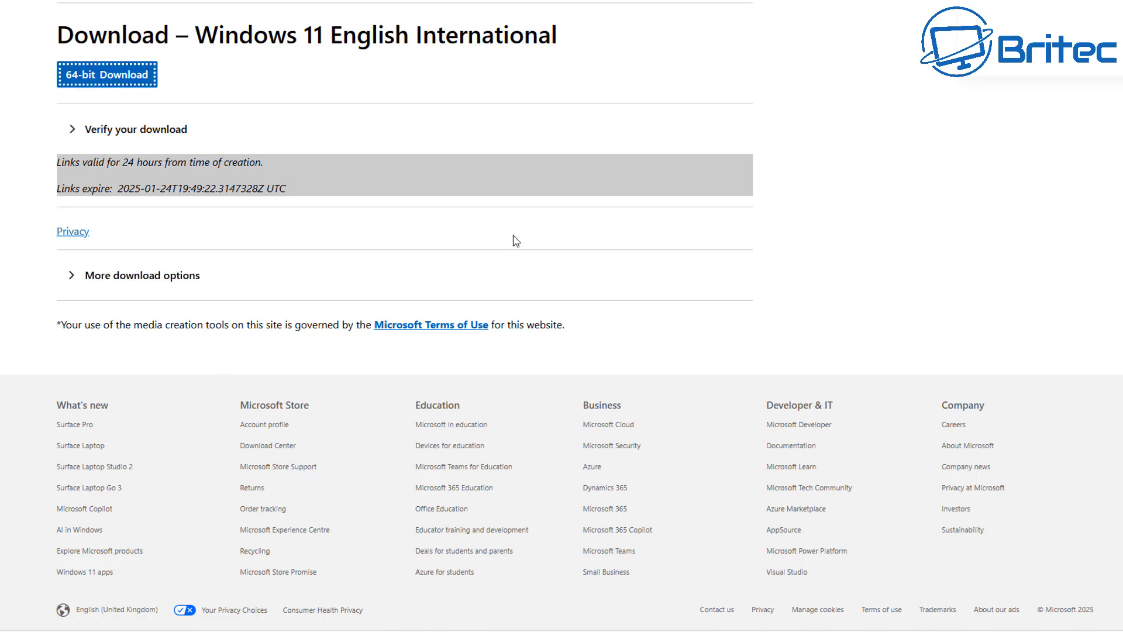
{"action": "left_click", "coordinate": [107, 74]}
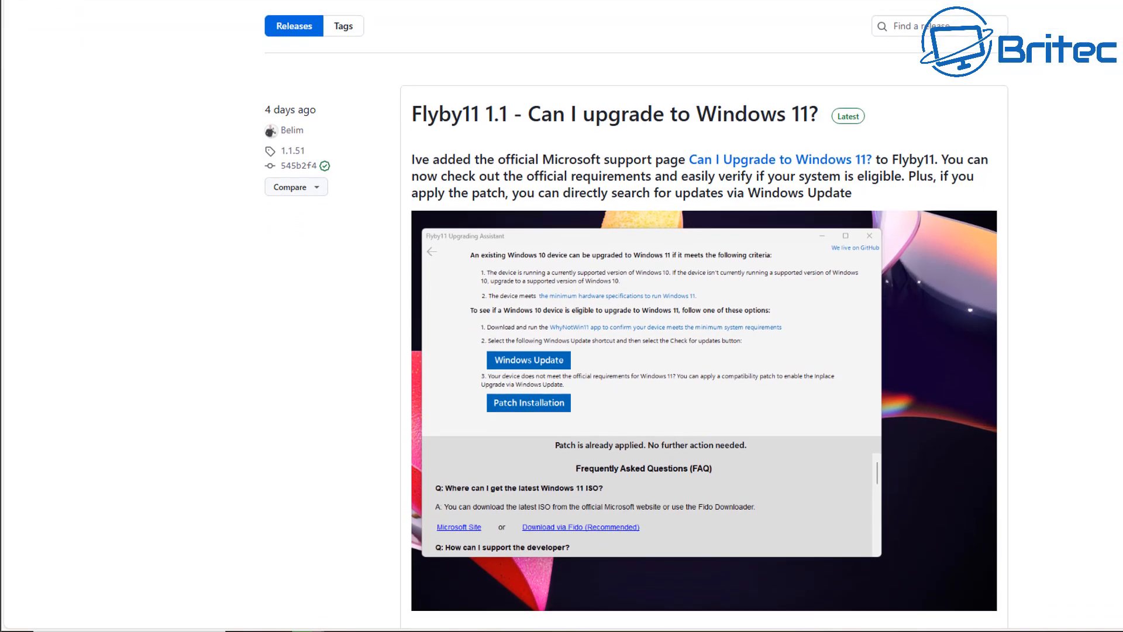
{"action": "scroll", "scroll_direction": "down", "scroll_amount": 3}
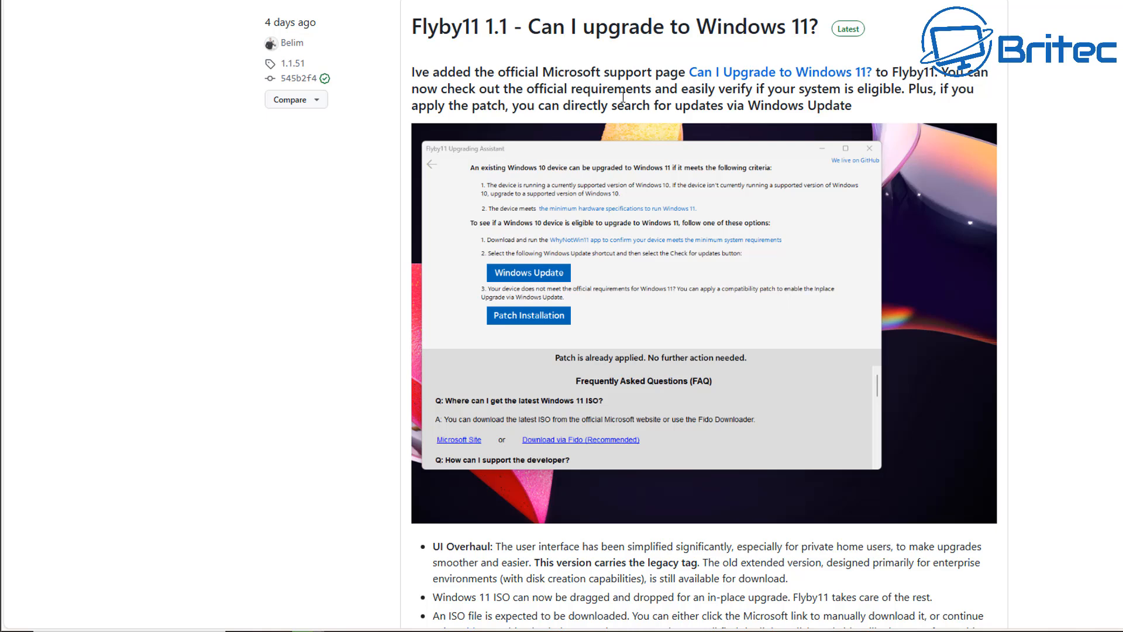
{"action": "mouse_move", "coordinate": [821, 72]}
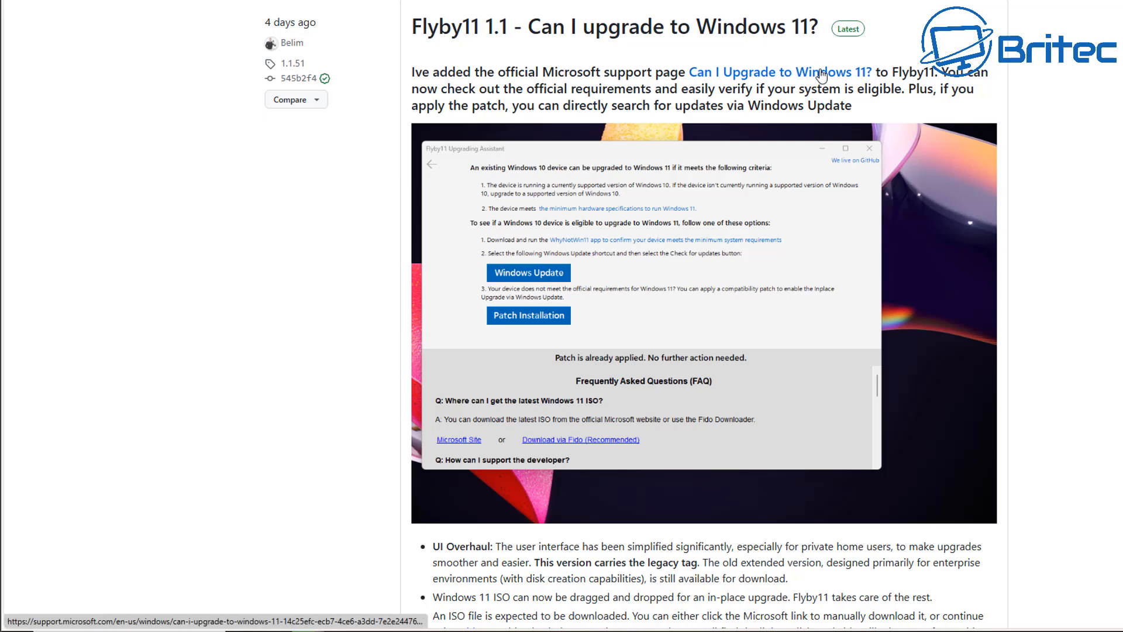
{"action": "mouse_move", "coordinate": [543, 98]}
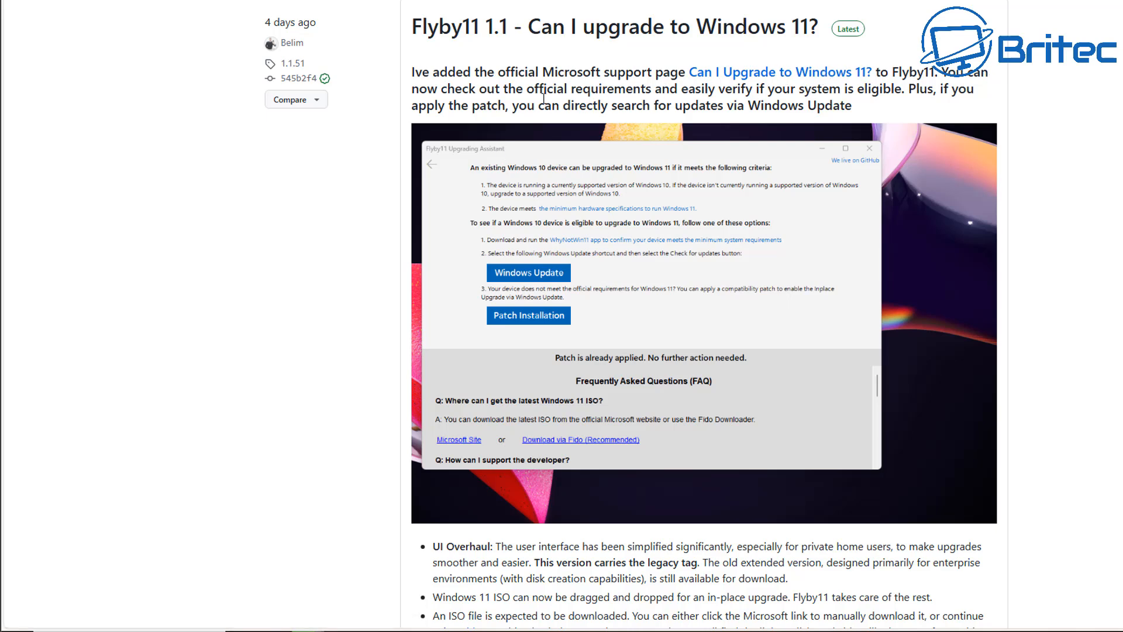
{"action": "mouse_move", "coordinate": [929, 108]}
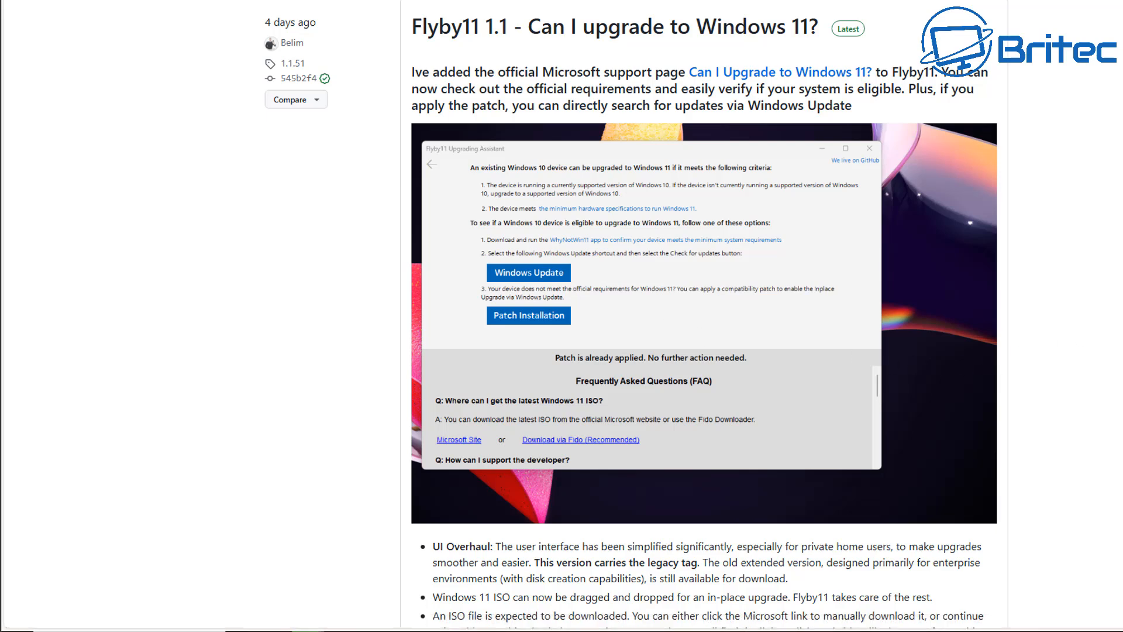
{"action": "scroll", "scroll_direction": "down", "scroll_amount": 3}
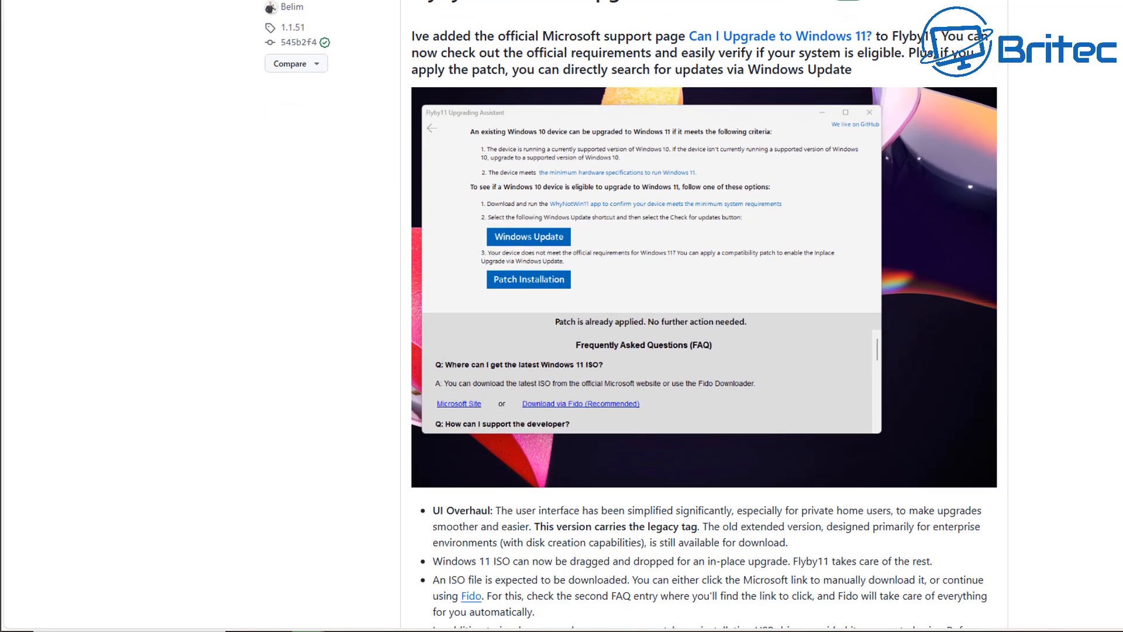
{"action": "scroll", "scroll_direction": "down", "scroll_amount": 3}
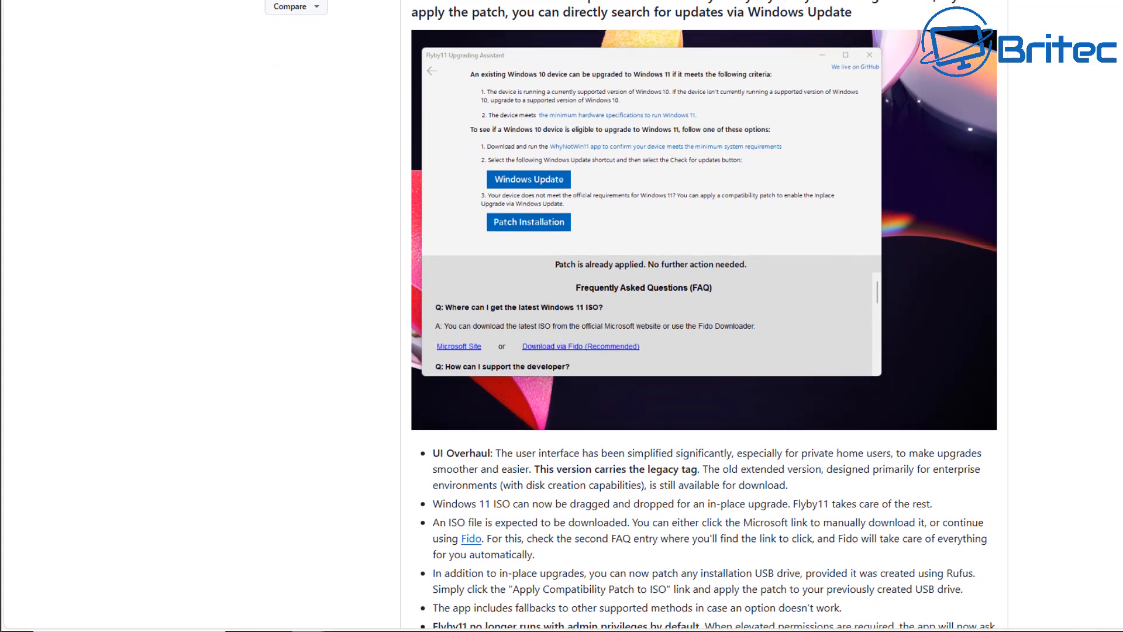
{"action": "scroll", "scroll_direction": "down", "scroll_amount": 3}
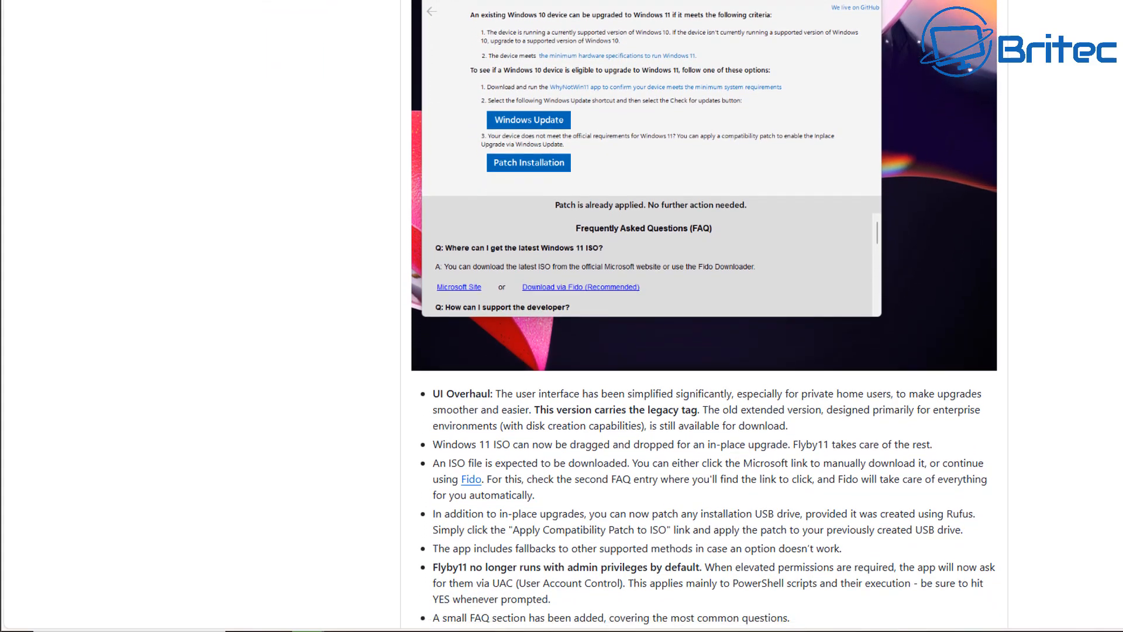
{"action": "scroll", "scroll_direction": "down", "scroll_amount": 3}
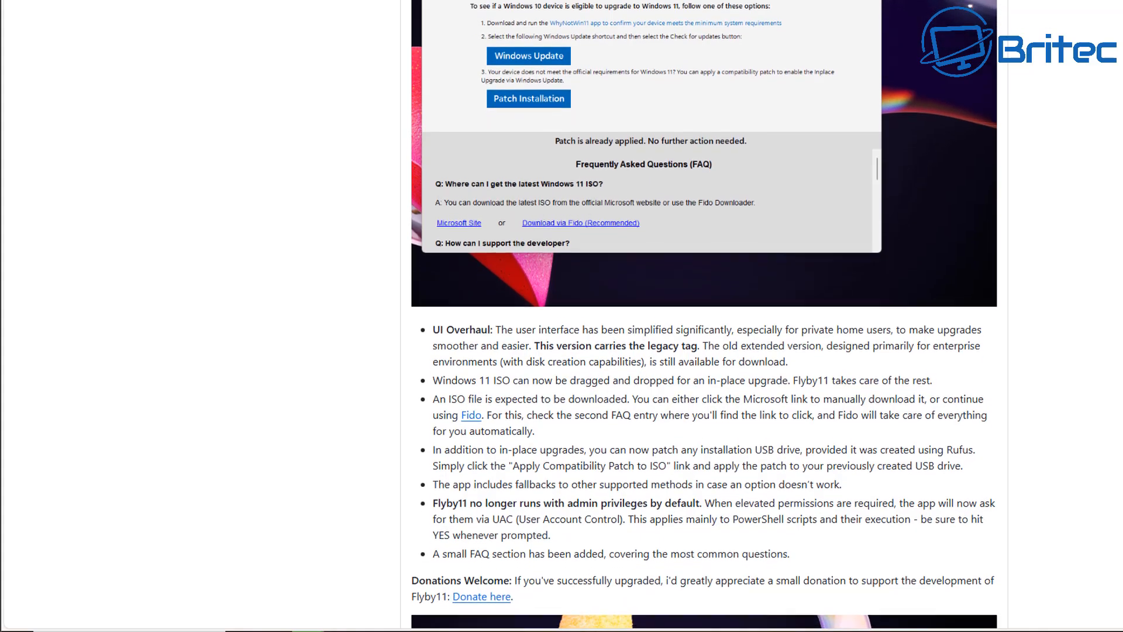
{"action": "scroll", "scroll_direction": "down", "scroll_amount": 3}
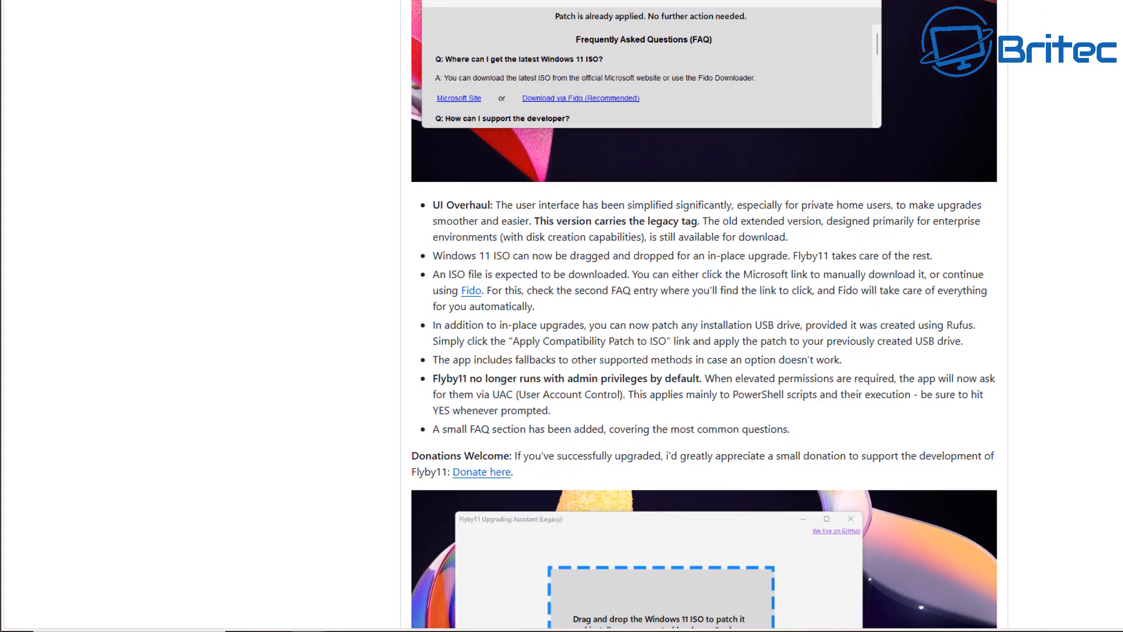
{"action": "scroll", "scroll_direction": "down", "scroll_amount": 3}
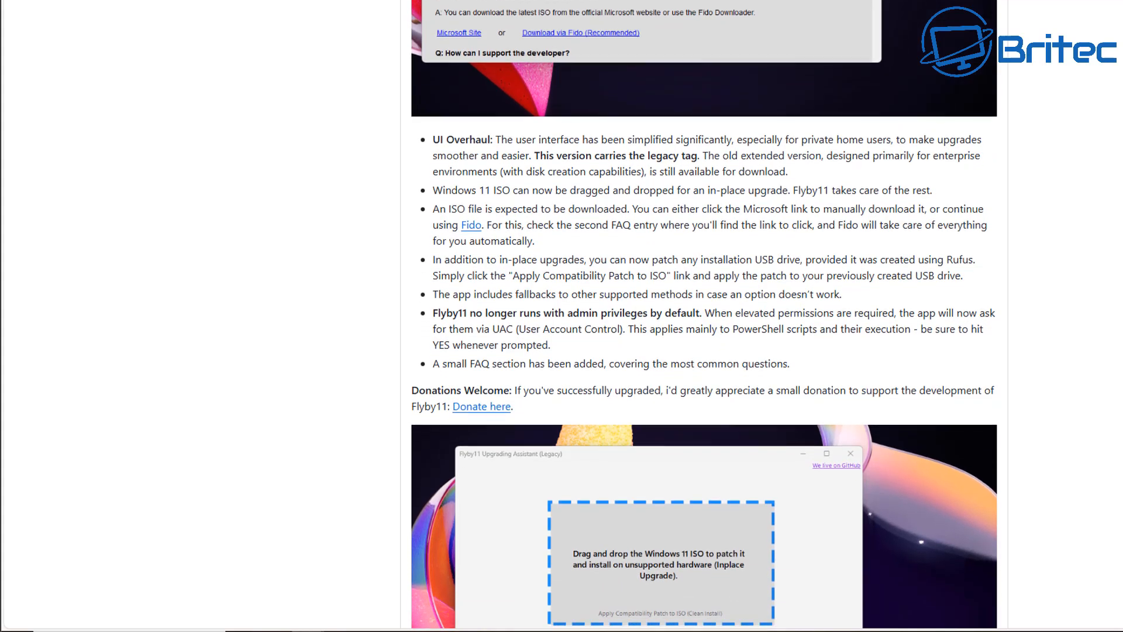
{"action": "scroll", "scroll_direction": "down", "scroll_amount": 3}
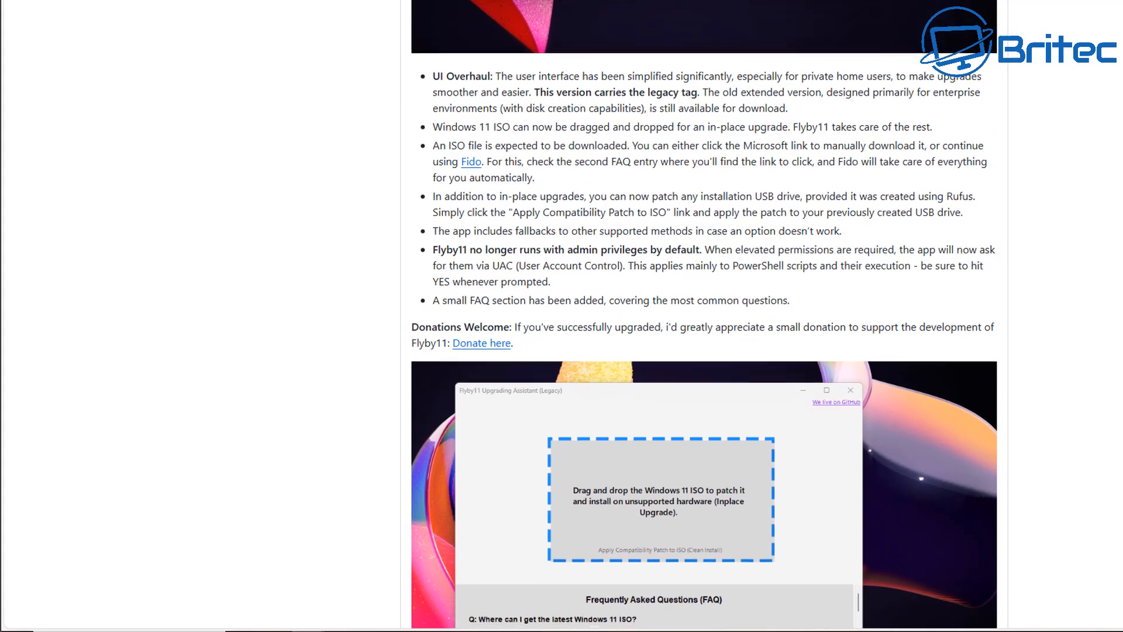
{"action": "scroll", "scroll_direction": "down", "scroll_amount": 3}
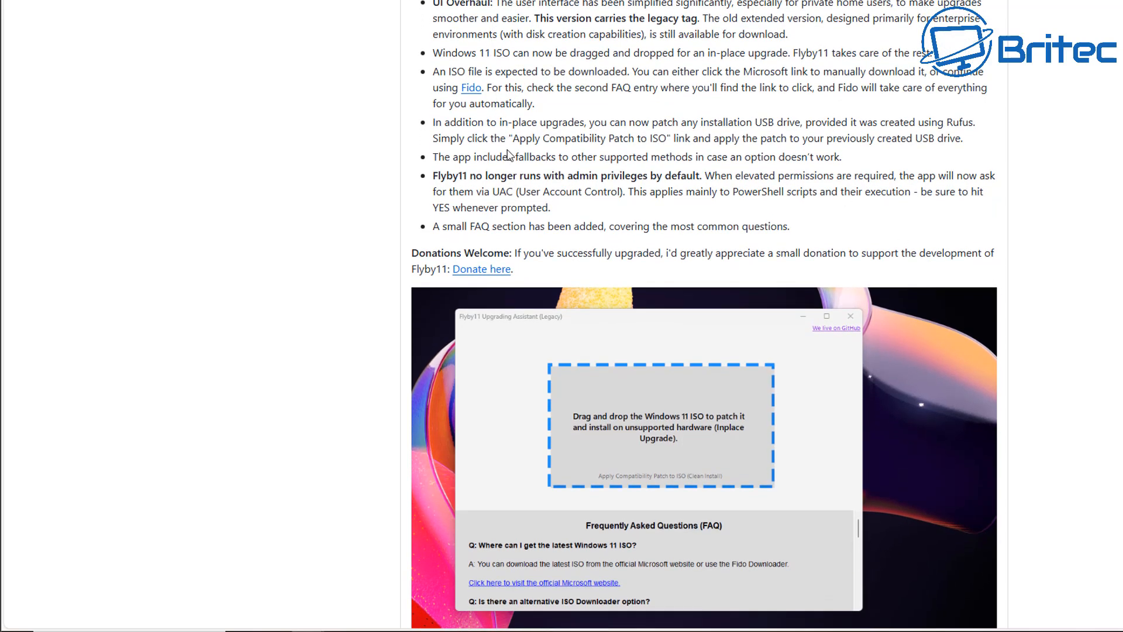
{"action": "mouse_move", "coordinate": [469, 95]}
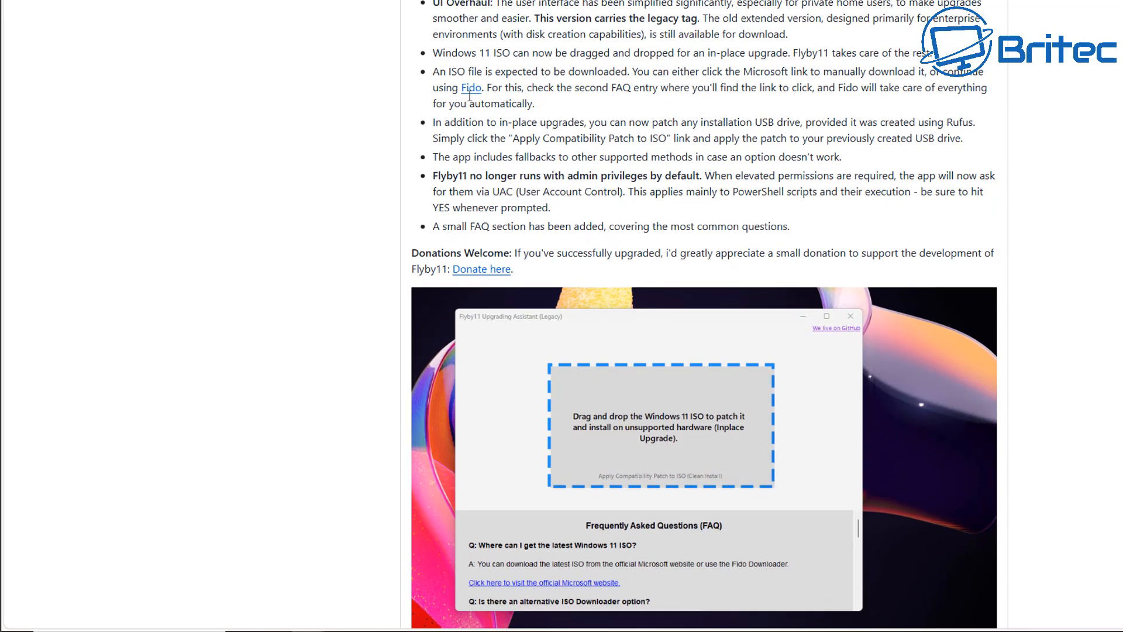
{"action": "mouse_move", "coordinate": [609, 222]}
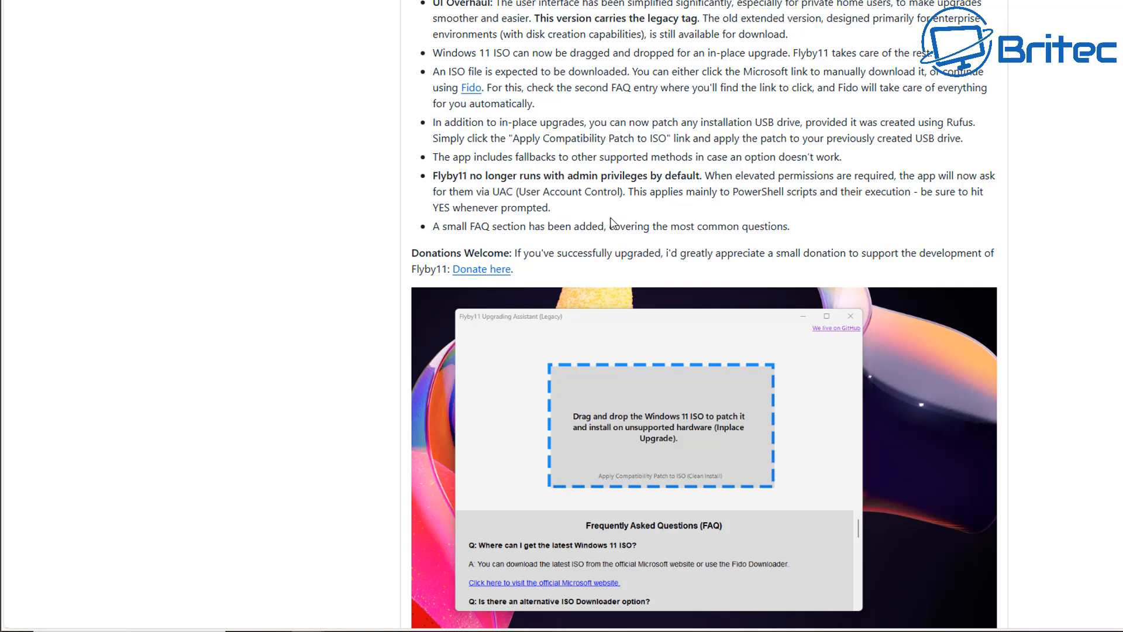
{"action": "mouse_move", "coordinate": [752, 218]}
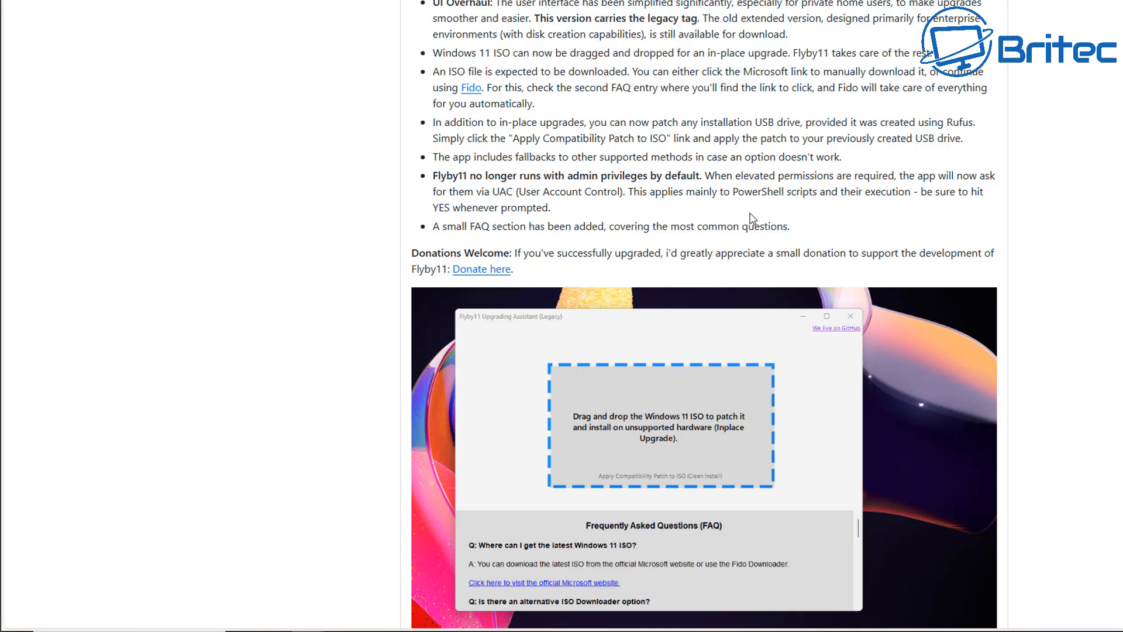
{"action": "mouse_move", "coordinate": [813, 214]}
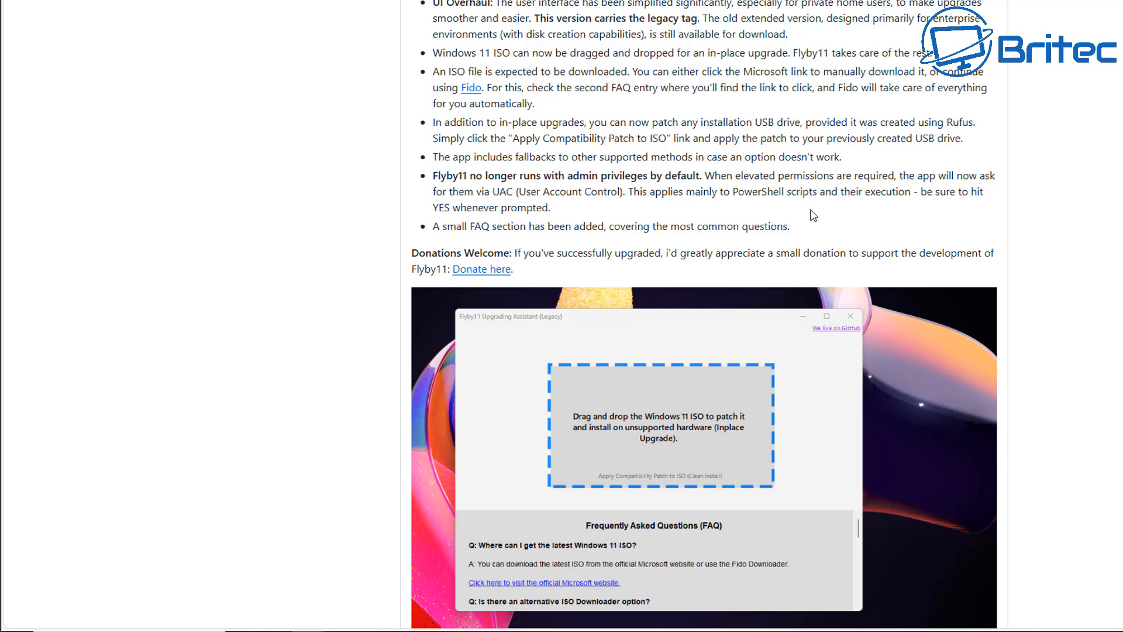
{"action": "mouse_move", "coordinate": [786, 157]}
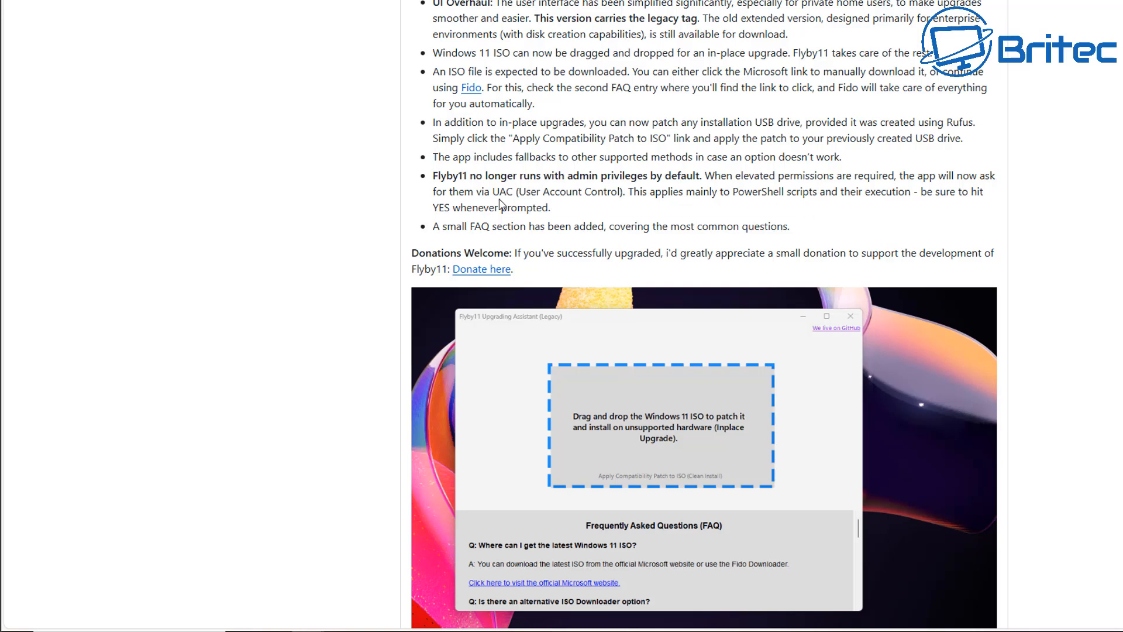
{"action": "mouse_move", "coordinate": [842, 244]}
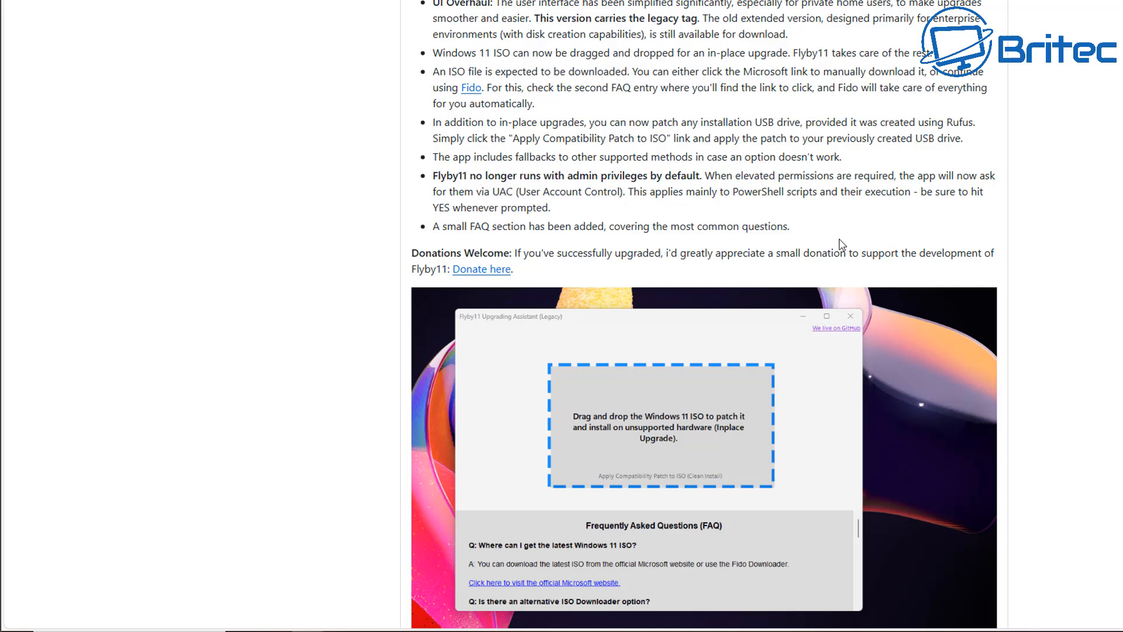
{"action": "mouse_move", "coordinate": [495, 269]}
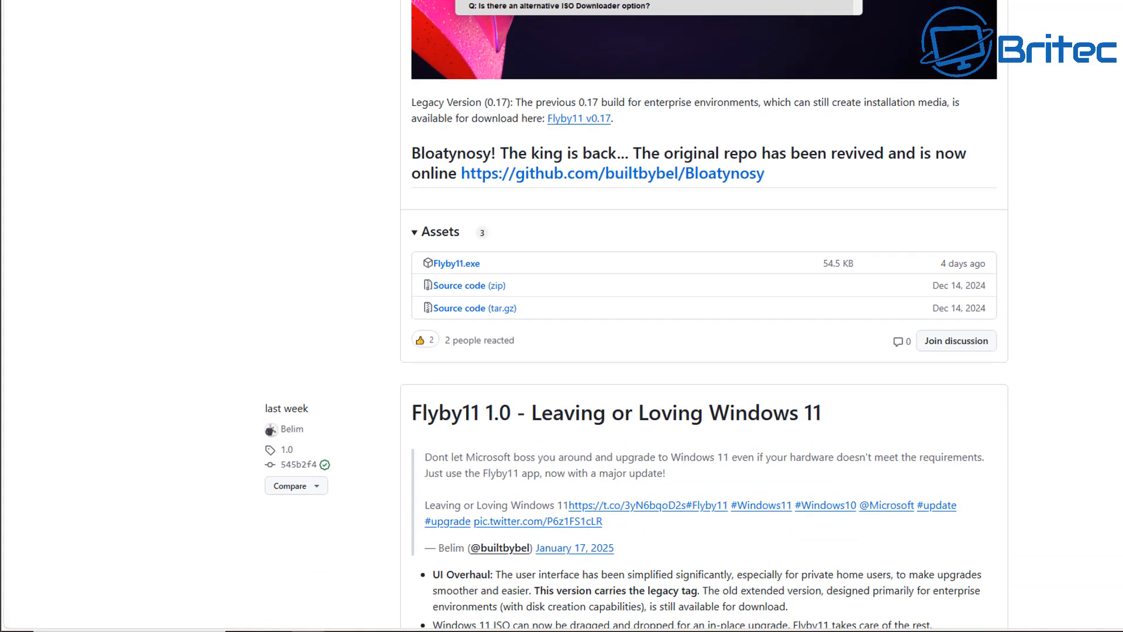
Scroll the Flyby11 release page to its Assets section listing Flyby11.exe.
{"action": "scroll", "scroll_direction": "down", "scroll_amount": 3}
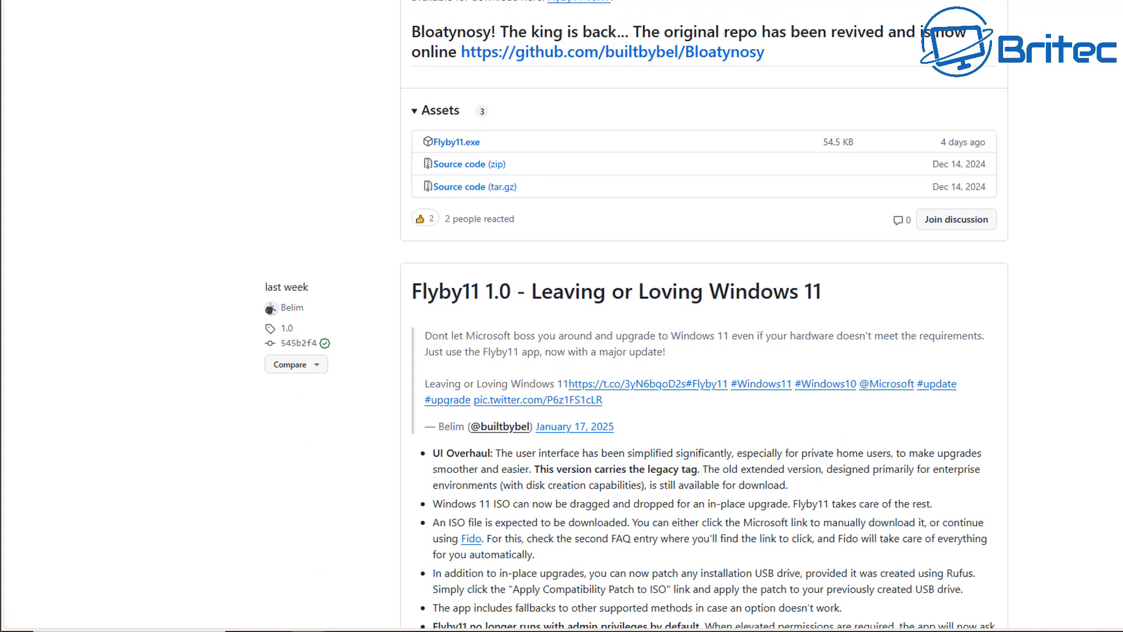
{"action": "scroll", "scroll_direction": "up", "scroll_amount": 3}
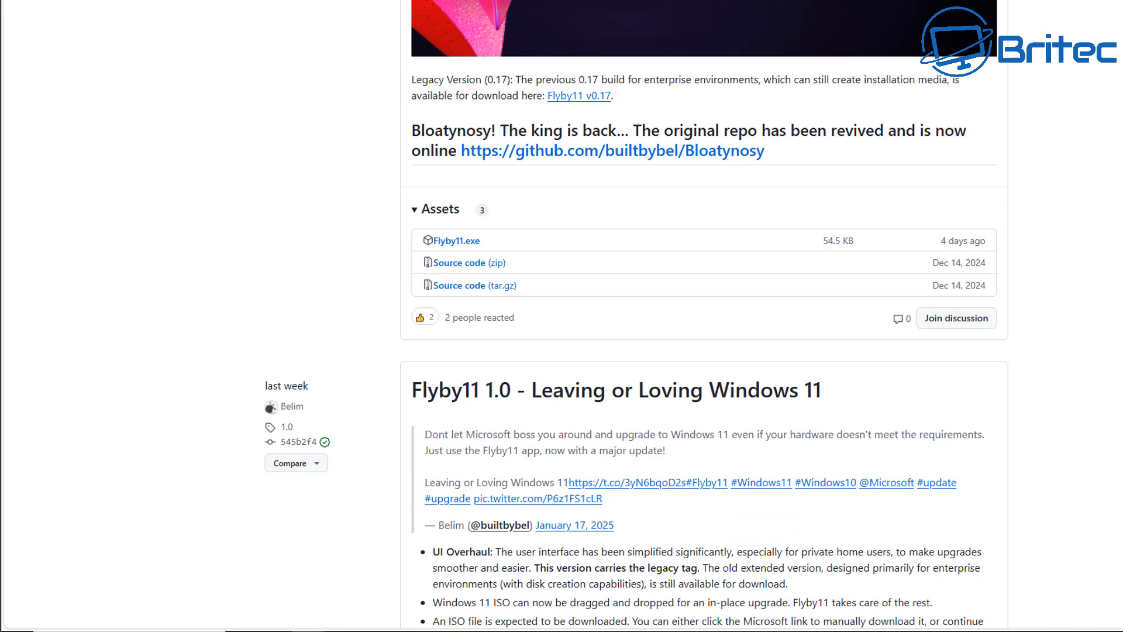
{"action": "scroll", "scroll_direction": "down", "scroll_amount": 3}
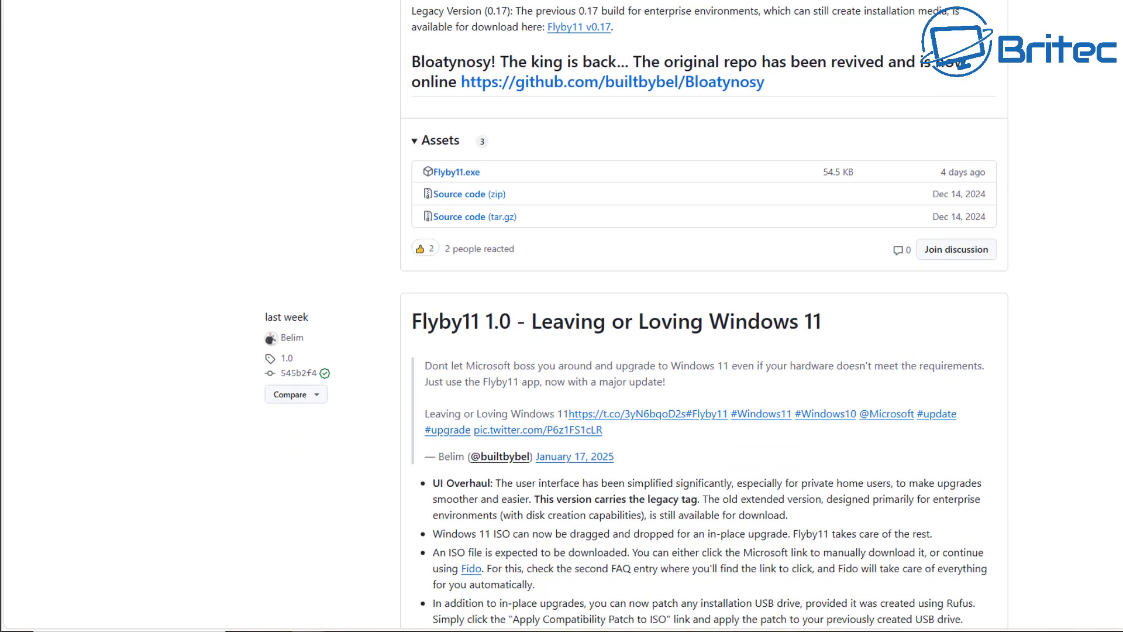
{"action": "mouse_move", "coordinate": [623, 38]}
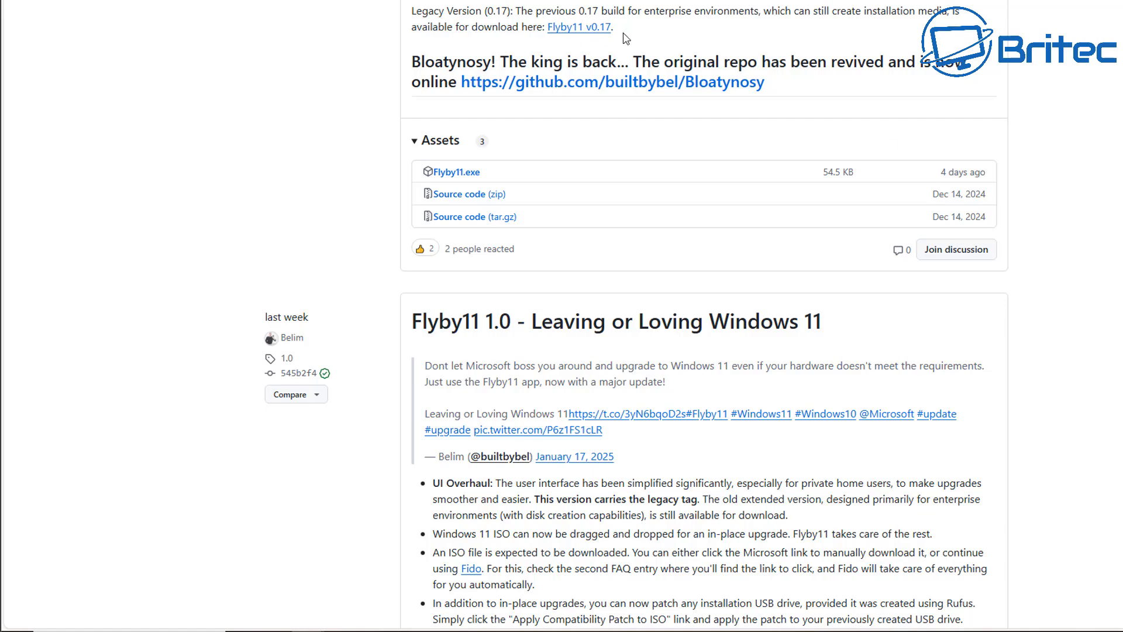
{"action": "mouse_move", "coordinate": [891, 37]}
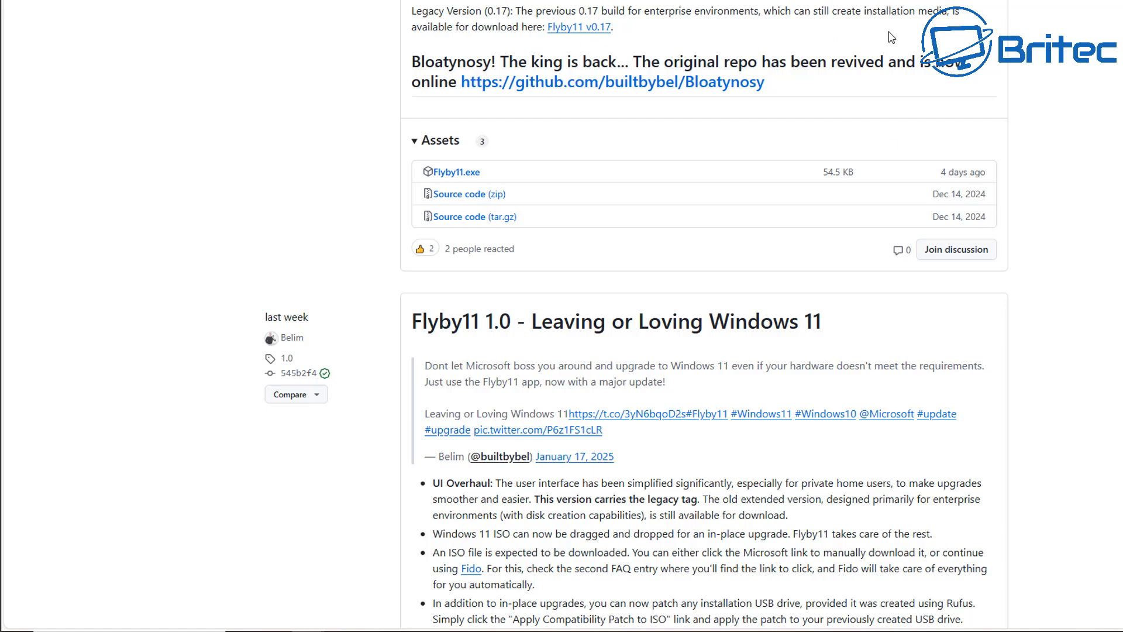
{"action": "mouse_move", "coordinate": [456, 171]}
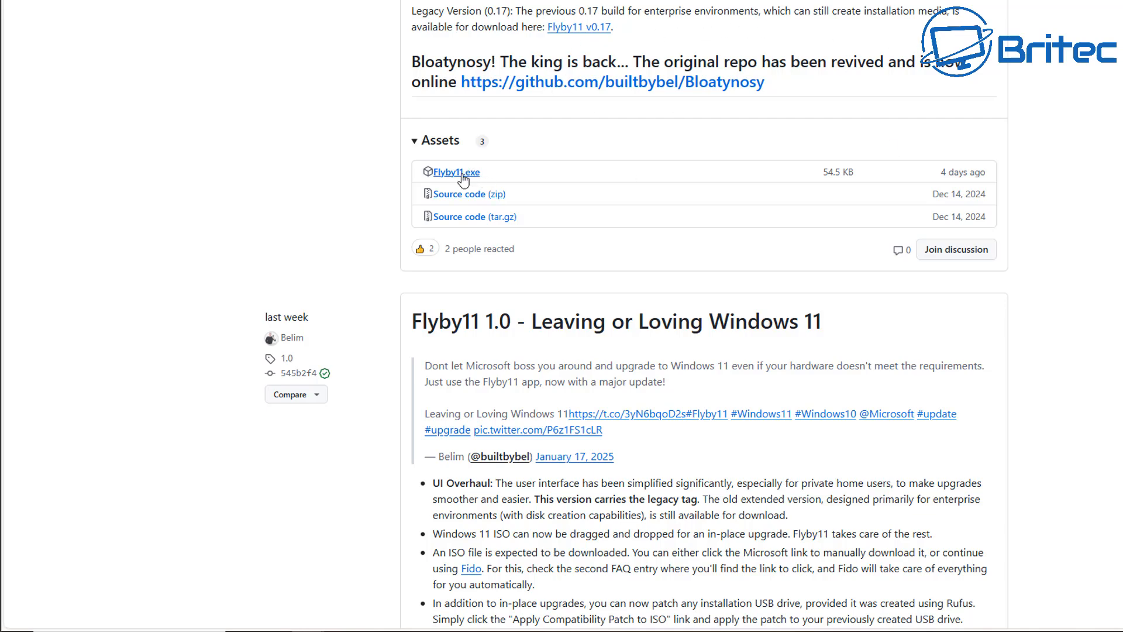
Download Flyby11.exe and choose 'Keep anyway' on Edge's unverified-file warning.
{"action": "left_click", "coordinate": [457, 171]}
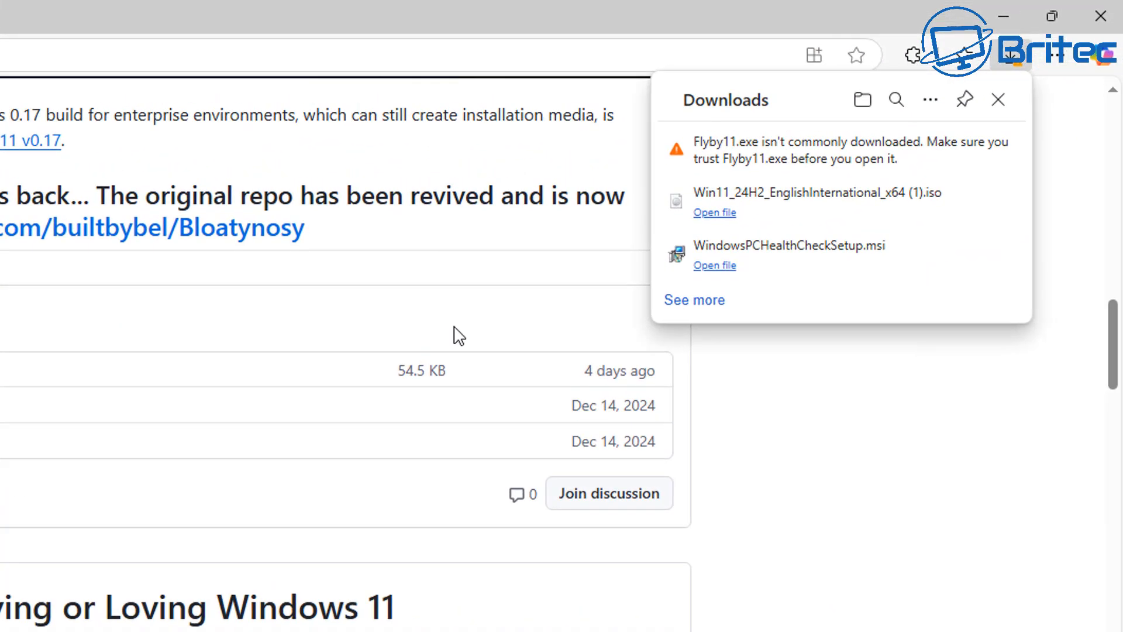
{"action": "left_click", "coordinate": [990, 149]}
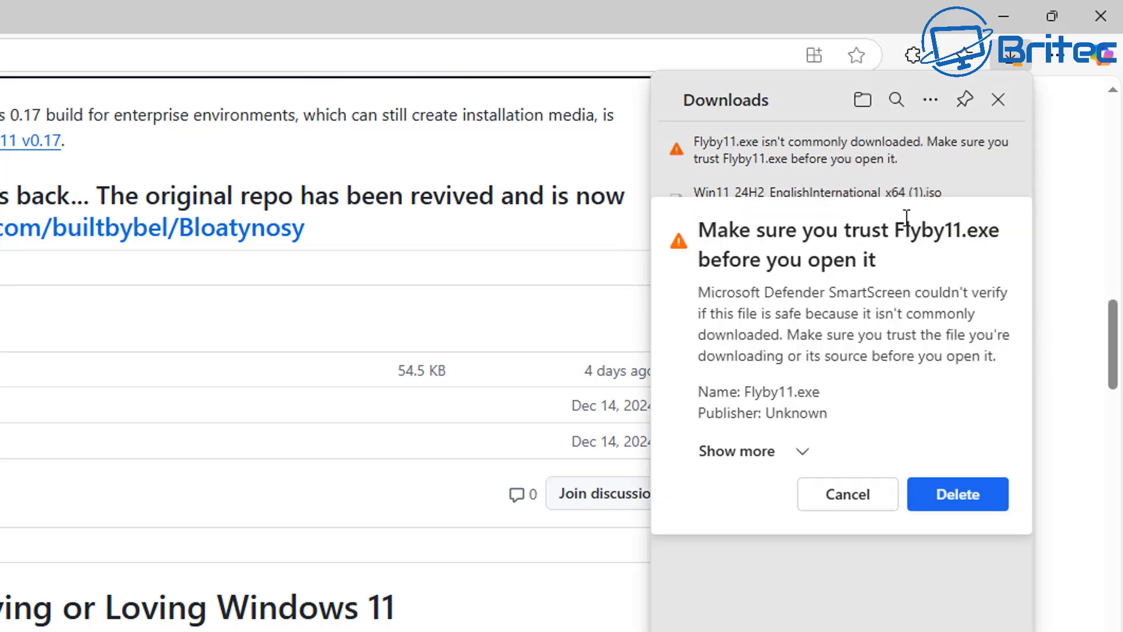
{"action": "left_click", "coordinate": [737, 451]}
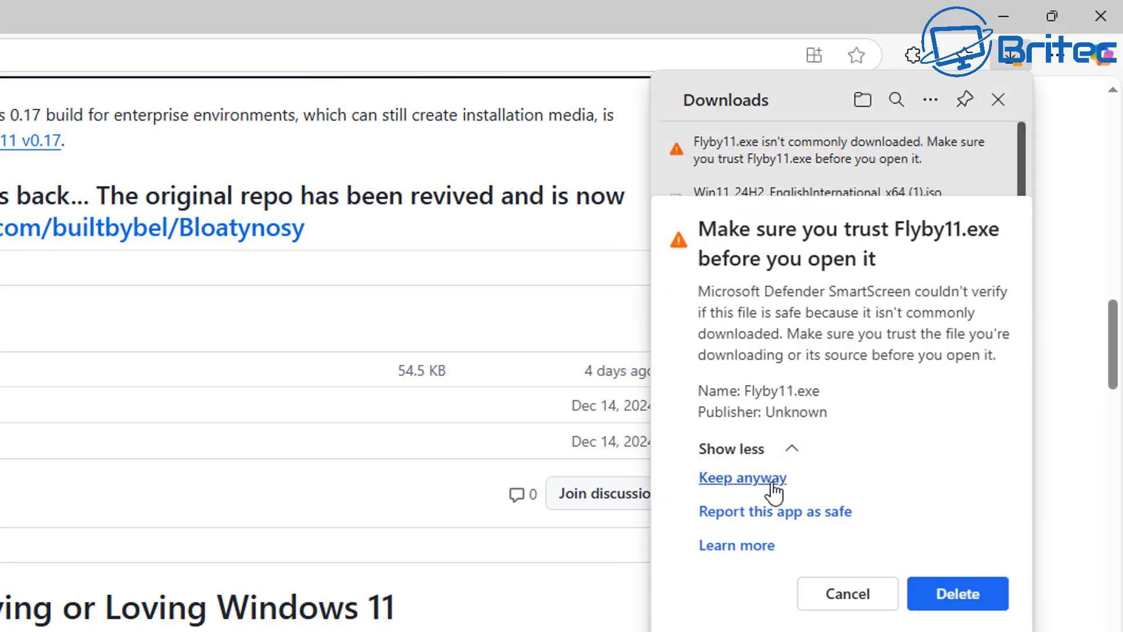
{"action": "left_click", "coordinate": [743, 477]}
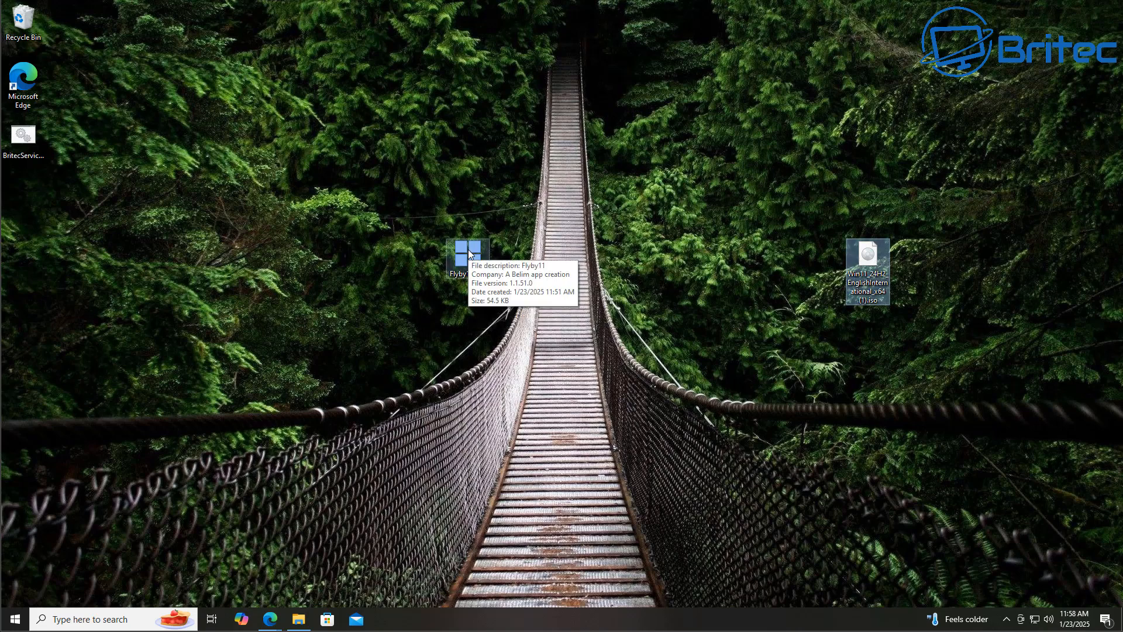
Launch Flyby11 from the desktop and scroll through its FAQ on upgrade steps, legality and alternatives.
{"action": "double_click", "coordinate": [468, 255]}
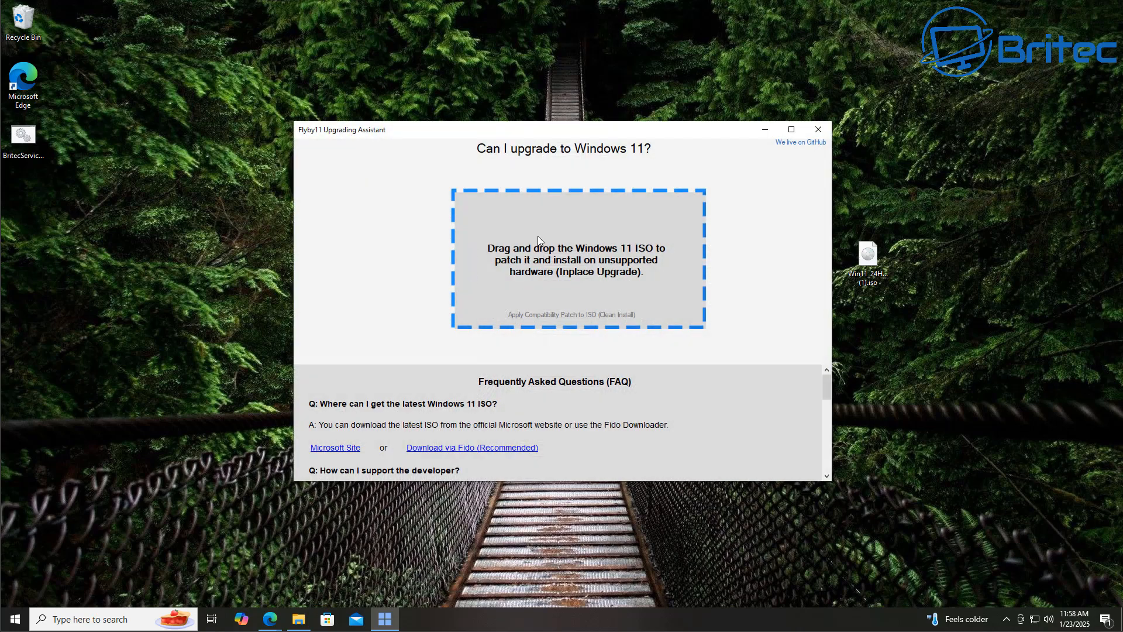
{"action": "mouse_move", "coordinate": [474, 365]}
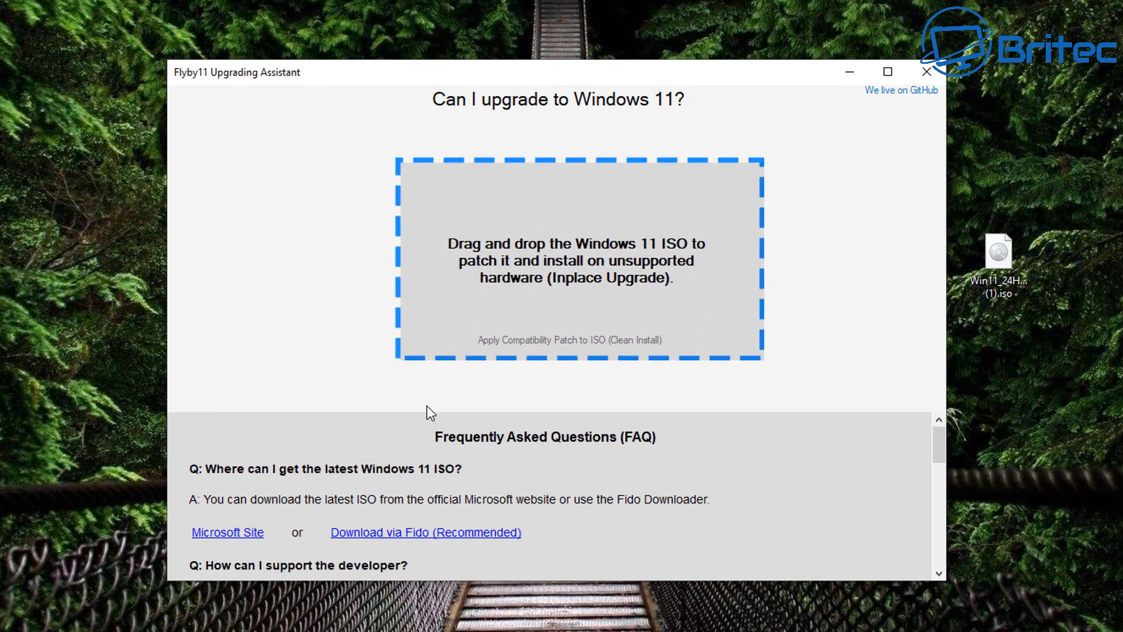
{"action": "mouse_move", "coordinate": [440, 479]}
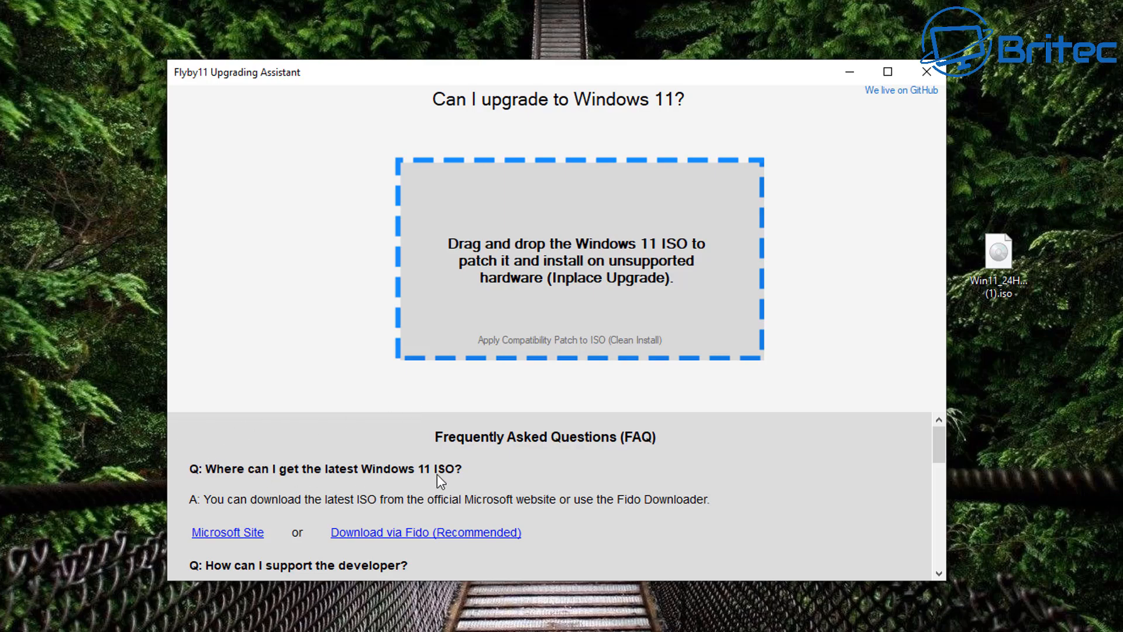
{"action": "mouse_move", "coordinate": [939, 456]}
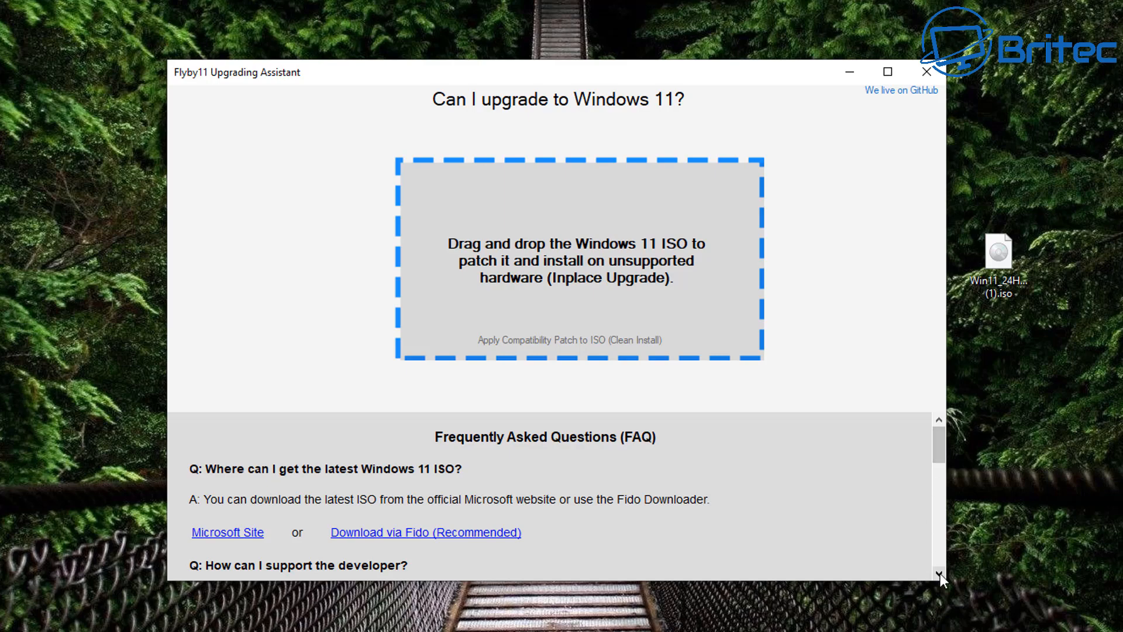
{"action": "scroll", "scroll_direction": "down", "scroll_amount": 3}
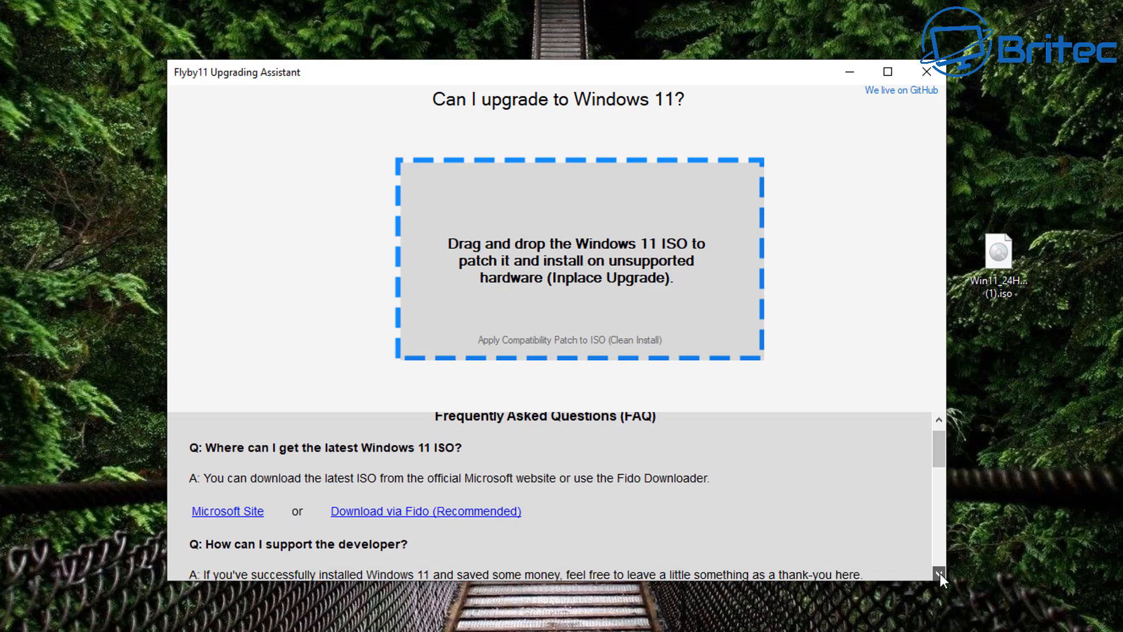
{"action": "scroll", "scroll_direction": "down", "scroll_amount": 3}
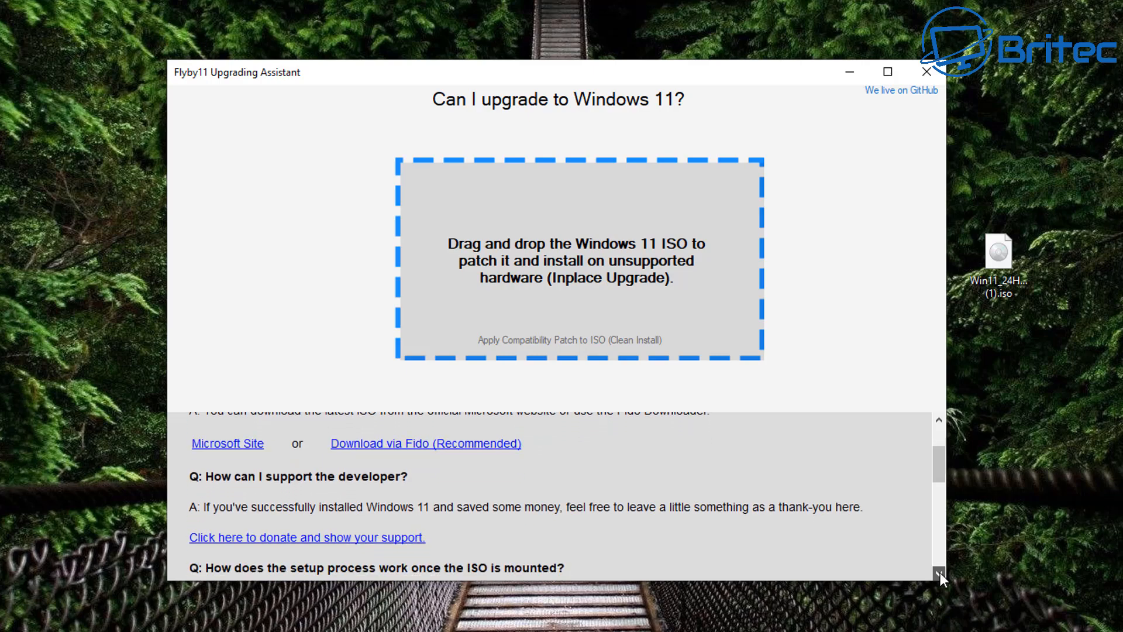
{"action": "scroll", "scroll_direction": "down", "scroll_amount": 3}
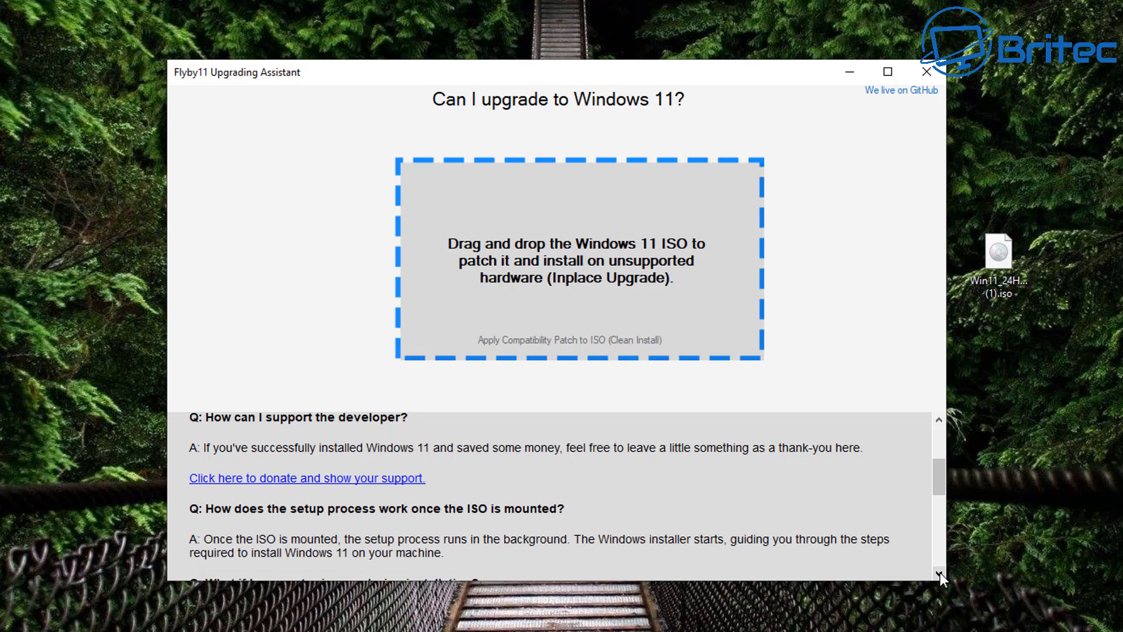
{"action": "scroll", "scroll_direction": "down", "scroll_amount": 3}
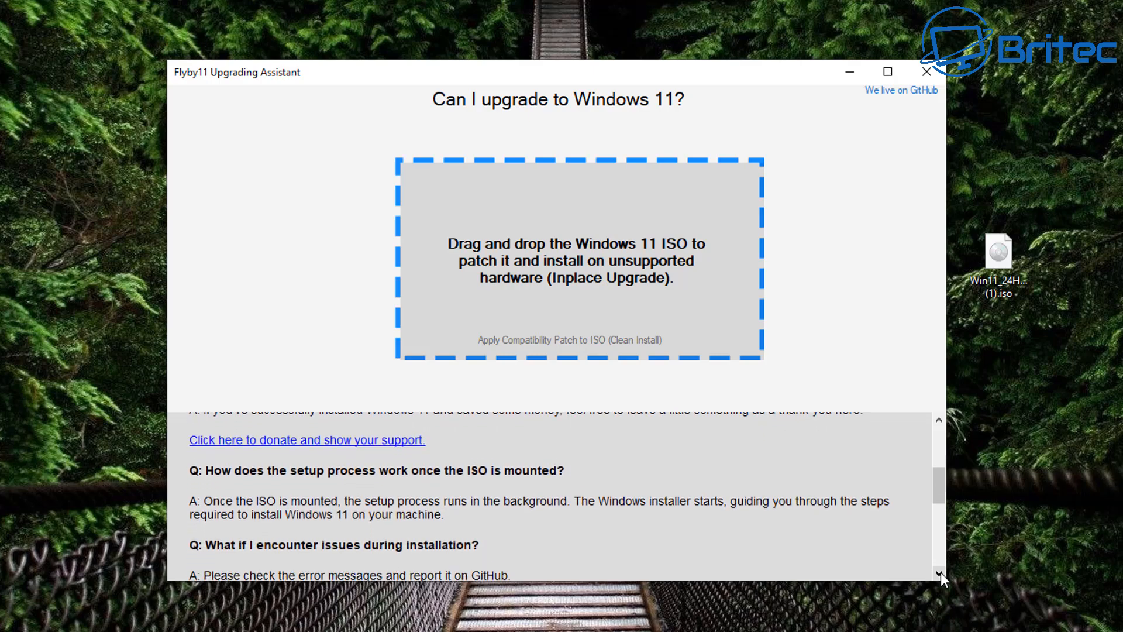
{"action": "scroll", "scroll_direction": "down", "scroll_amount": 3}
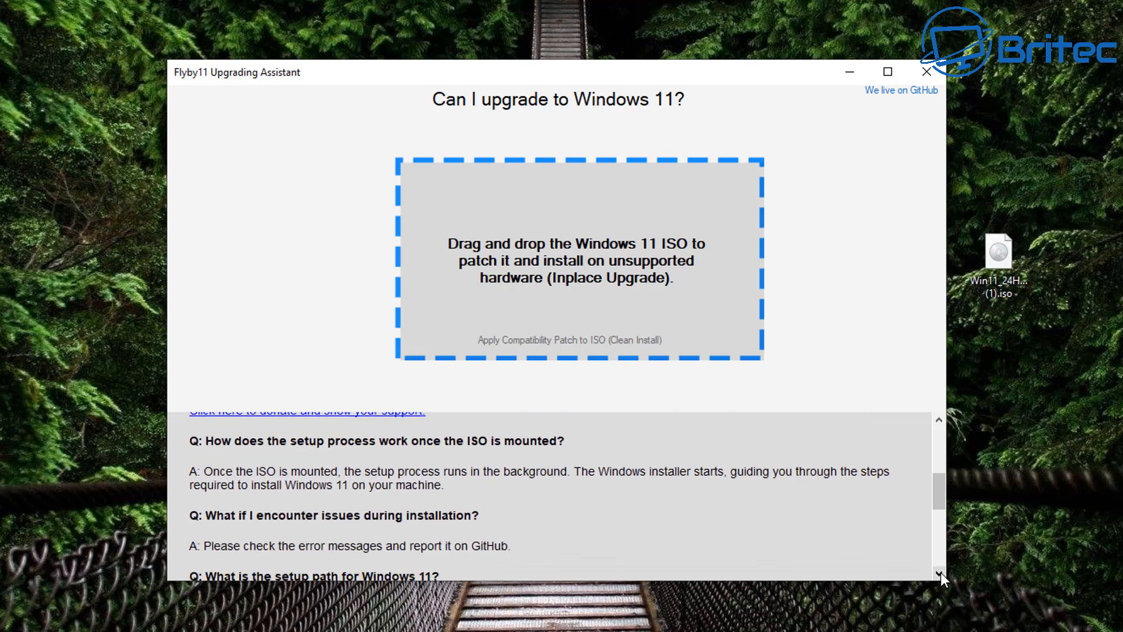
{"action": "scroll", "scroll_direction": "down", "scroll_amount": 3}
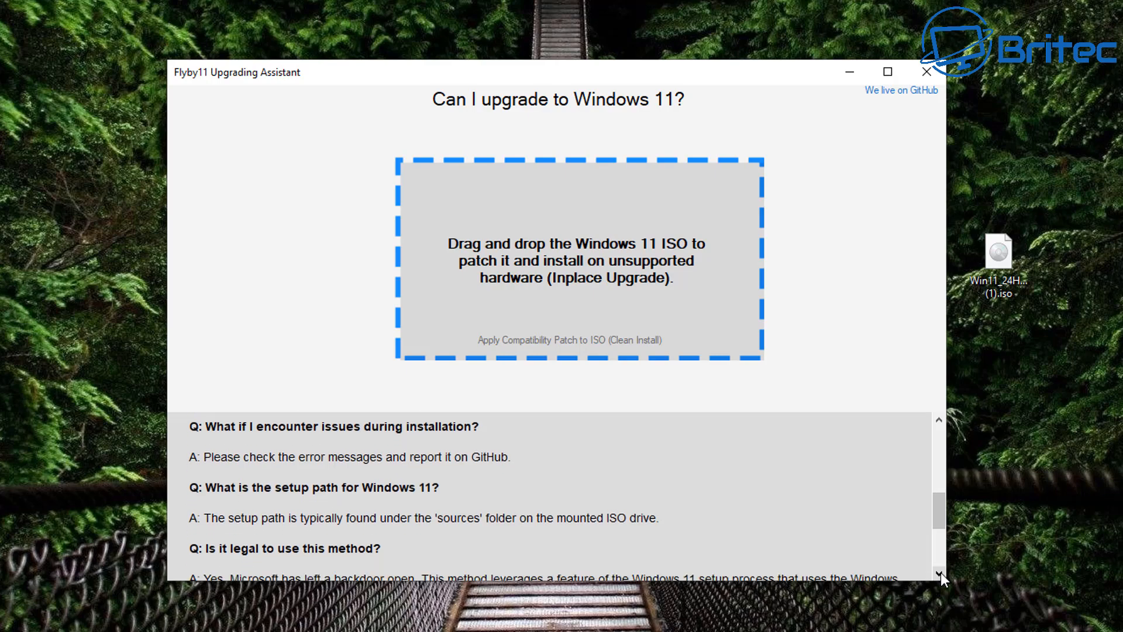
{"action": "scroll", "scroll_direction": "down", "scroll_amount": 3}
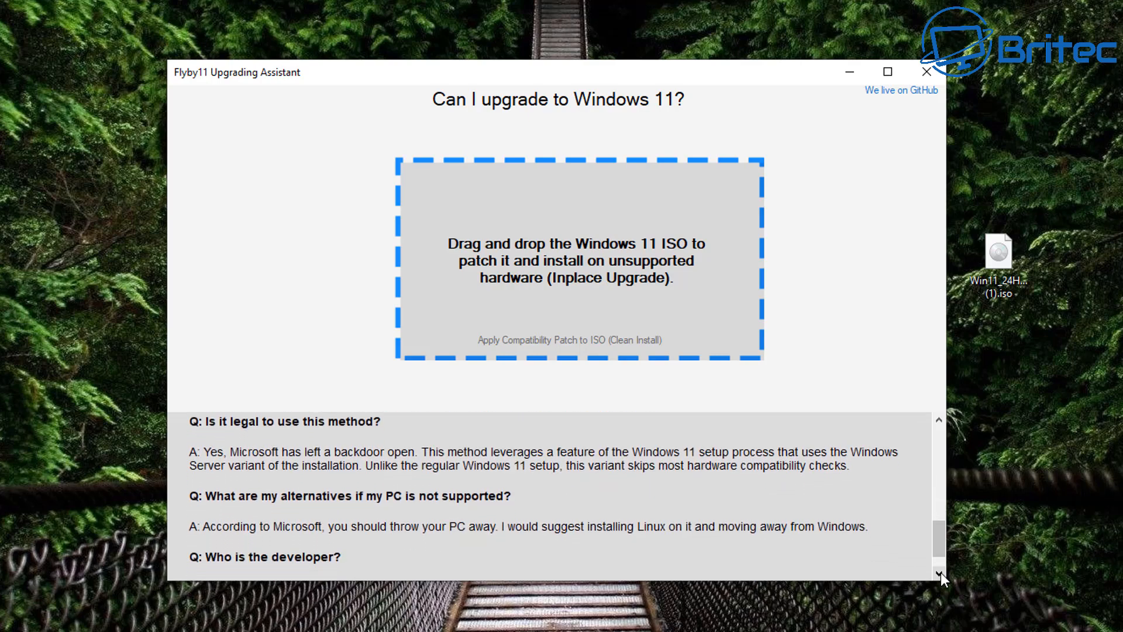
{"action": "scroll", "scroll_direction": "down", "scroll_amount": 3}
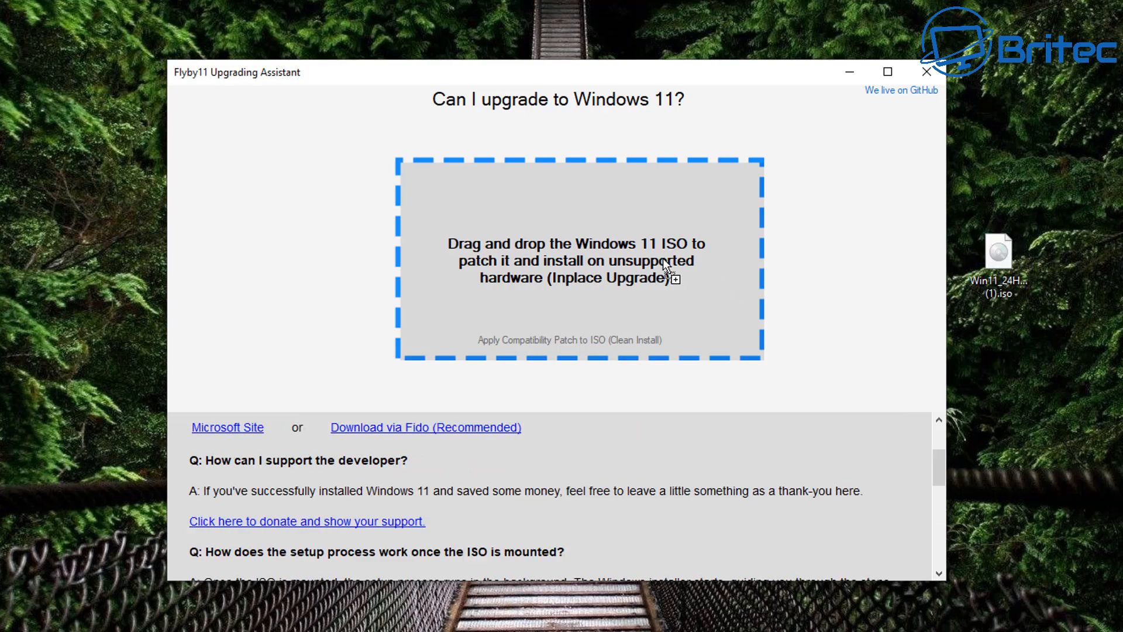
{"action": "mouse_move", "coordinate": [576, 255]}
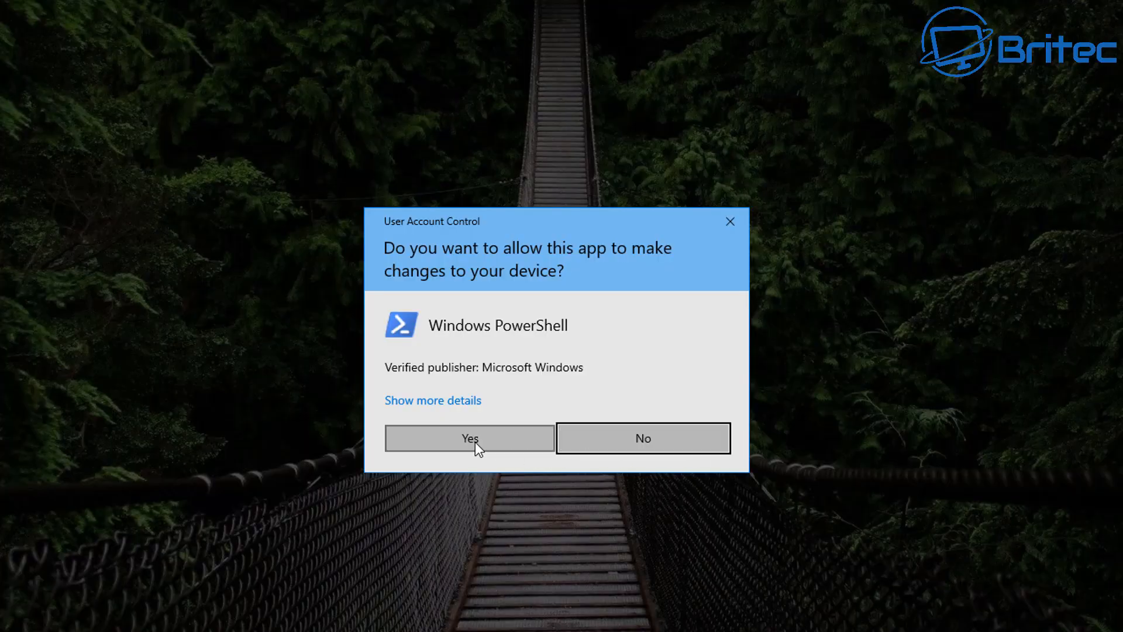
Allow the PowerShell UAC prompt and acknowledge Flyby11's ISO patching Success message.
{"action": "left_click", "coordinate": [469, 438]}
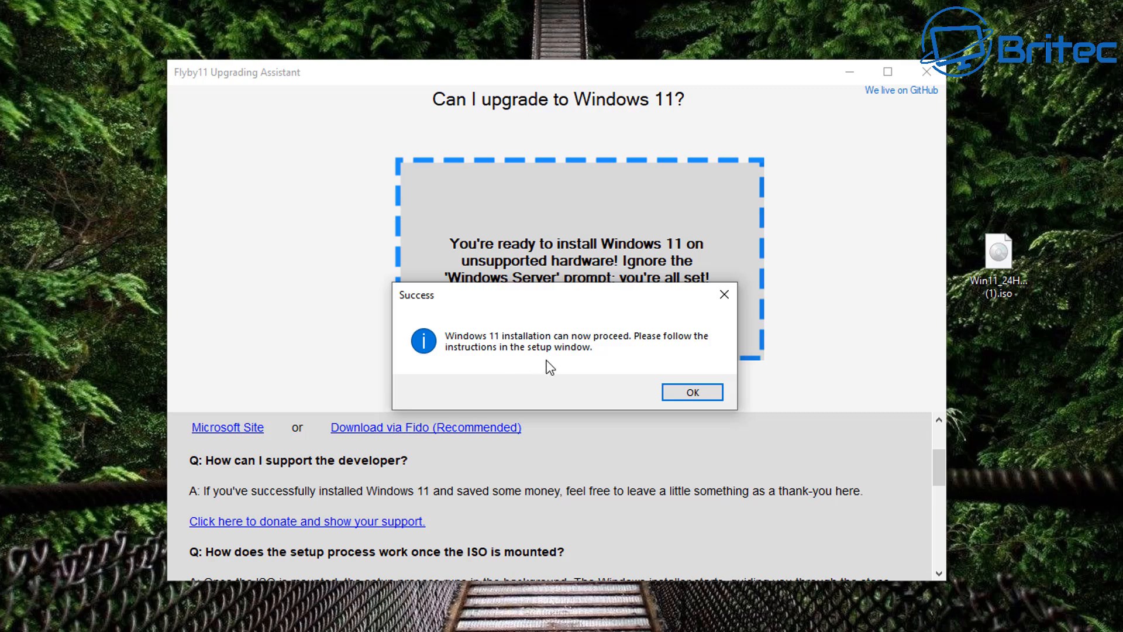
{"action": "mouse_move", "coordinate": [623, 359]}
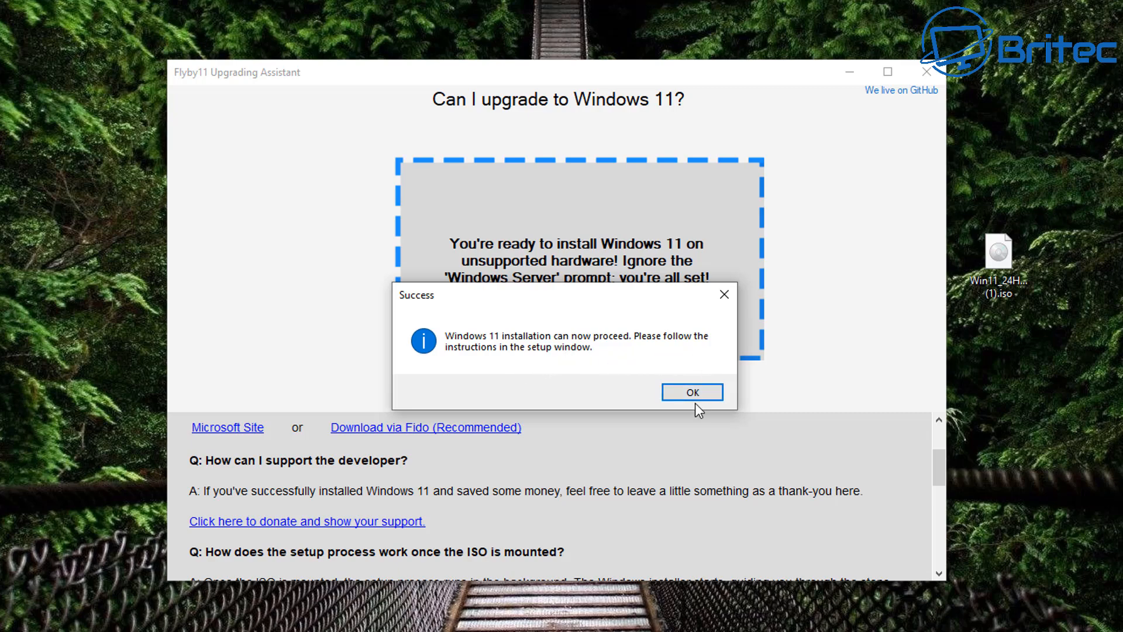
{"action": "left_click", "coordinate": [690, 392]}
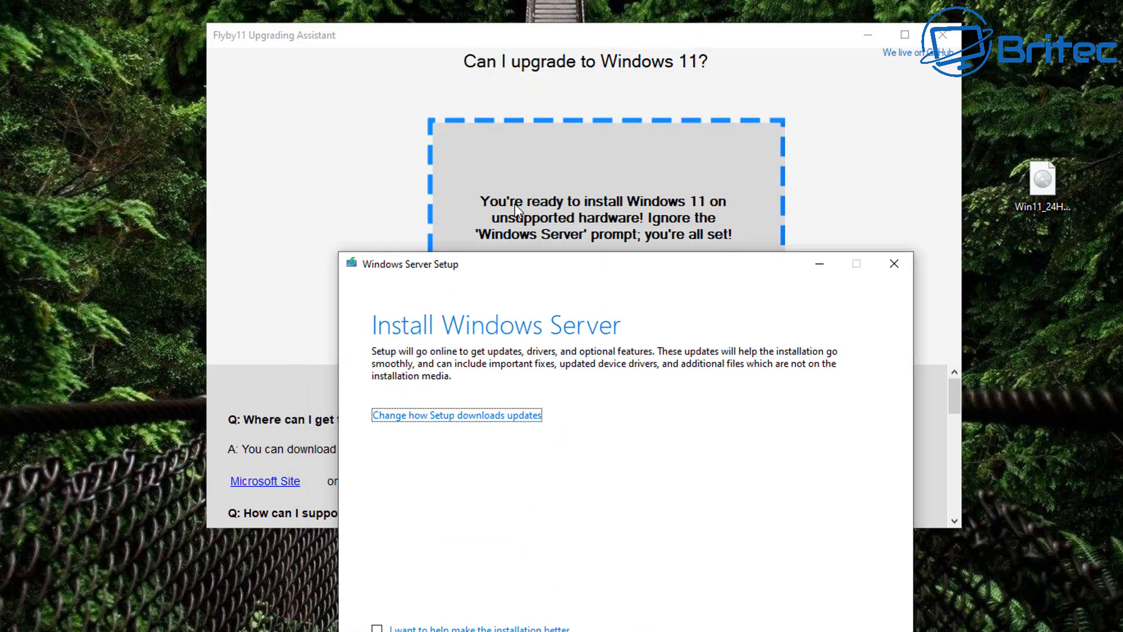
{"action": "mouse_move", "coordinate": [563, 212]}
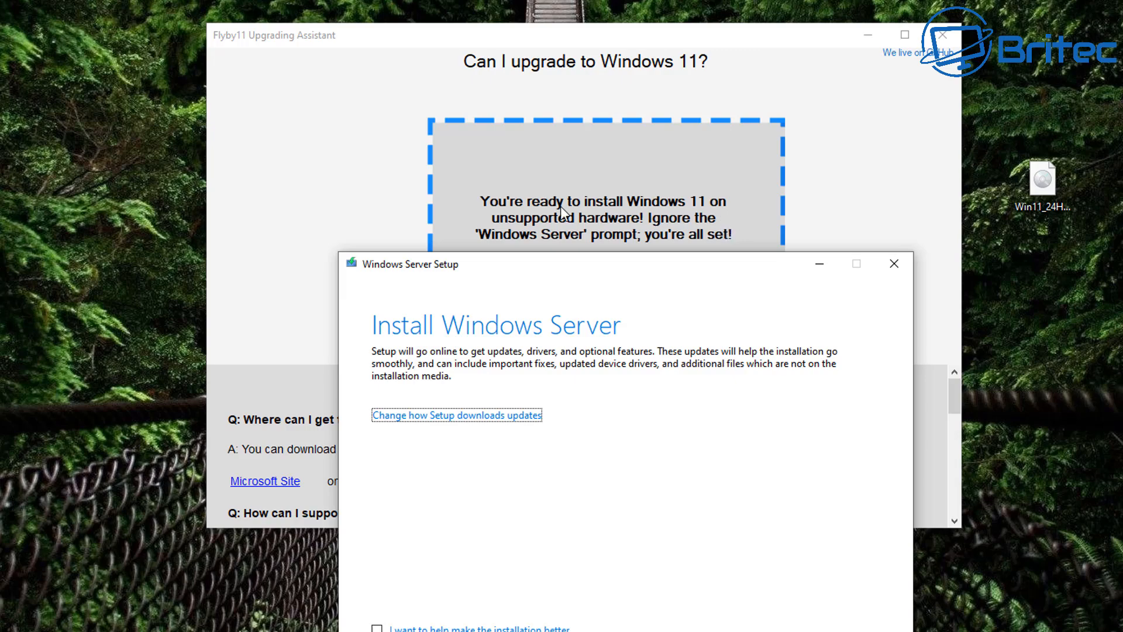
{"action": "mouse_move", "coordinate": [727, 249]}
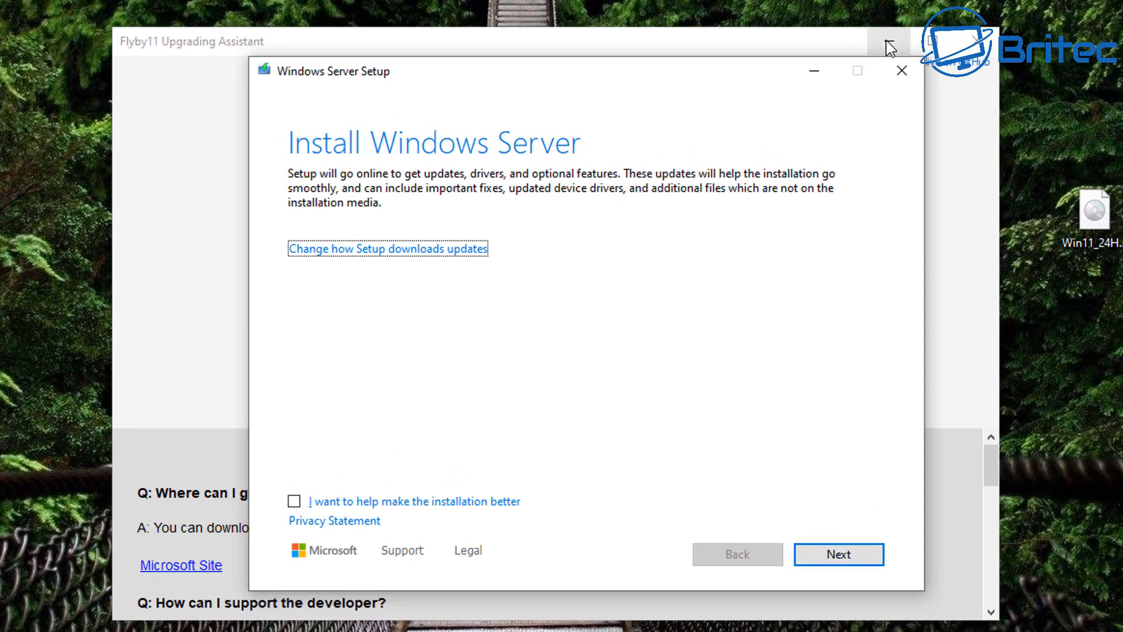
{"action": "mouse_move", "coordinate": [445, 461]}
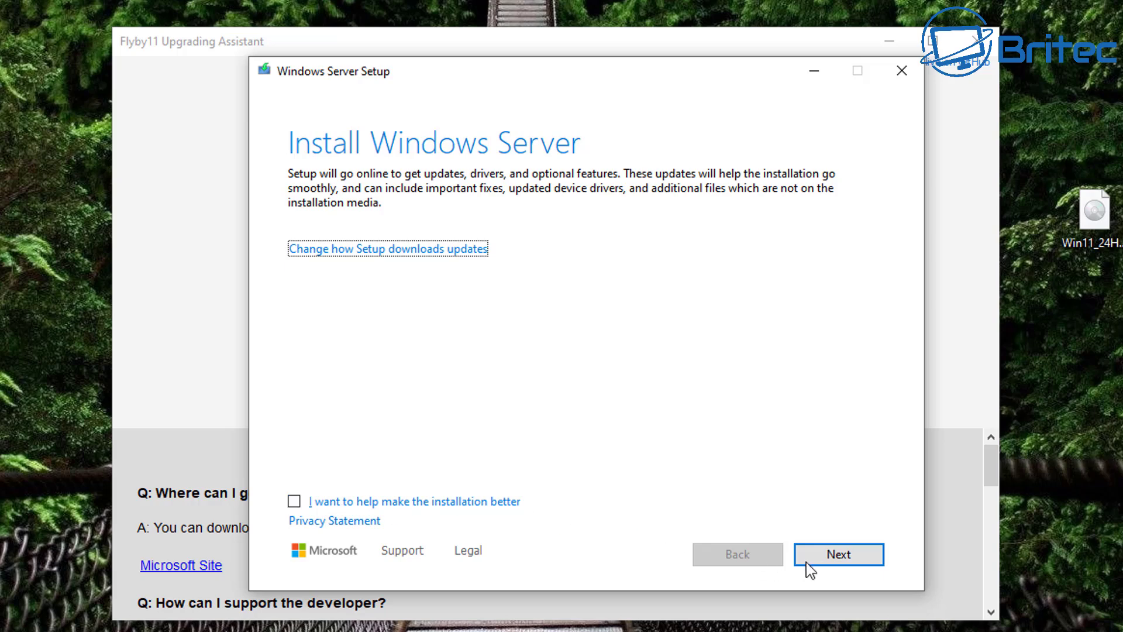
Advance past the updates page and accept the licence terms to reach the keep-options page.
{"action": "left_click", "coordinate": [838, 554]}
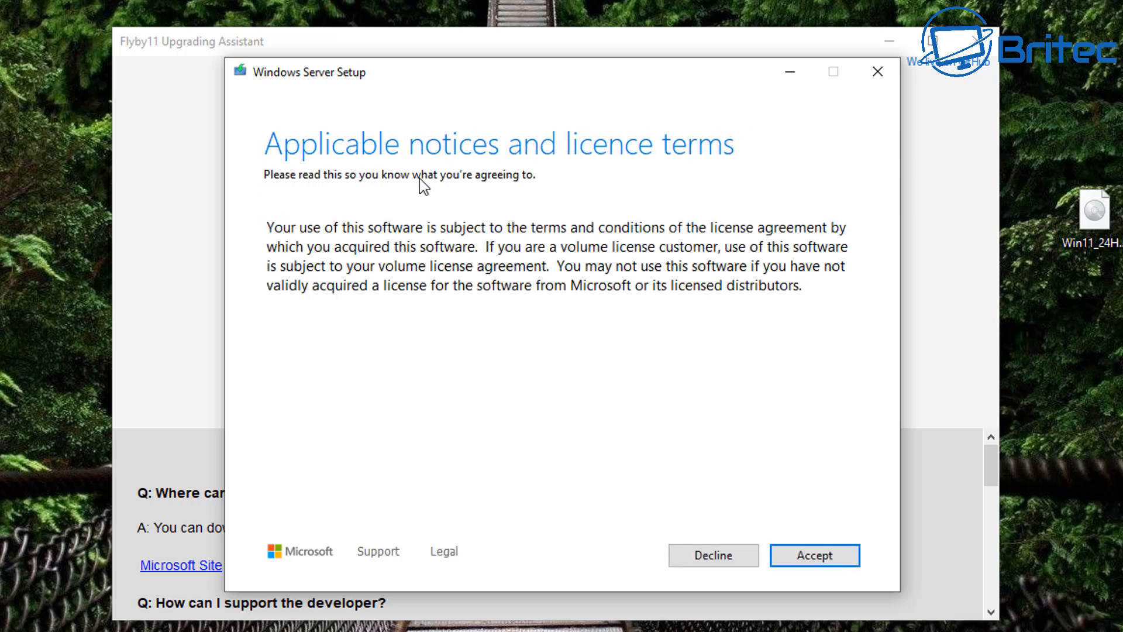
{"action": "mouse_move", "coordinate": [265, 271]}
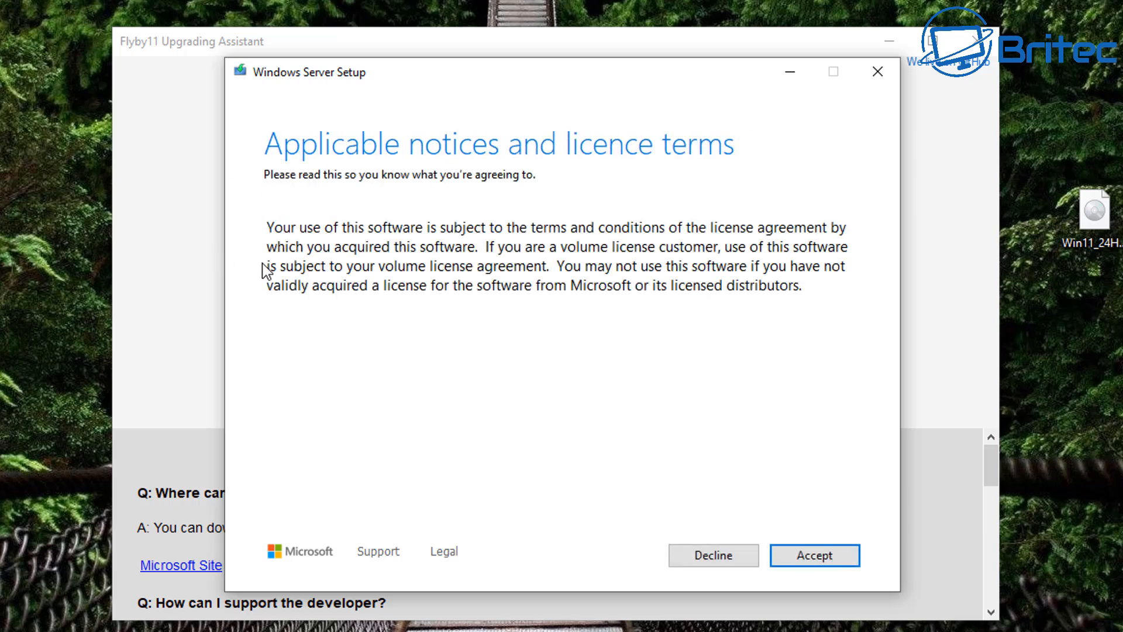
{"action": "mouse_move", "coordinate": [752, 478]}
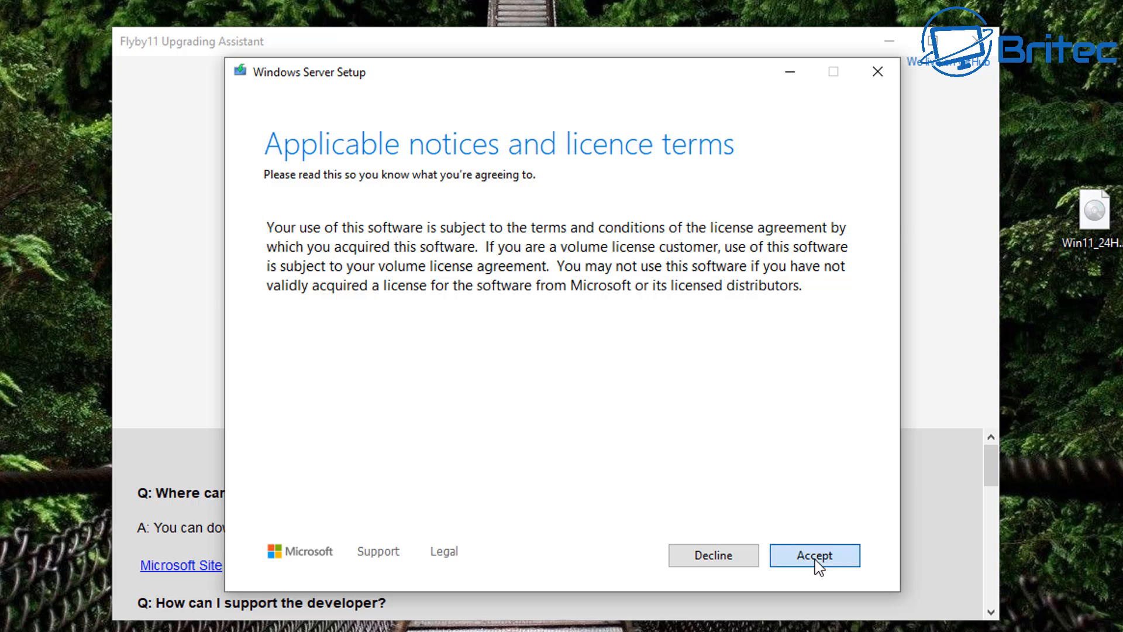
{"action": "left_click", "coordinate": [815, 555]}
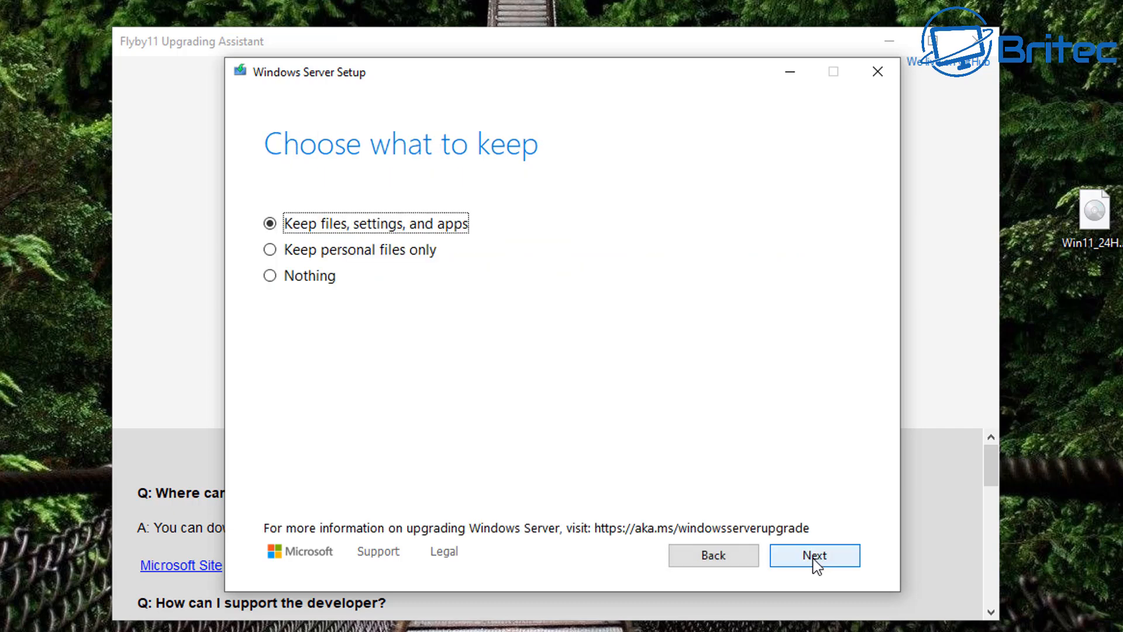
{"action": "mouse_move", "coordinate": [417, 238]}
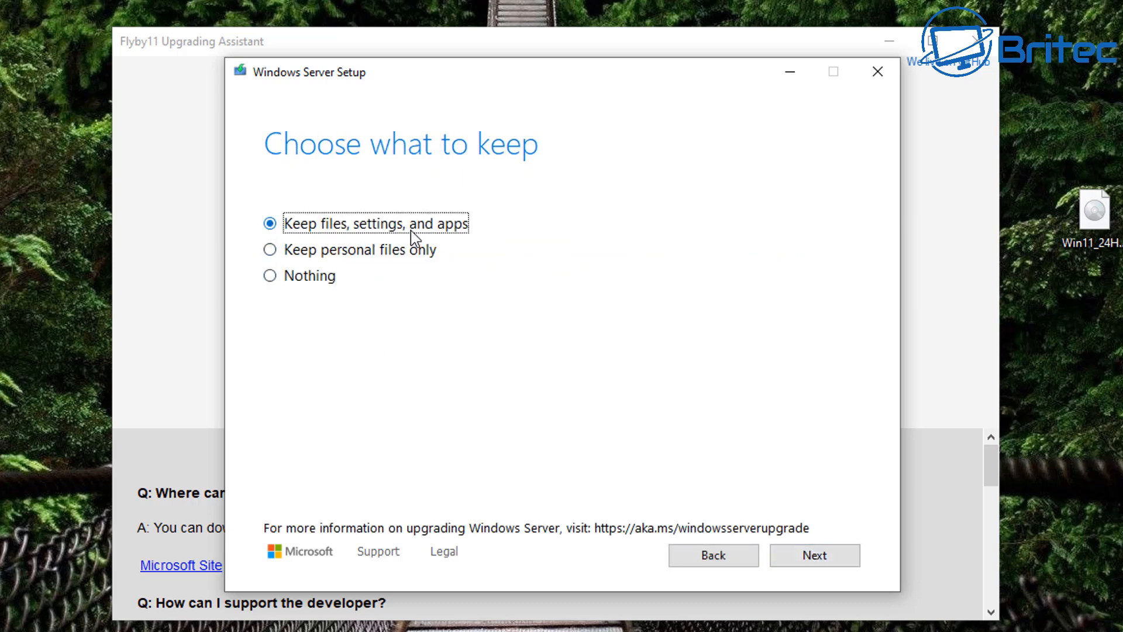
{"action": "mouse_move", "coordinate": [471, 236]}
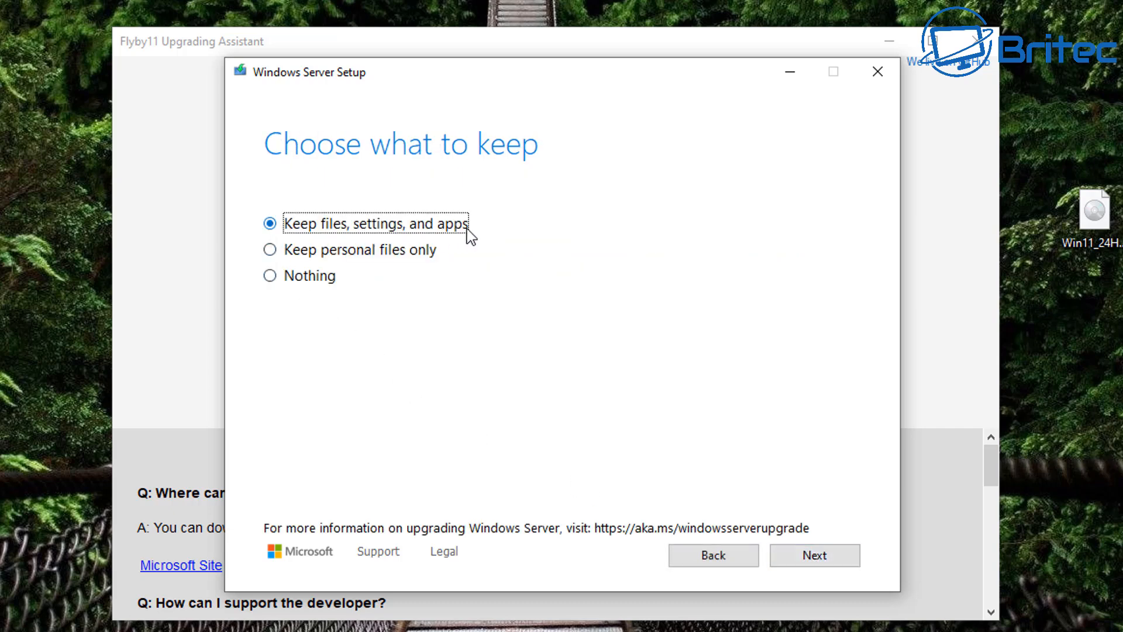
{"action": "mouse_move", "coordinate": [440, 243]}
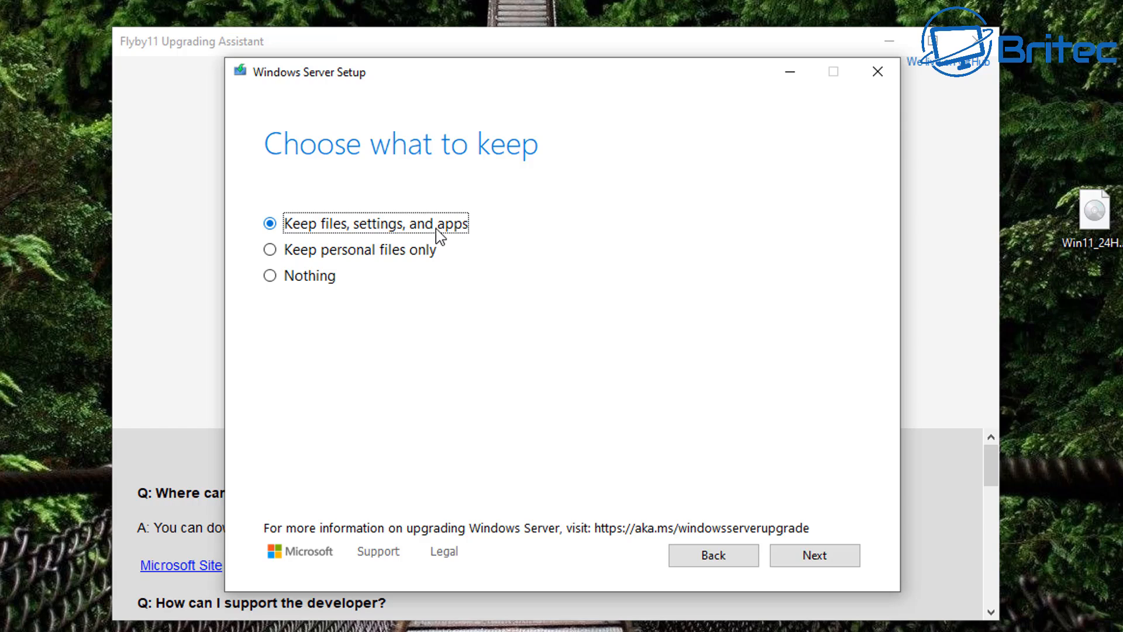
Choose Keep files, settings, and apps and continue to the Ready to install summary for Windows 11 Pro.
{"action": "left_click", "coordinate": [270, 248]}
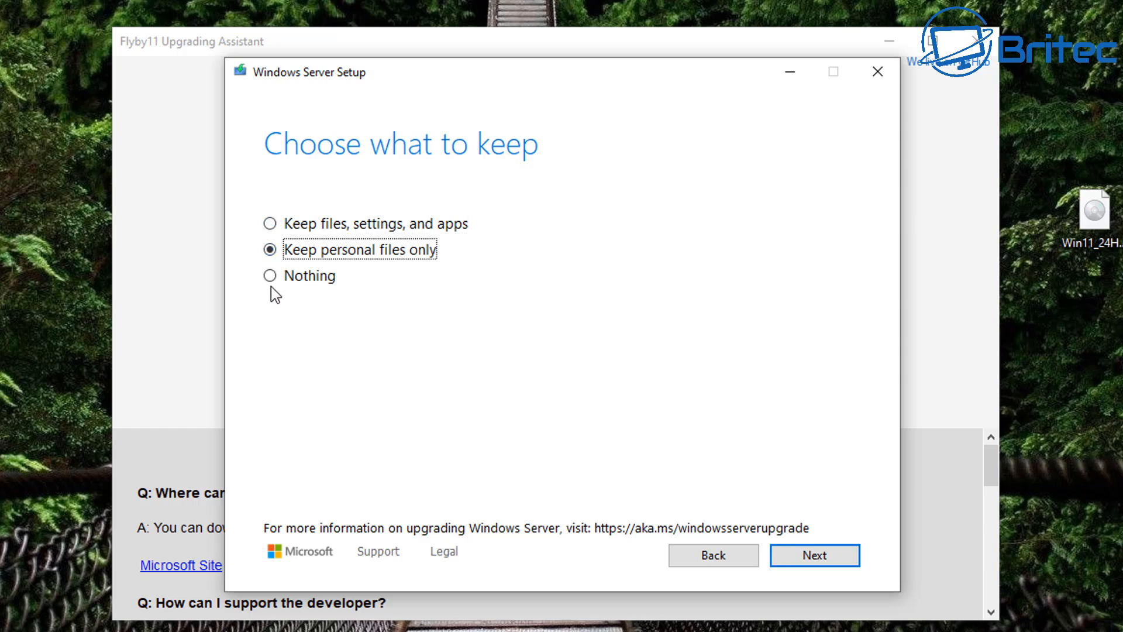
{"action": "left_click", "coordinate": [270, 223]}
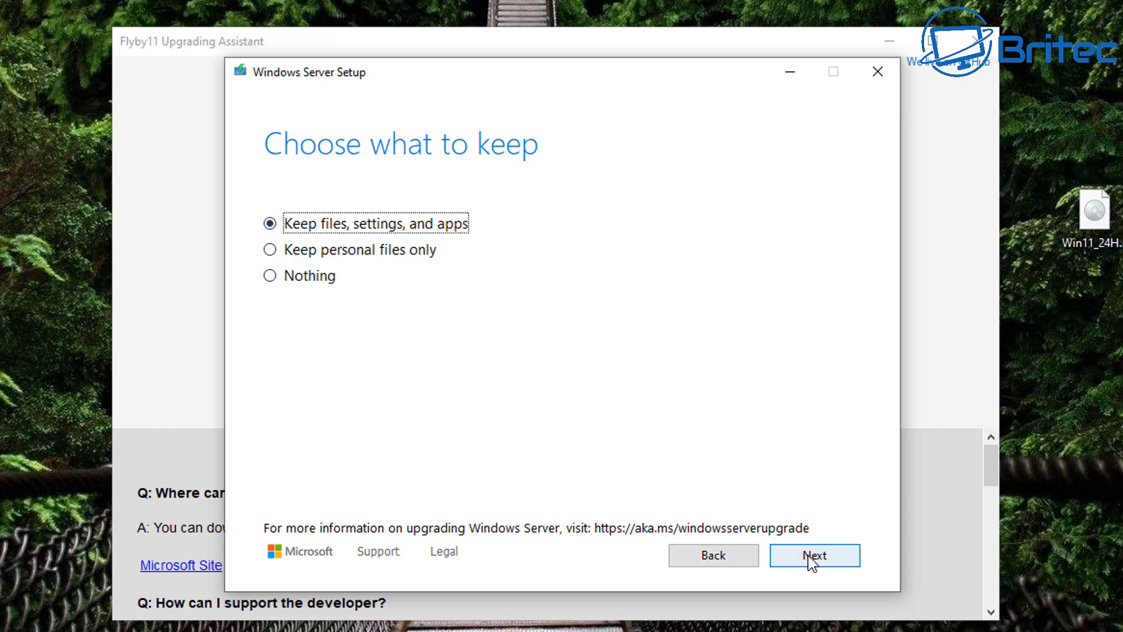
{"action": "left_click", "coordinate": [814, 555]}
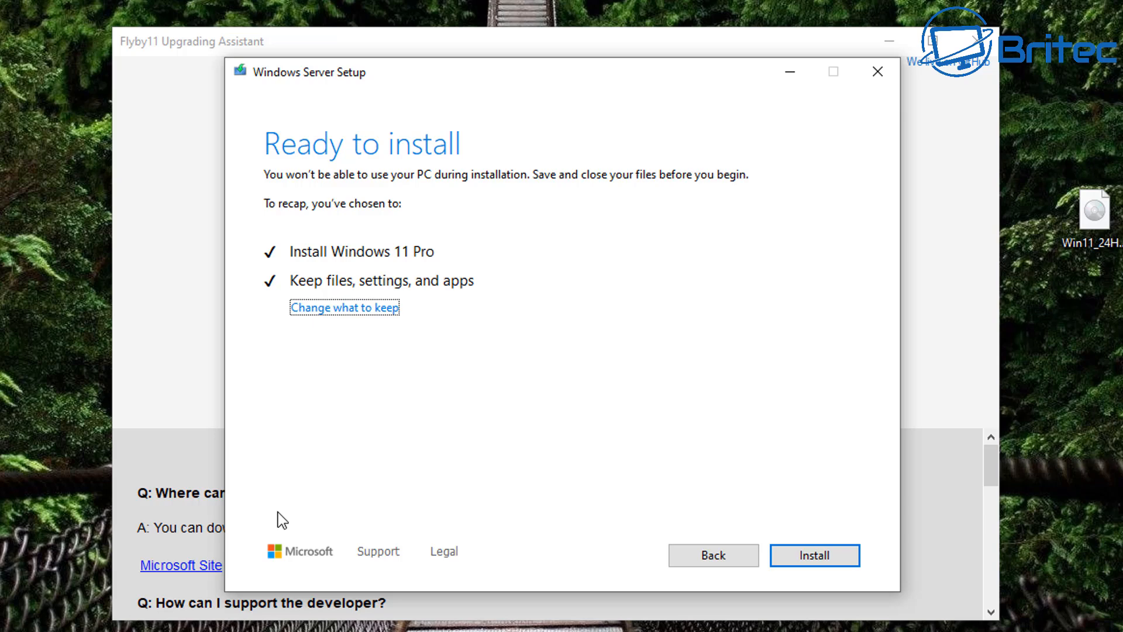
{"action": "mouse_move", "coordinate": [407, 493]}
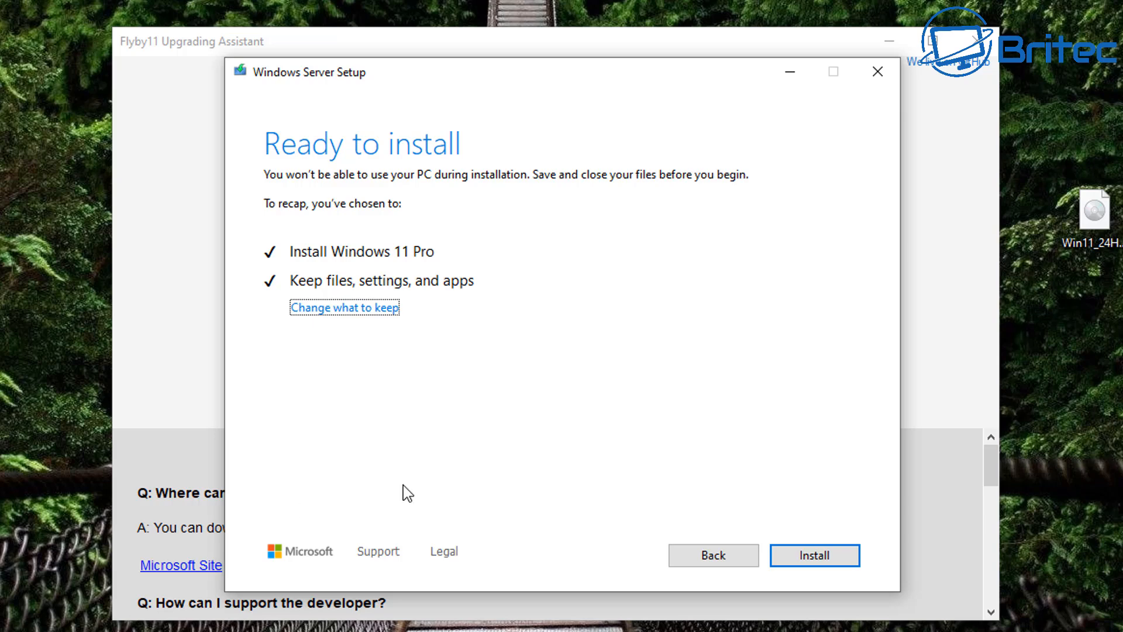
{"action": "mouse_move", "coordinate": [814, 555]}
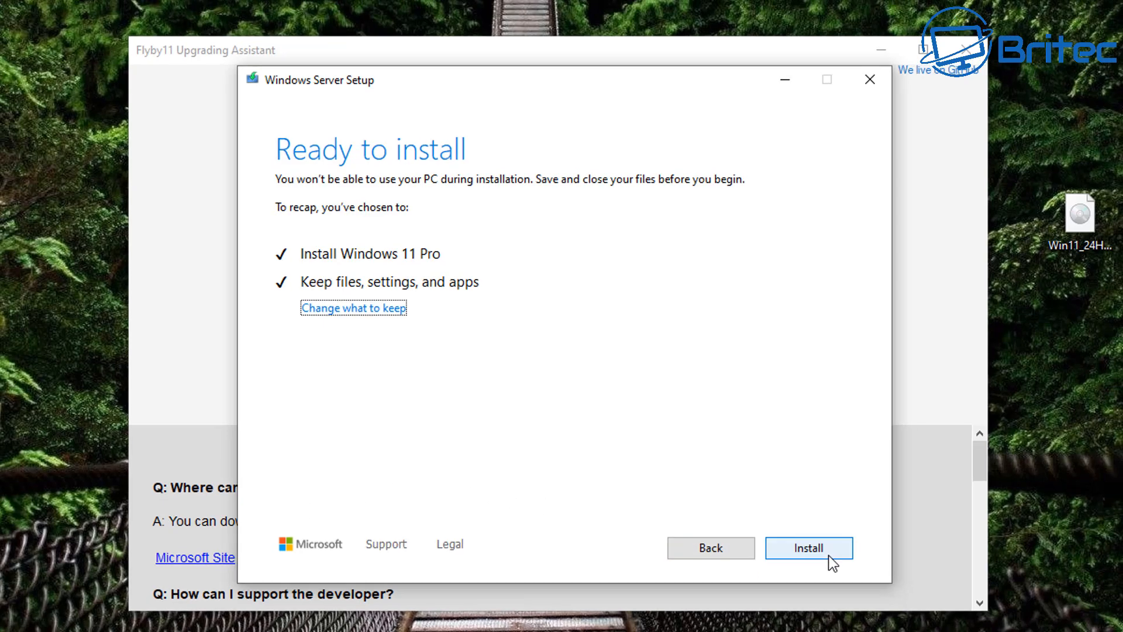
Start the Windows 11 Pro installation from the Ready to install page.
{"action": "left_click", "coordinate": [807, 548]}
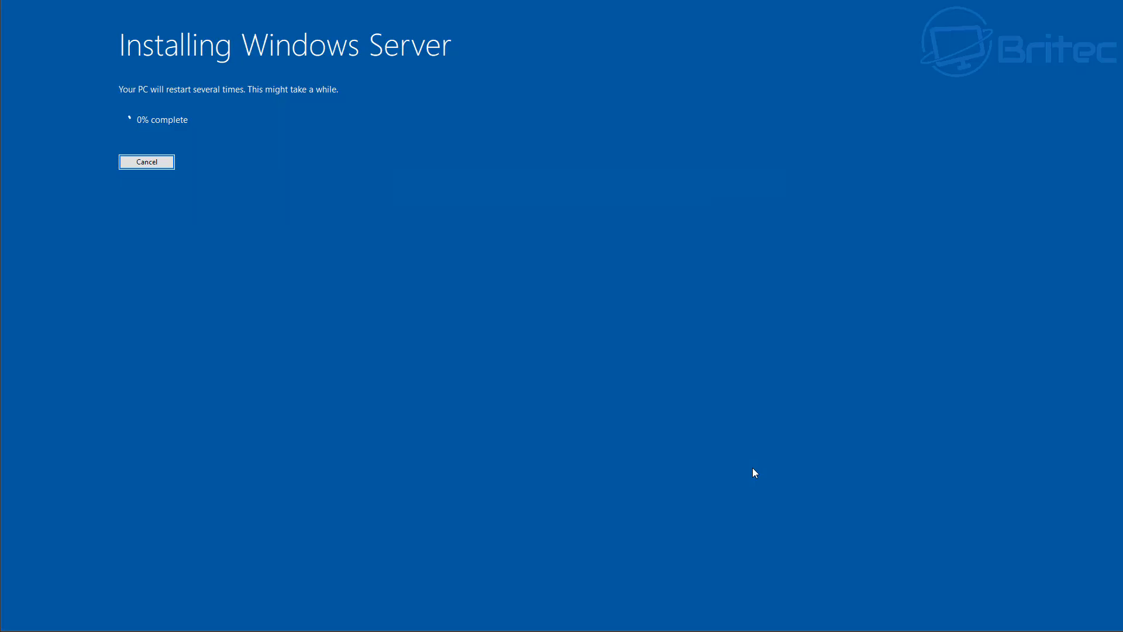
{"action": "mouse_move", "coordinate": [657, 488]}
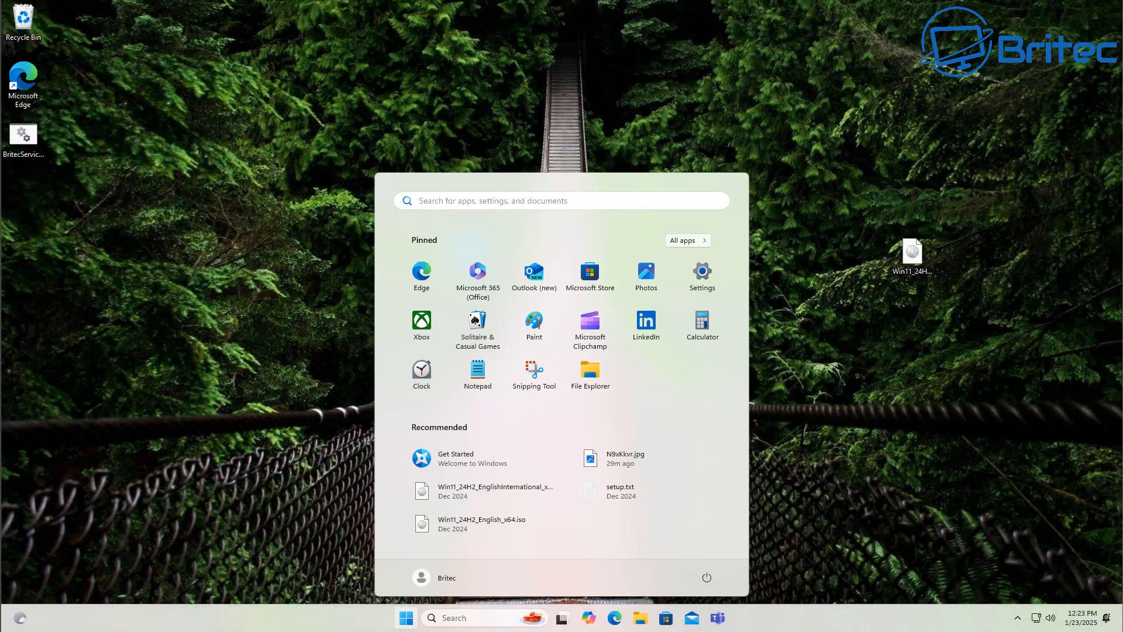
{"action": "mouse_move", "coordinate": [871, 332]}
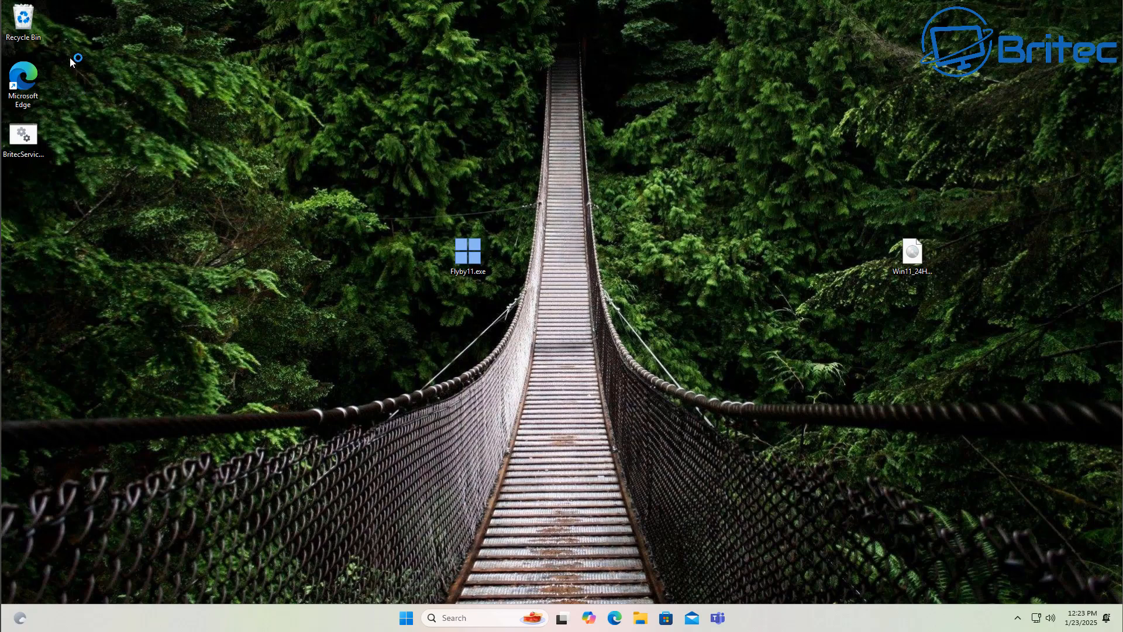
{"action": "mouse_move", "coordinate": [405, 617]}
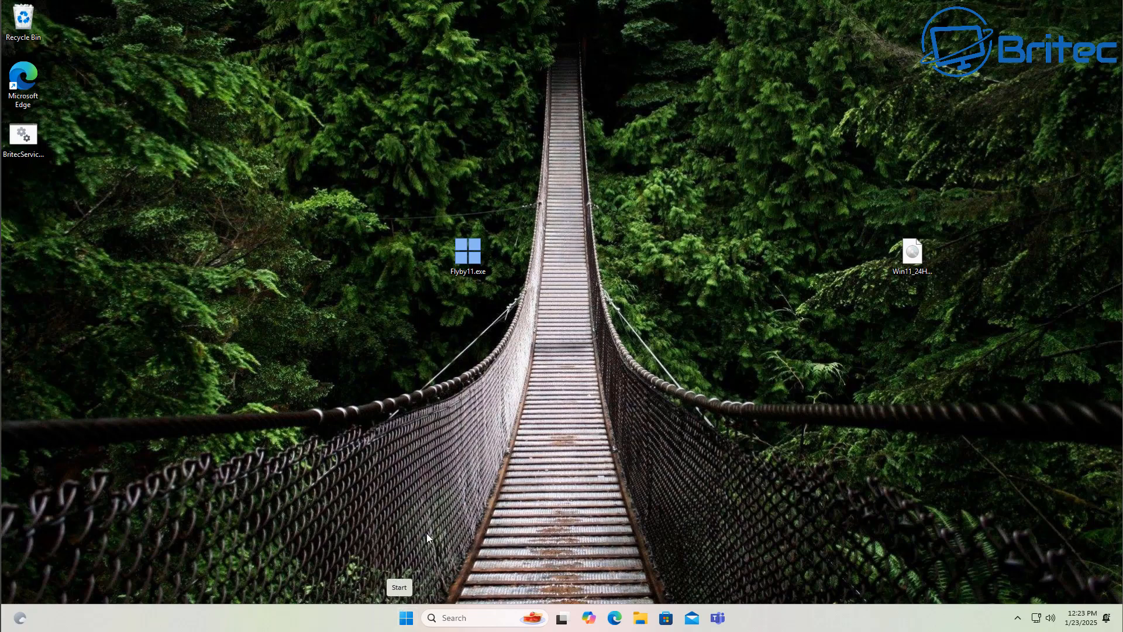
{"action": "mouse_move", "coordinate": [557, 512]}
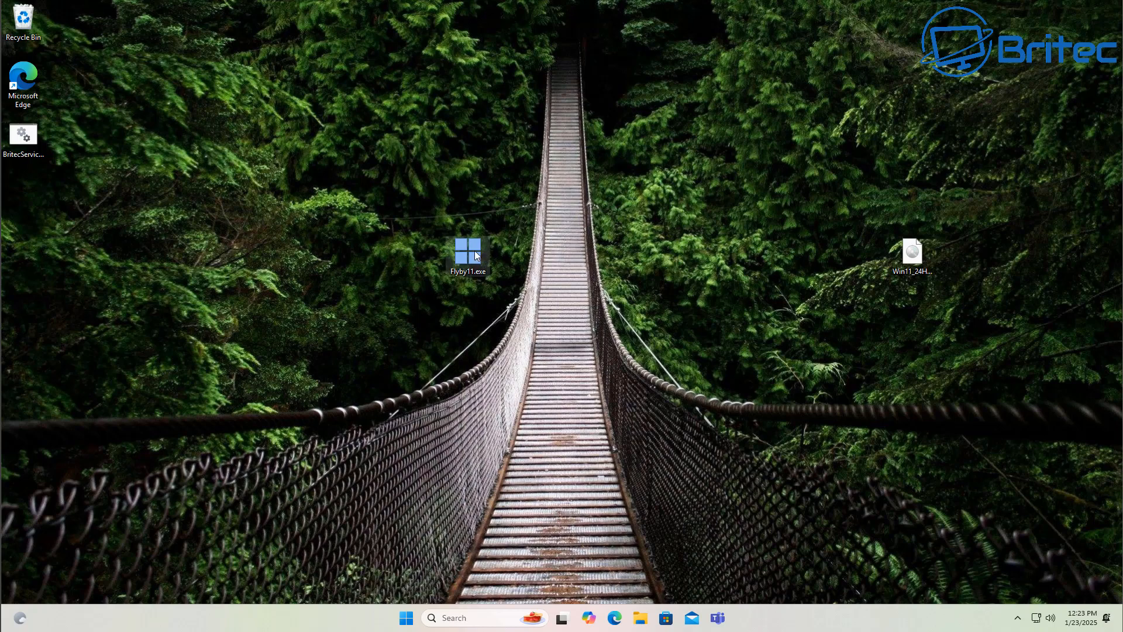
{"action": "double_click", "coordinate": [468, 255]}
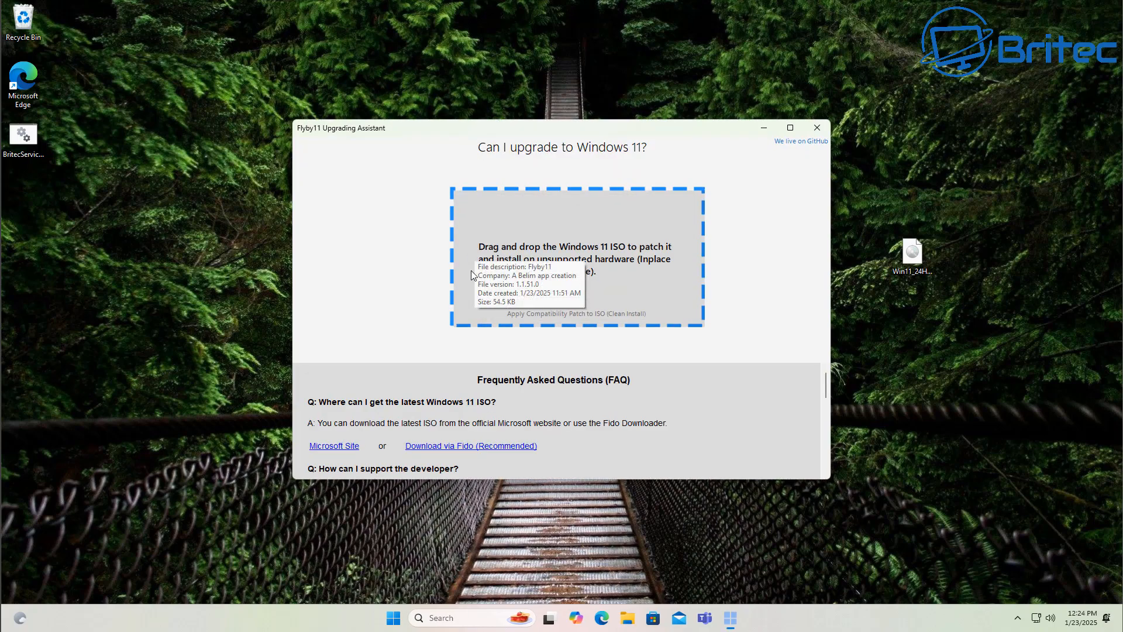
{"action": "mouse_move", "coordinate": [411, 316]}
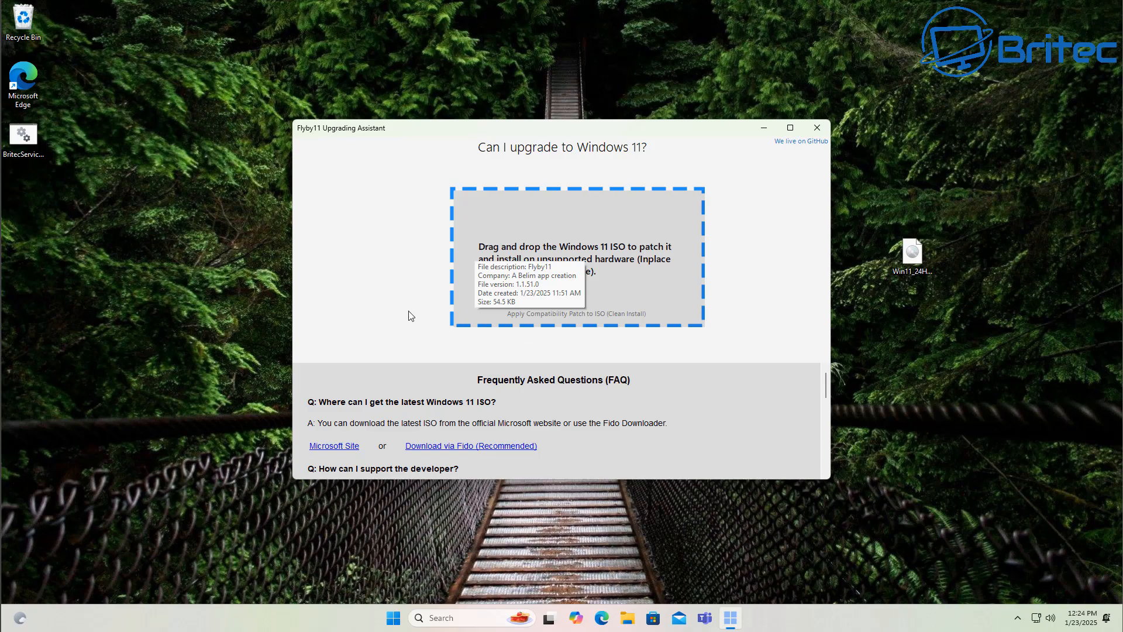
{"action": "mouse_move", "coordinate": [619, 287]}
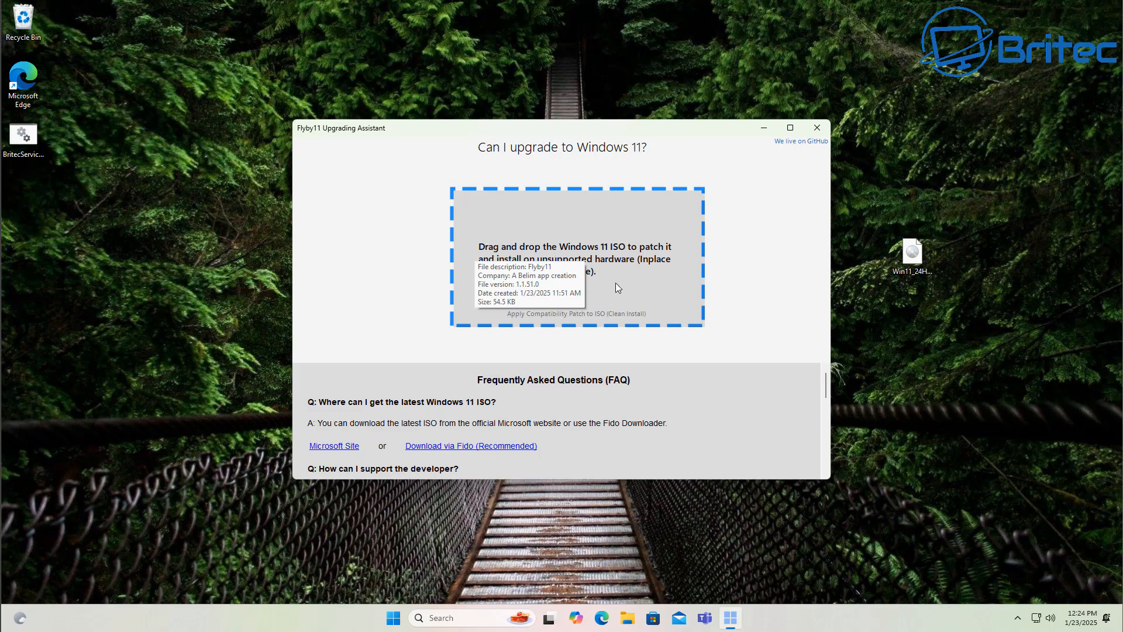
{"action": "left_click", "coordinate": [789, 127]}
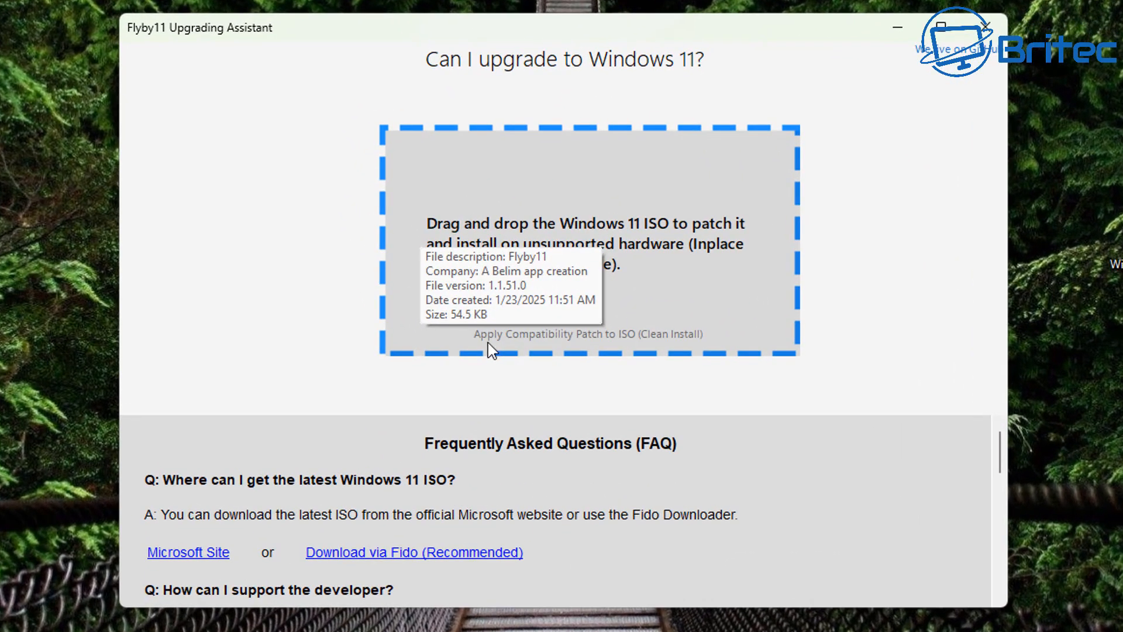
{"action": "mouse_move", "coordinate": [616, 344]}
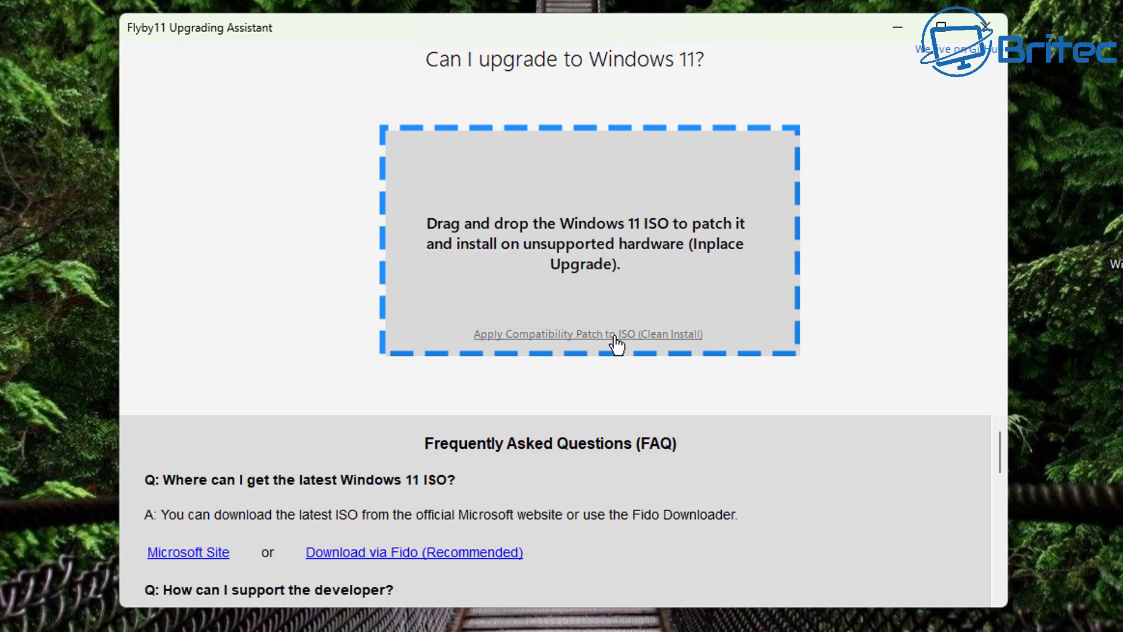
{"action": "mouse_move", "coordinate": [529, 350]}
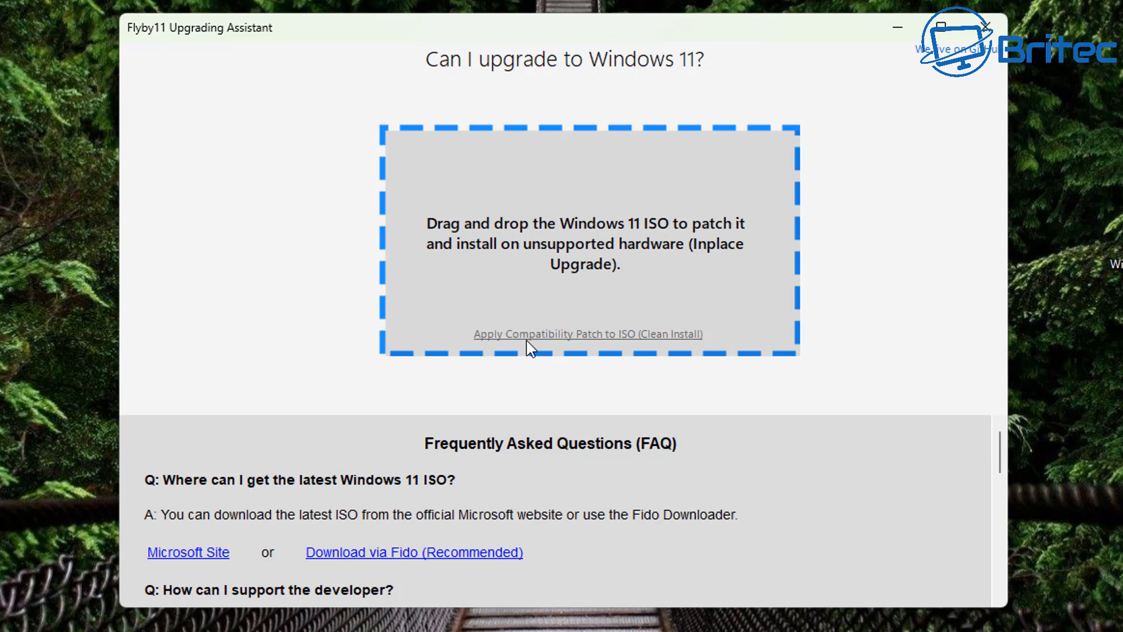
{"action": "mouse_move", "coordinate": [539, 344]}
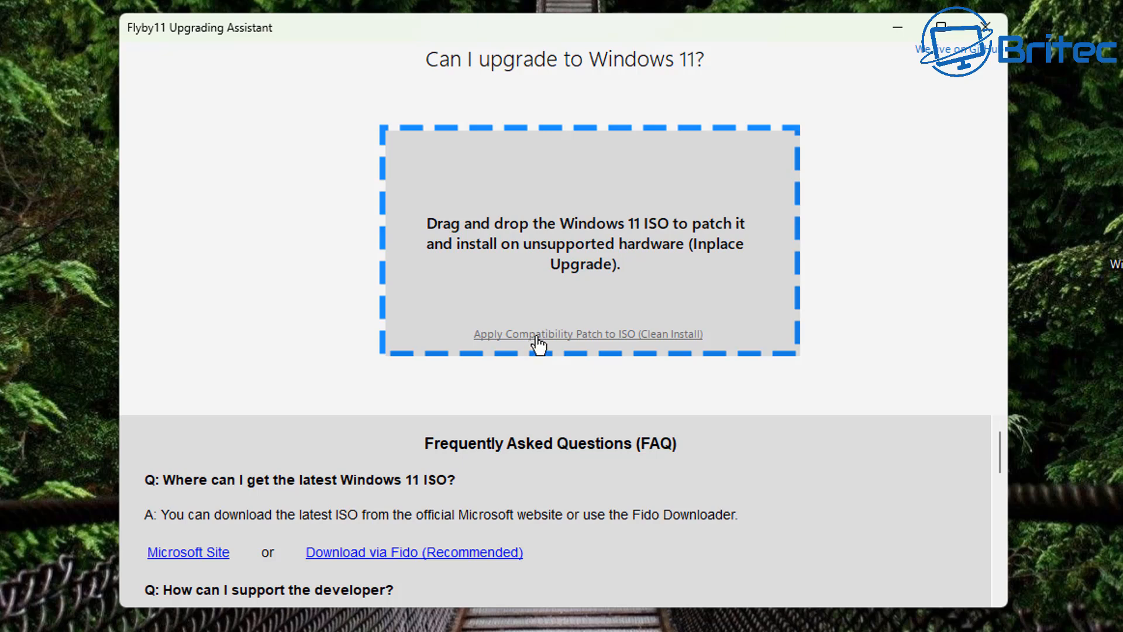
{"action": "mouse_move", "coordinate": [610, 342]}
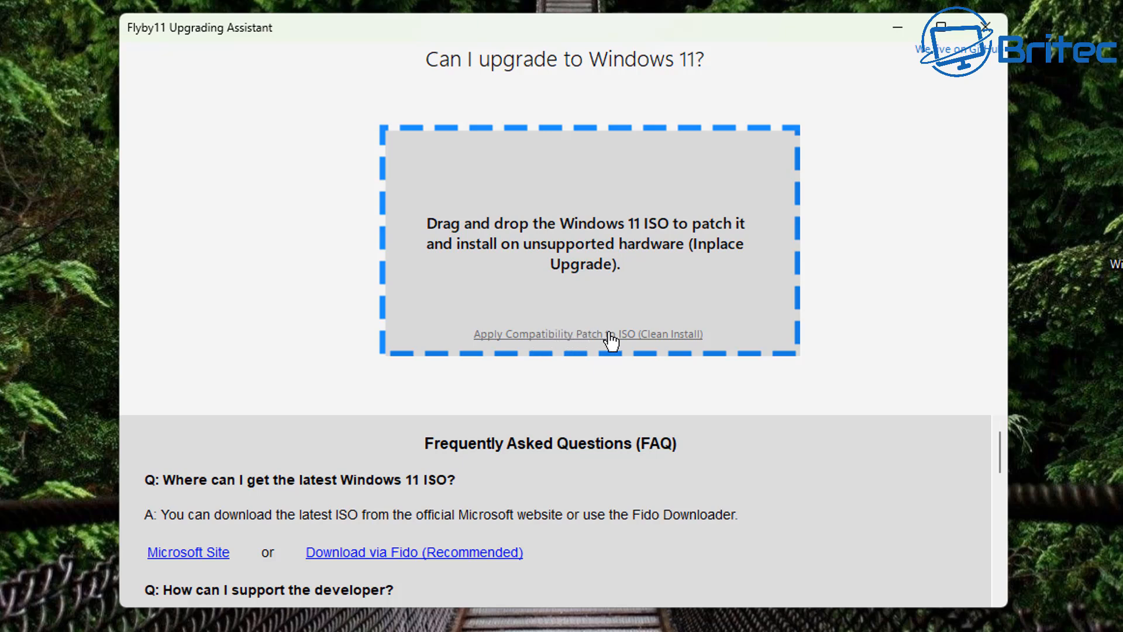
{"action": "mouse_move", "coordinate": [595, 344]}
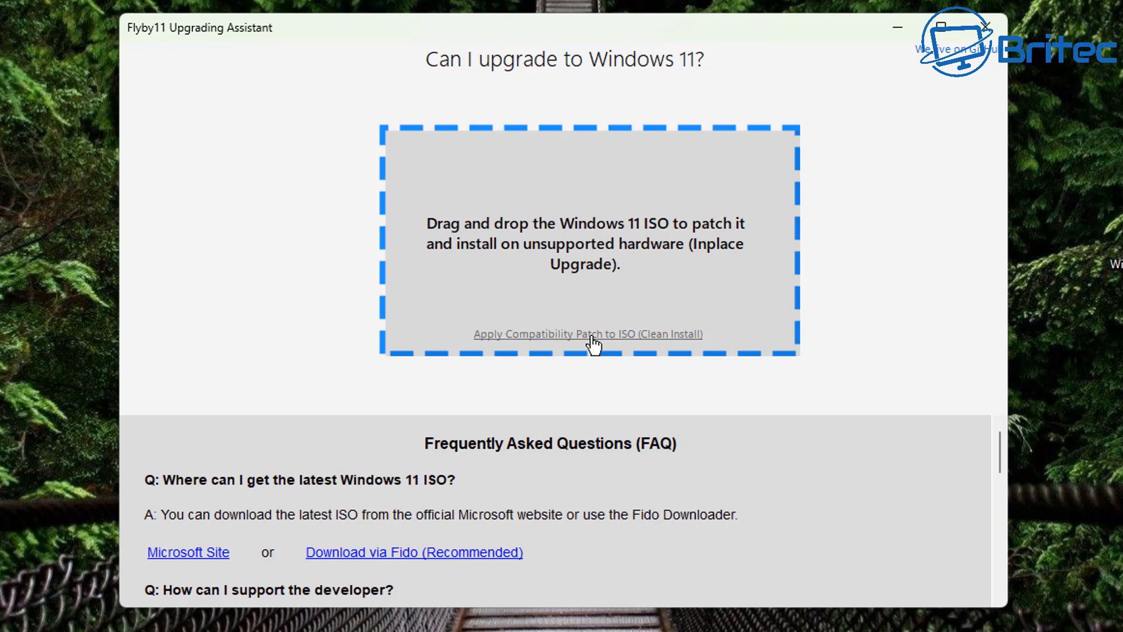
{"action": "mouse_move", "coordinate": [986, 27]}
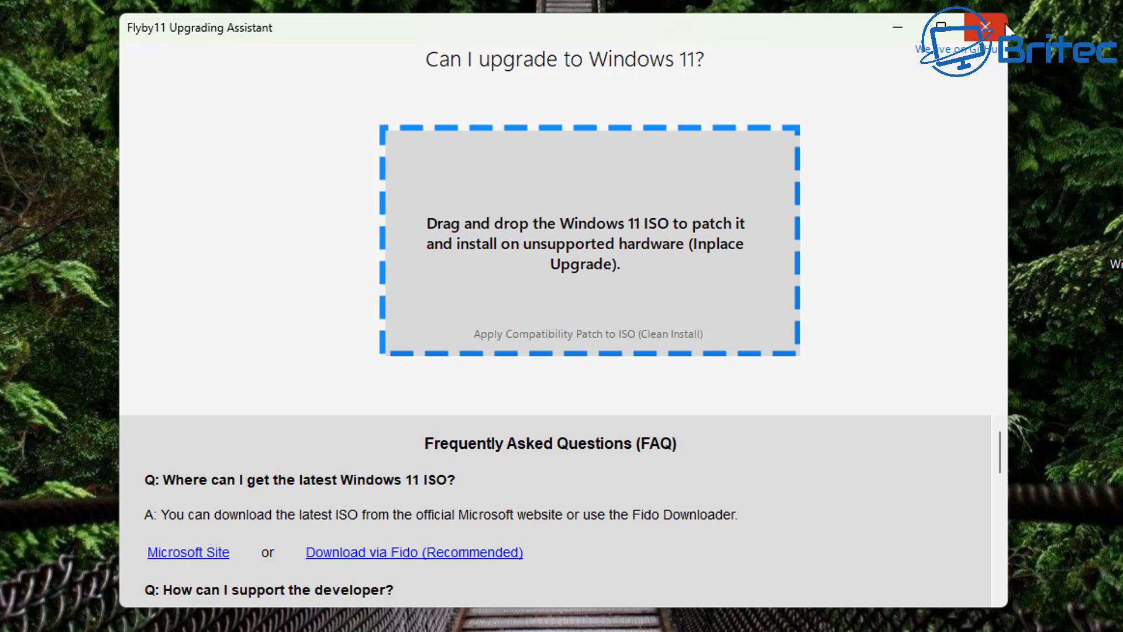
{"action": "left_click", "coordinate": [988, 28]}
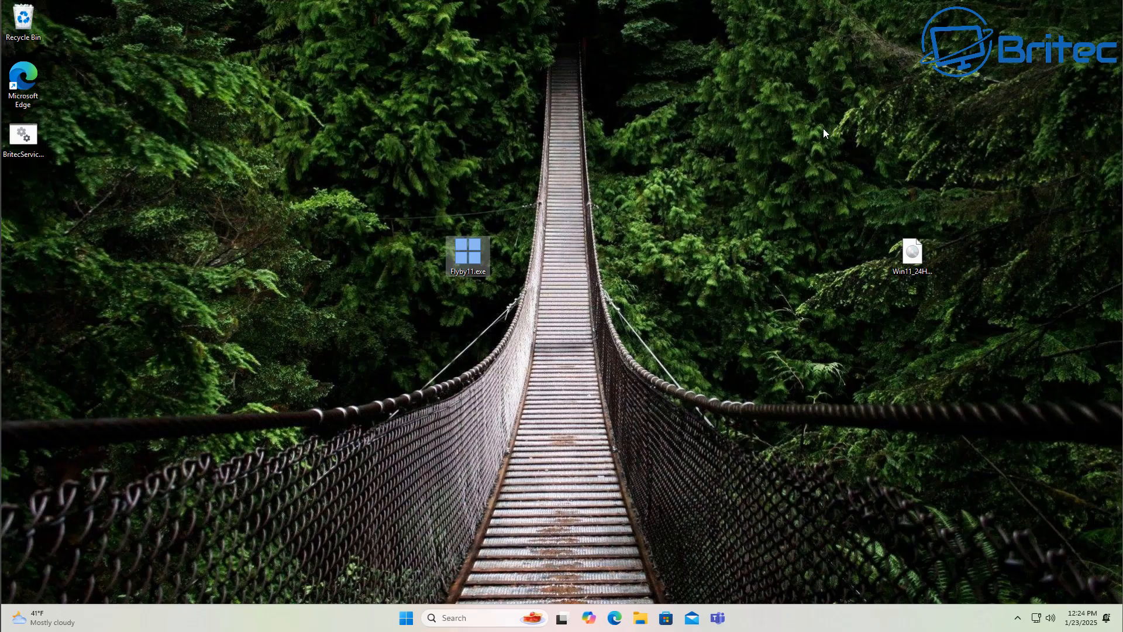
{"action": "mouse_move", "coordinate": [744, 208]}
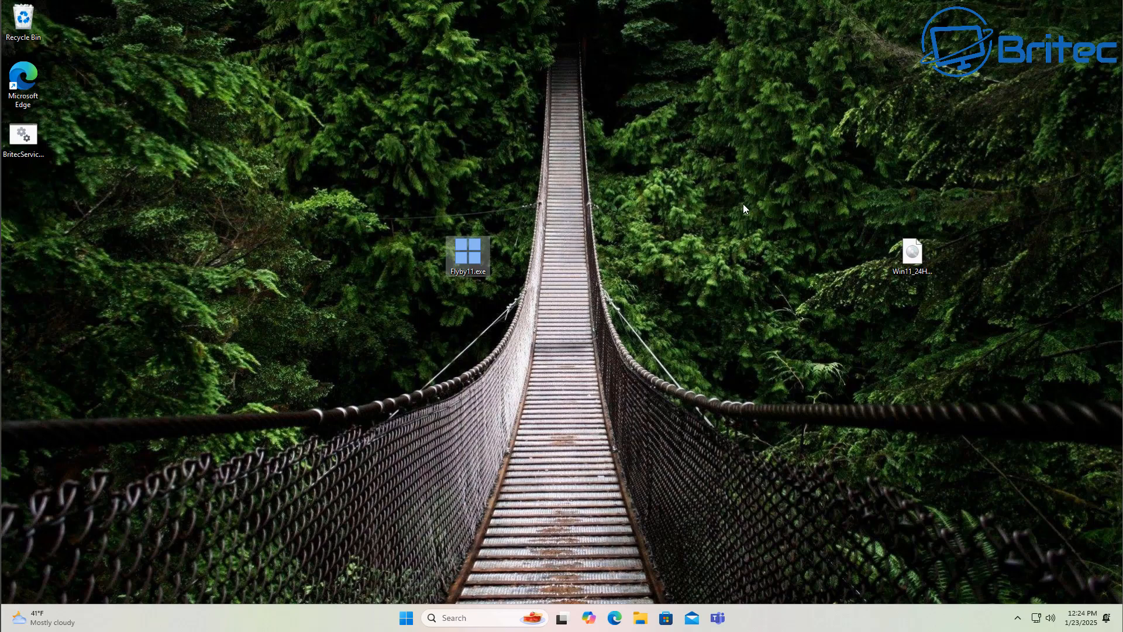
{"action": "mouse_move", "coordinate": [738, 211]}
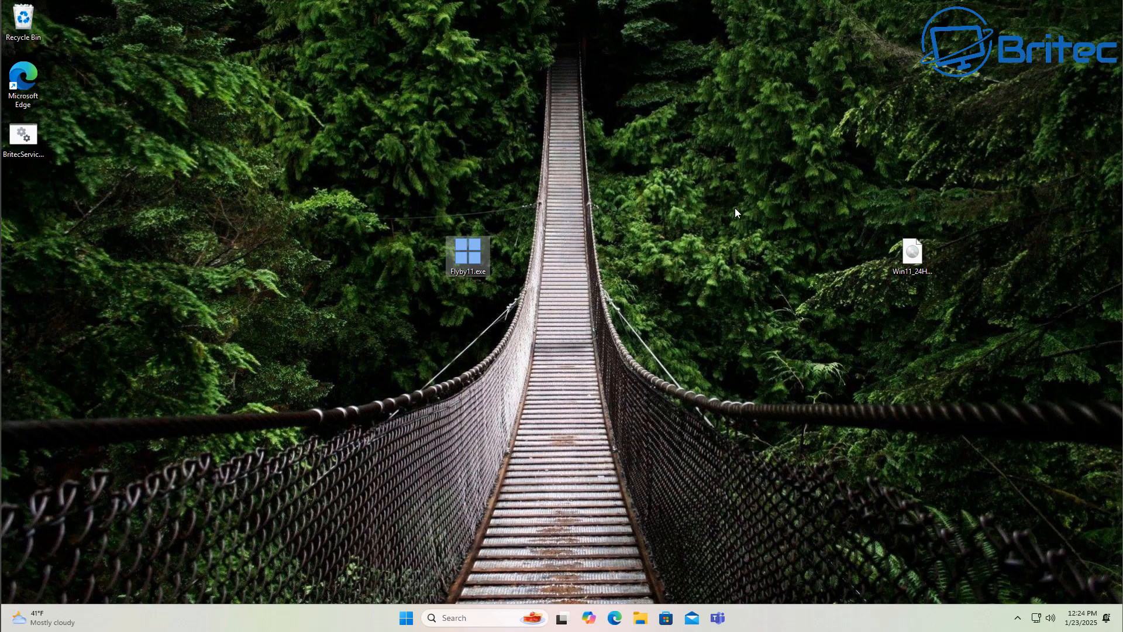
{"action": "mouse_move", "coordinate": [705, 262]}
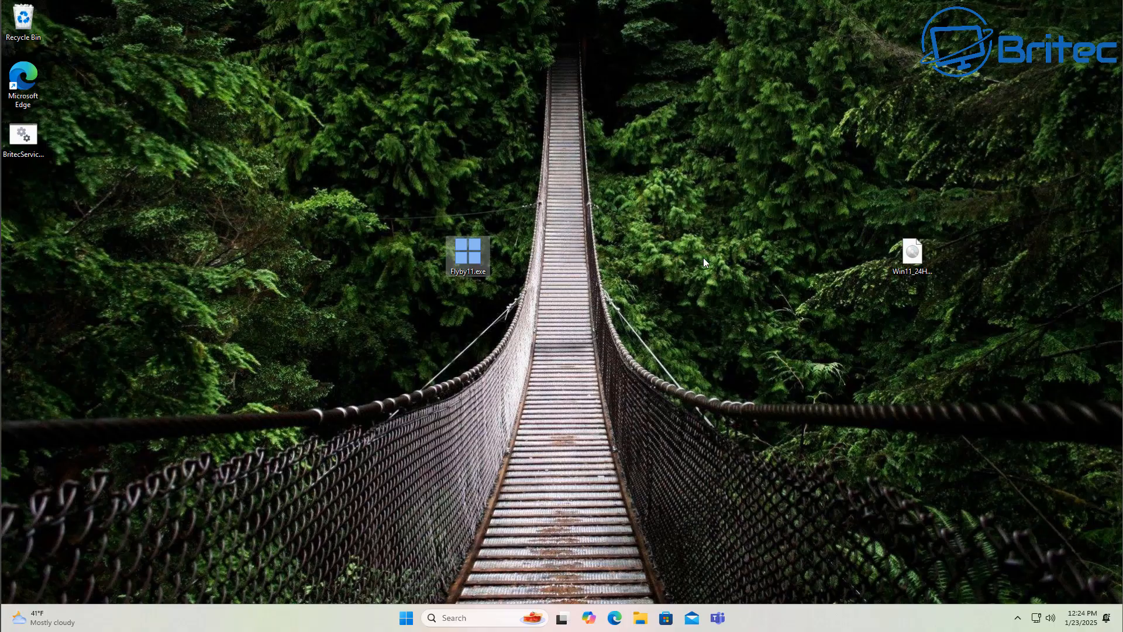